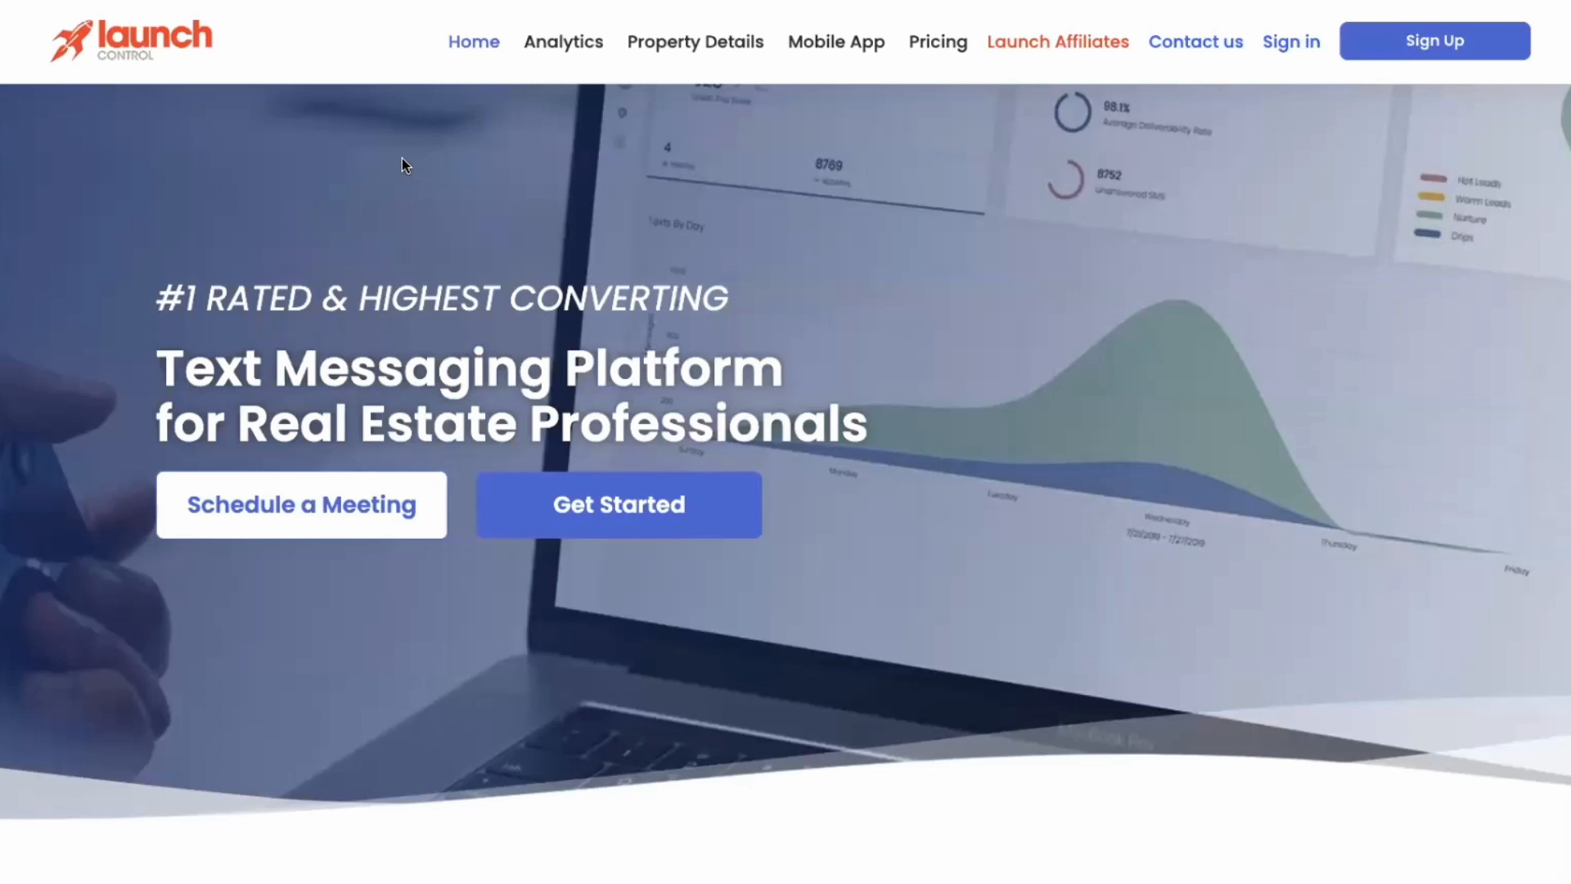
{"action": "mouse_move", "coordinate": [412, 178]}
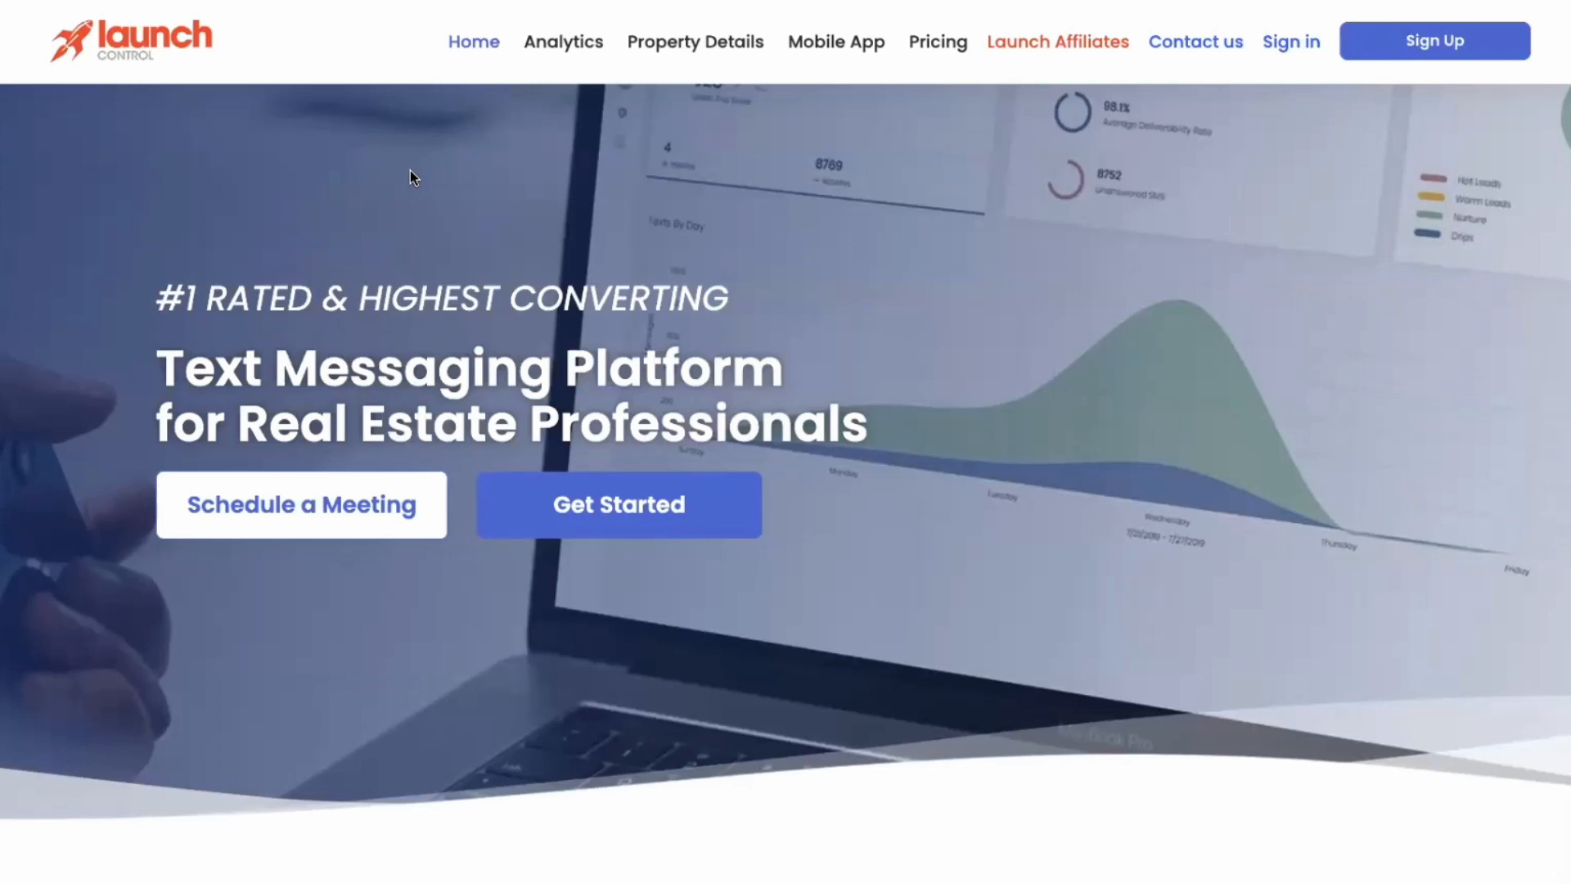
{"action": "mouse_move", "coordinate": [735, 324]}
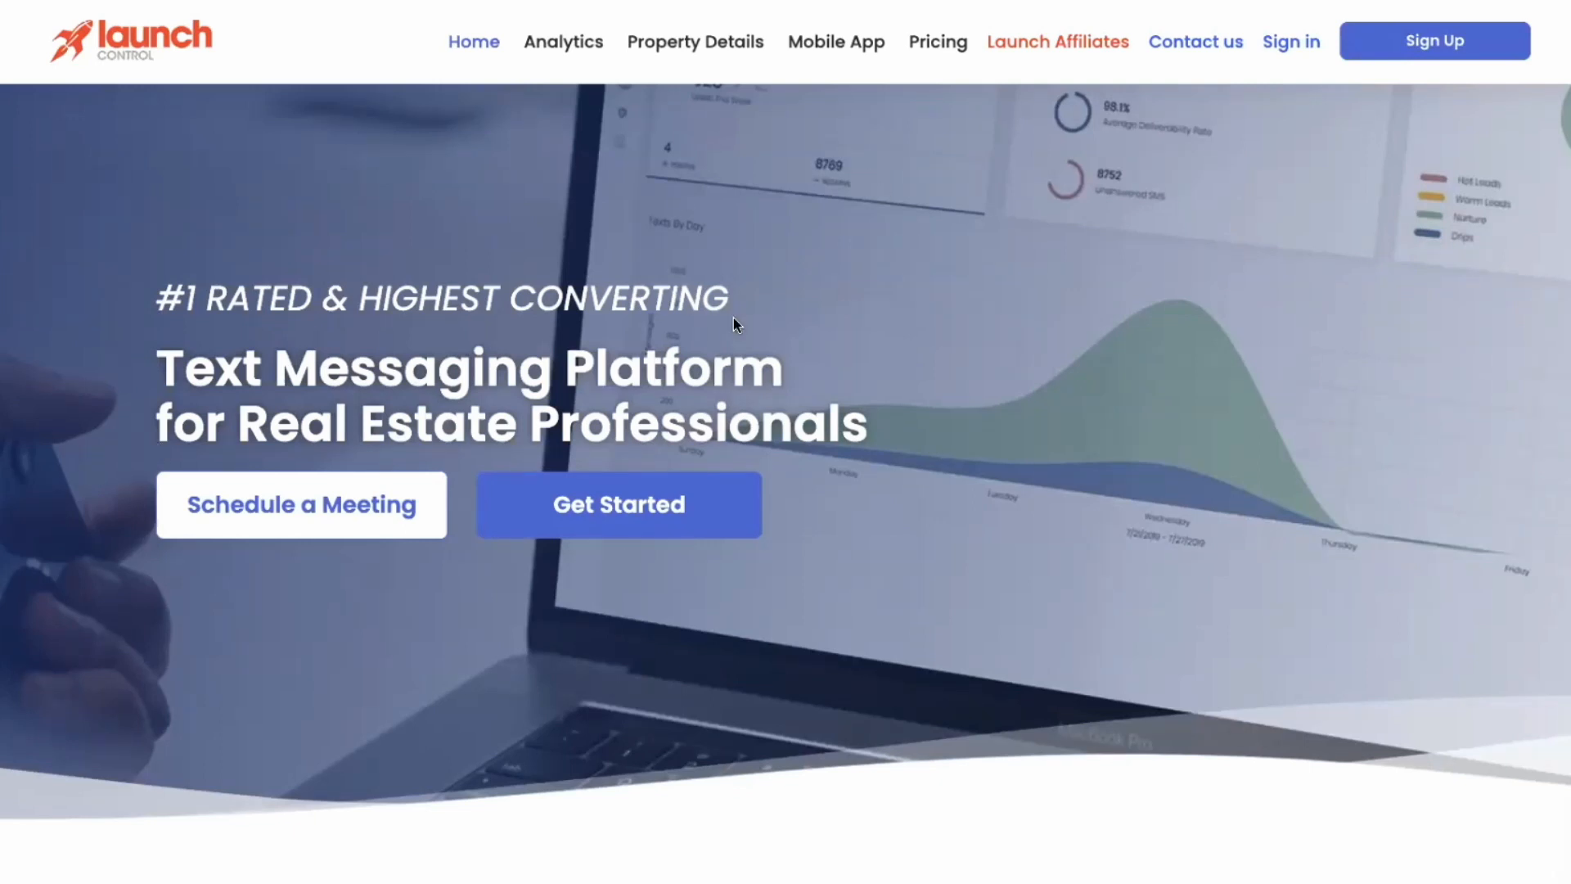
{"action": "mouse_move", "coordinate": [996, 387]}
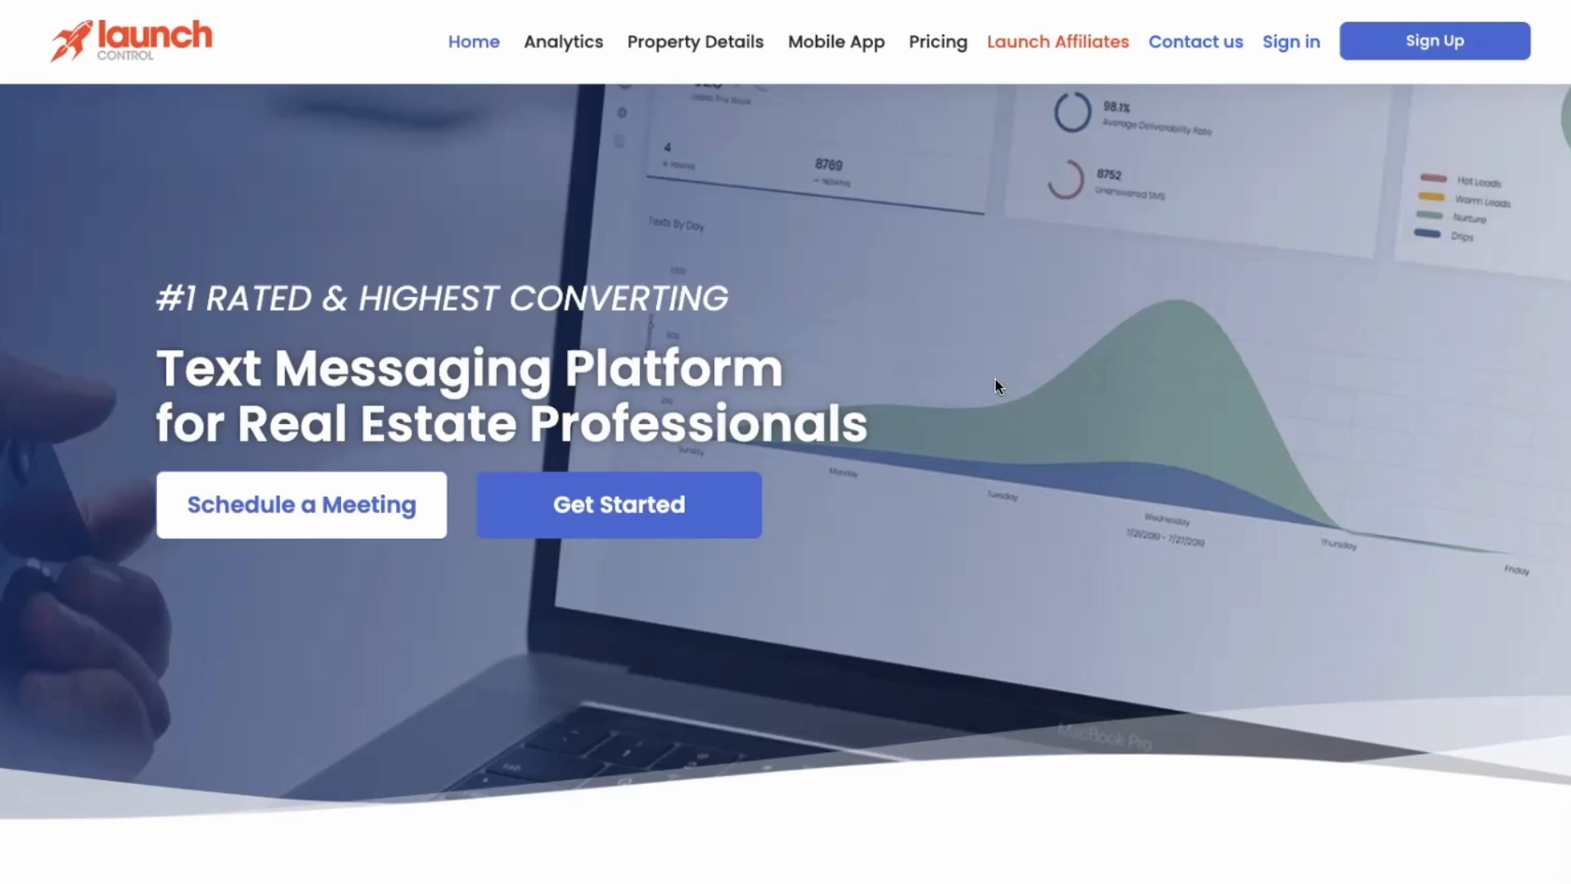
{"action": "mouse_move", "coordinate": [937, 42]}
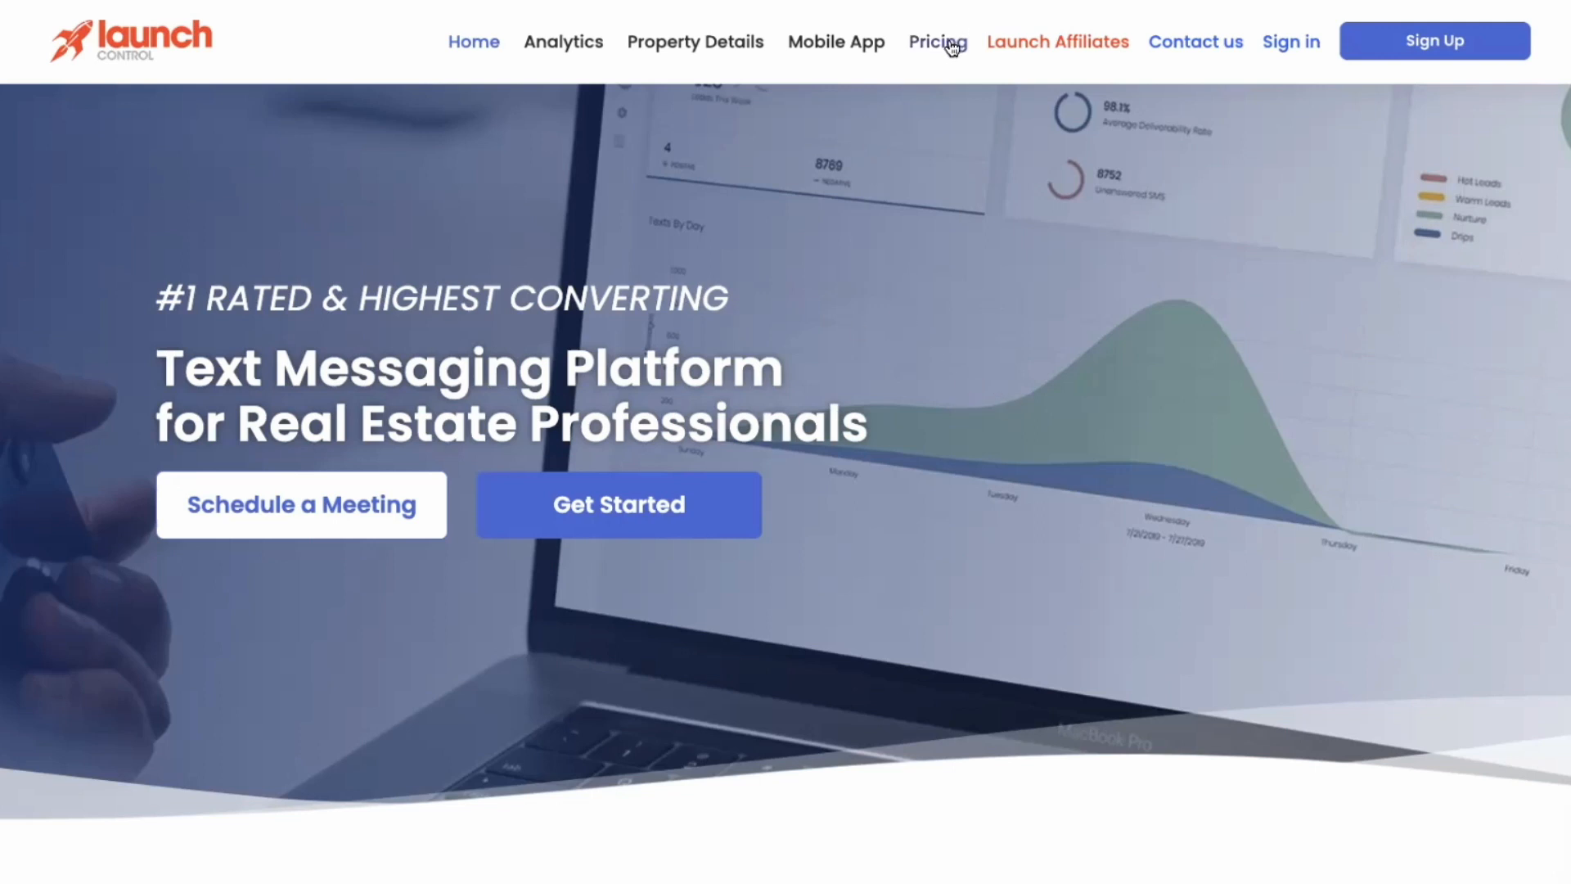
Show the Lite, Core and Pro plan cards and scroll through their full feature lists.
{"action": "left_click", "coordinate": [937, 42]}
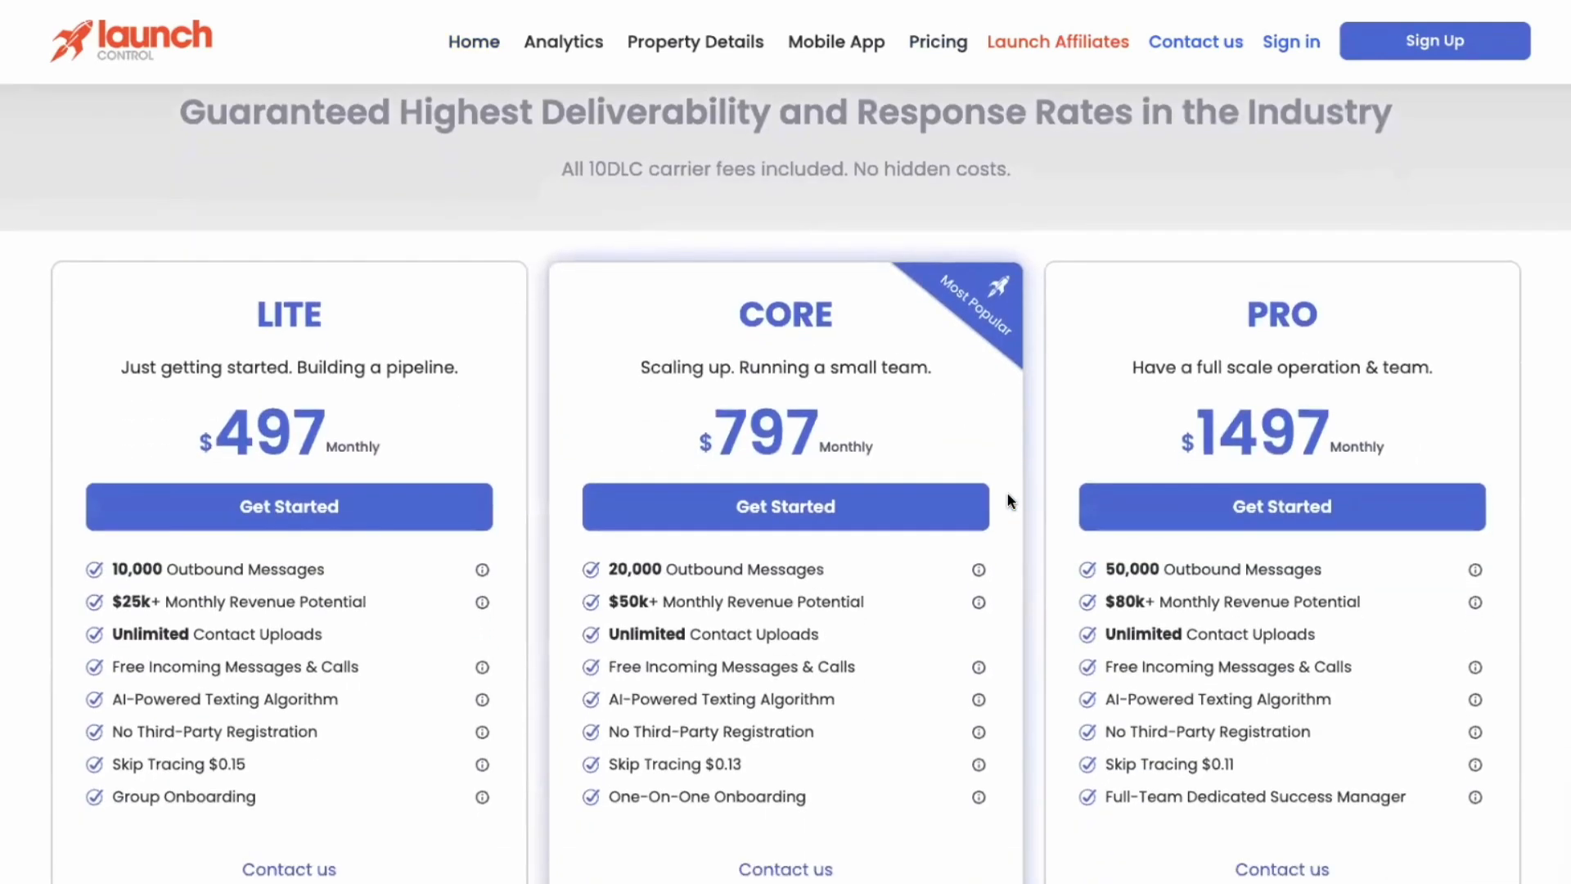
{"action": "scroll", "scroll_direction": "down", "scroll_amount": 3}
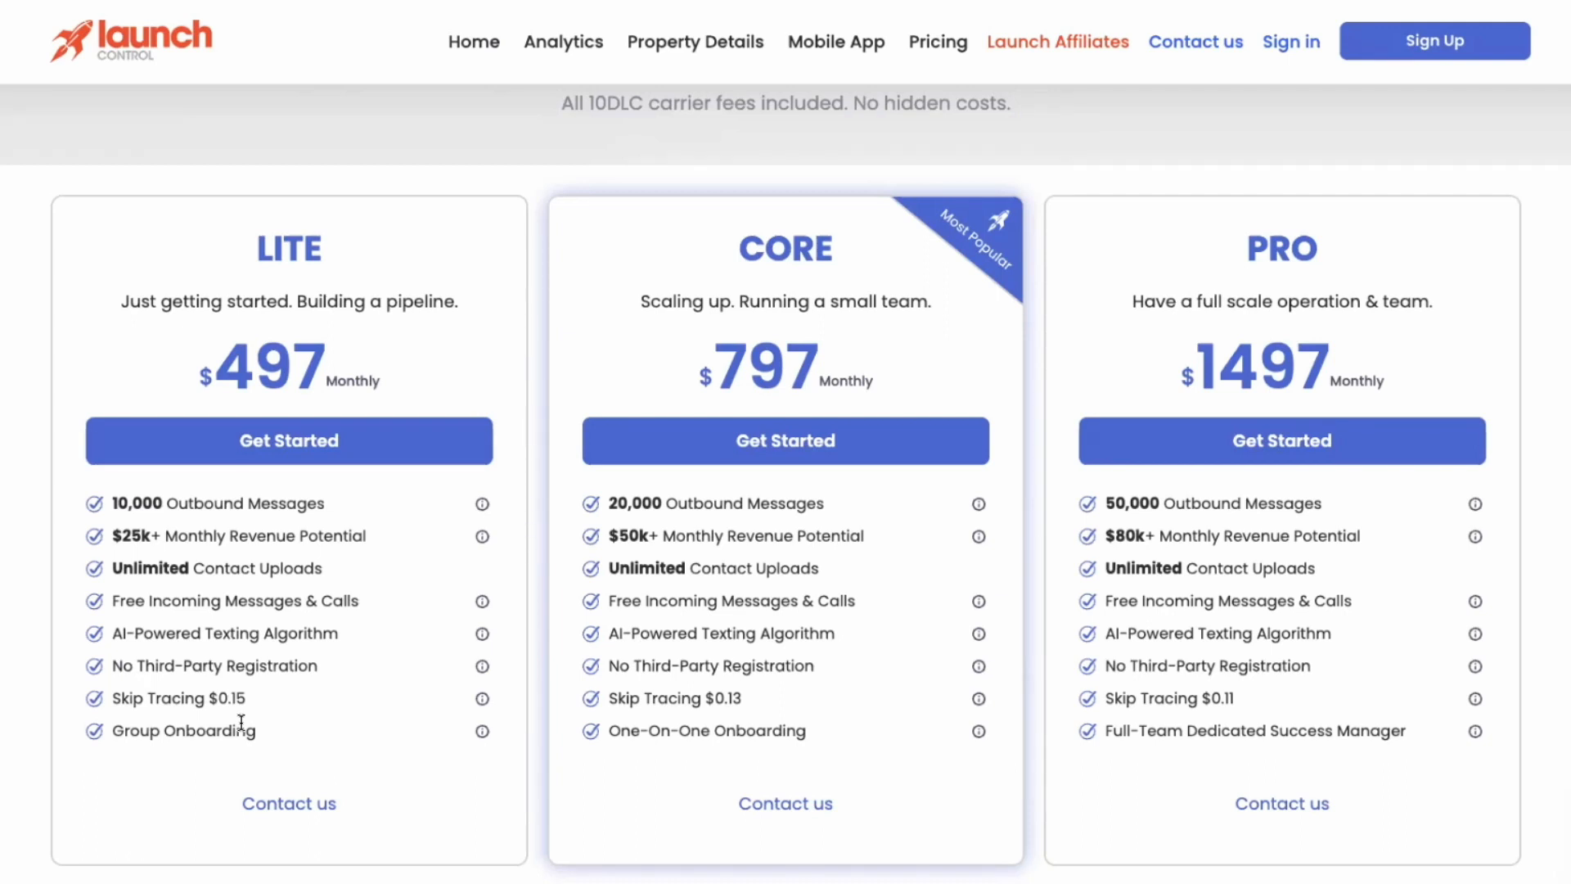
{"action": "mouse_move", "coordinate": [241, 723]}
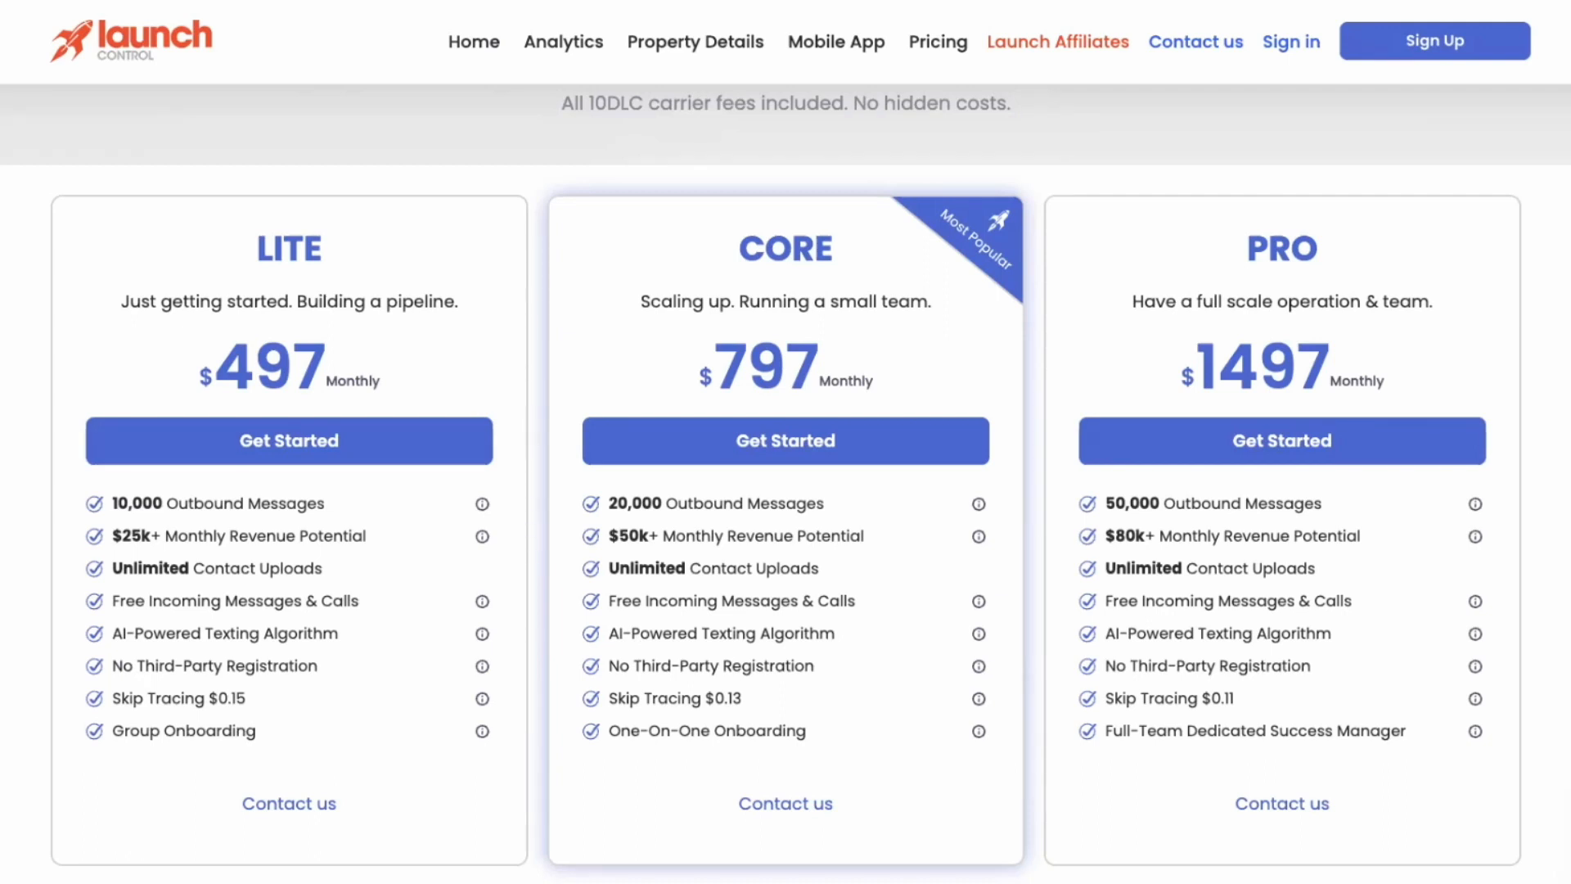
Scroll further through the plan comparison, reviewing the Lite outbound messages feature.
{"action": "scroll", "scroll_direction": "down", "scroll_amount": 3}
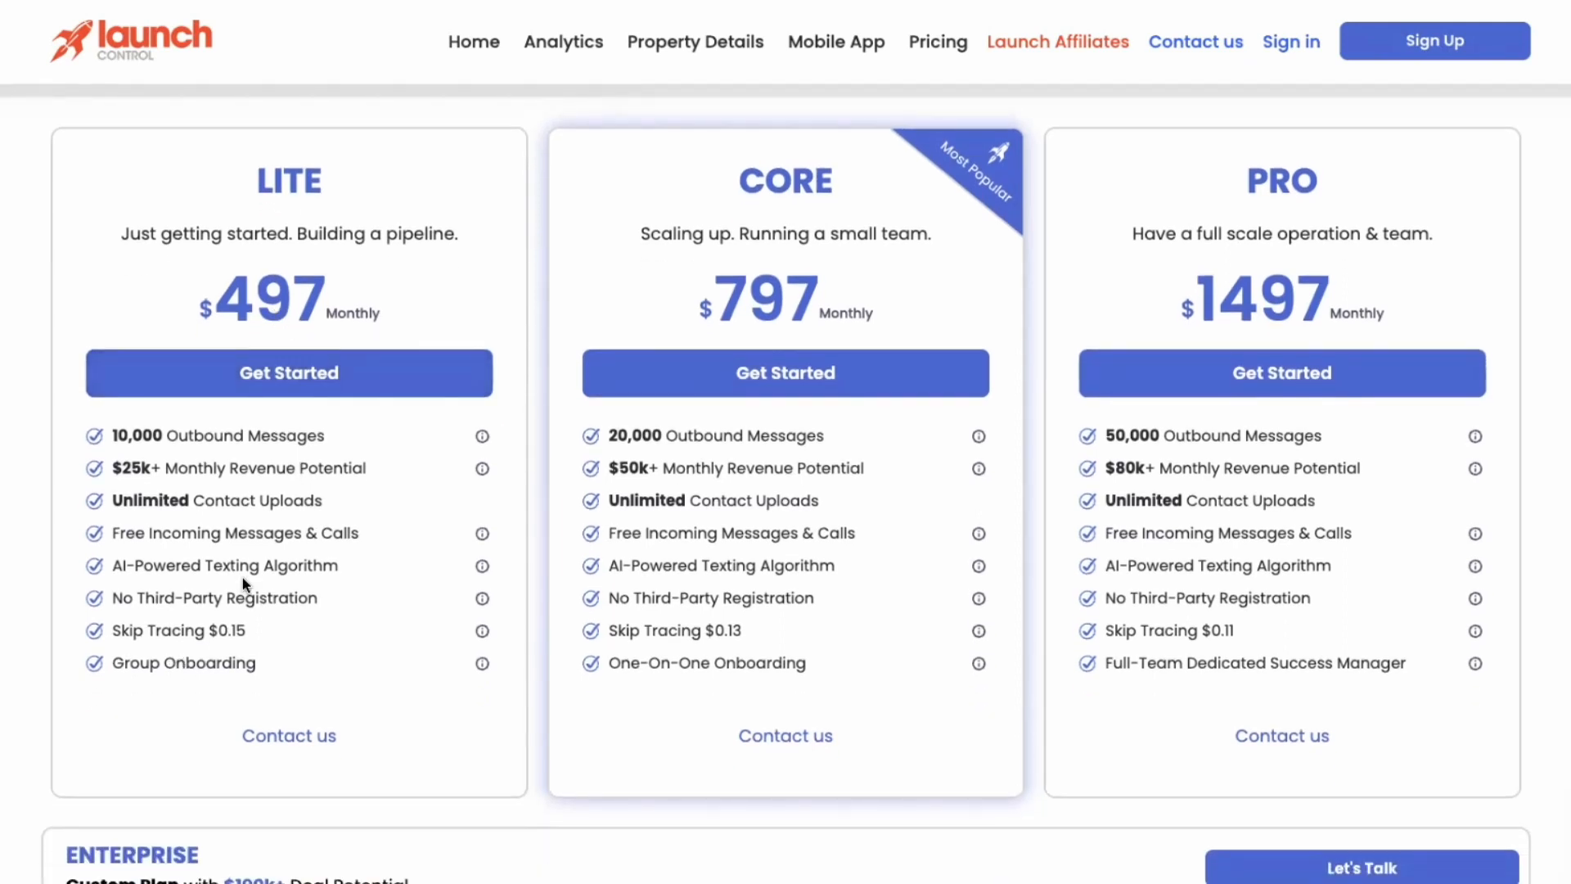
{"action": "mouse_move", "coordinate": [482, 435]}
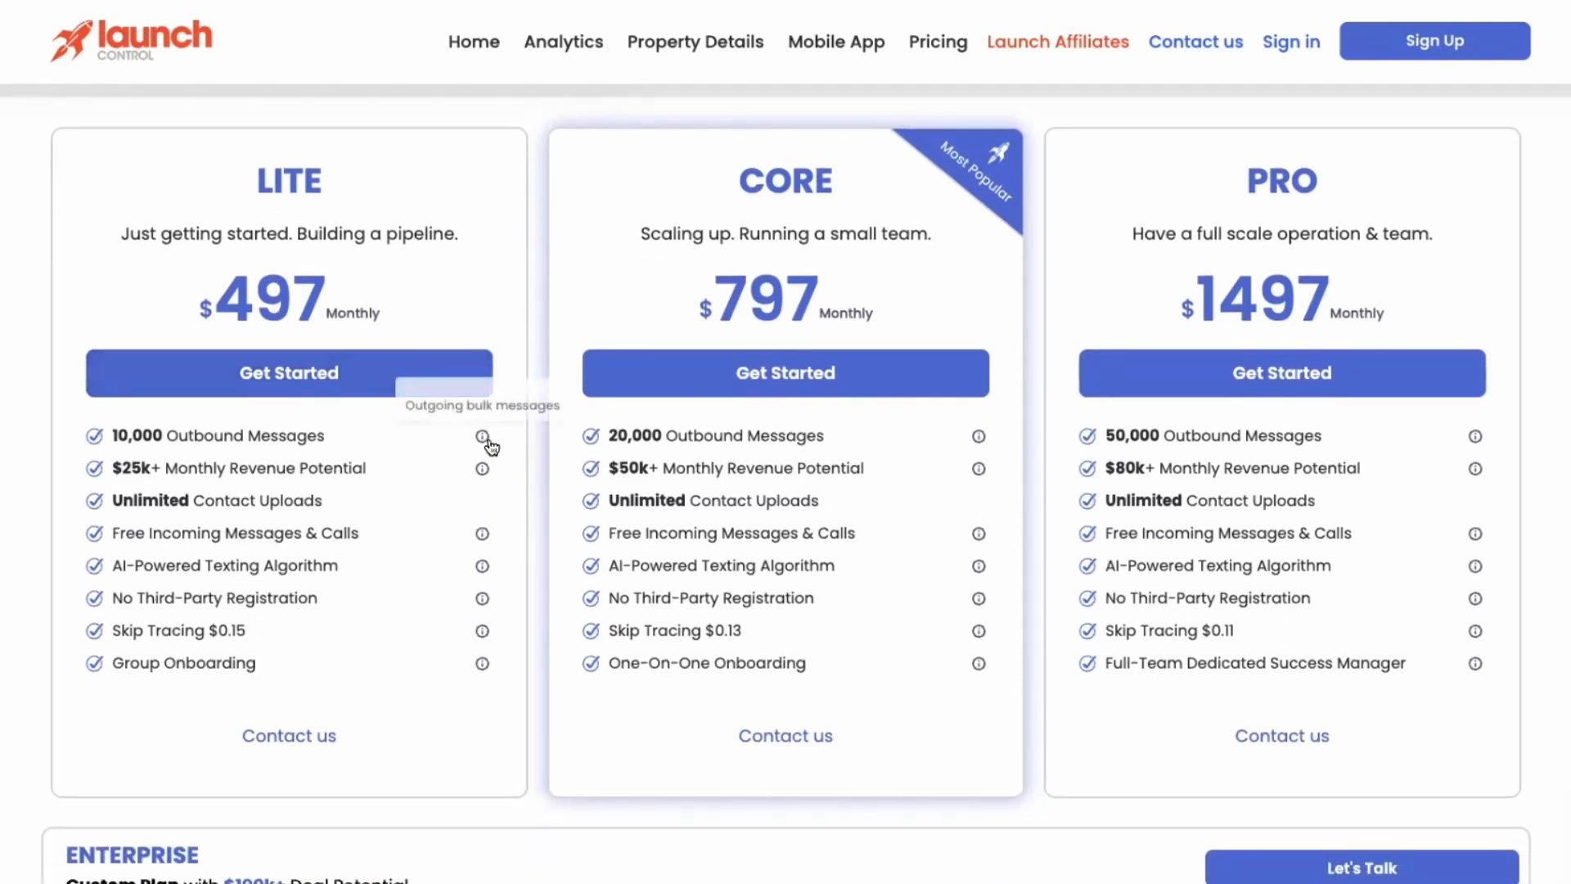
{"action": "mouse_move", "coordinate": [338, 446]}
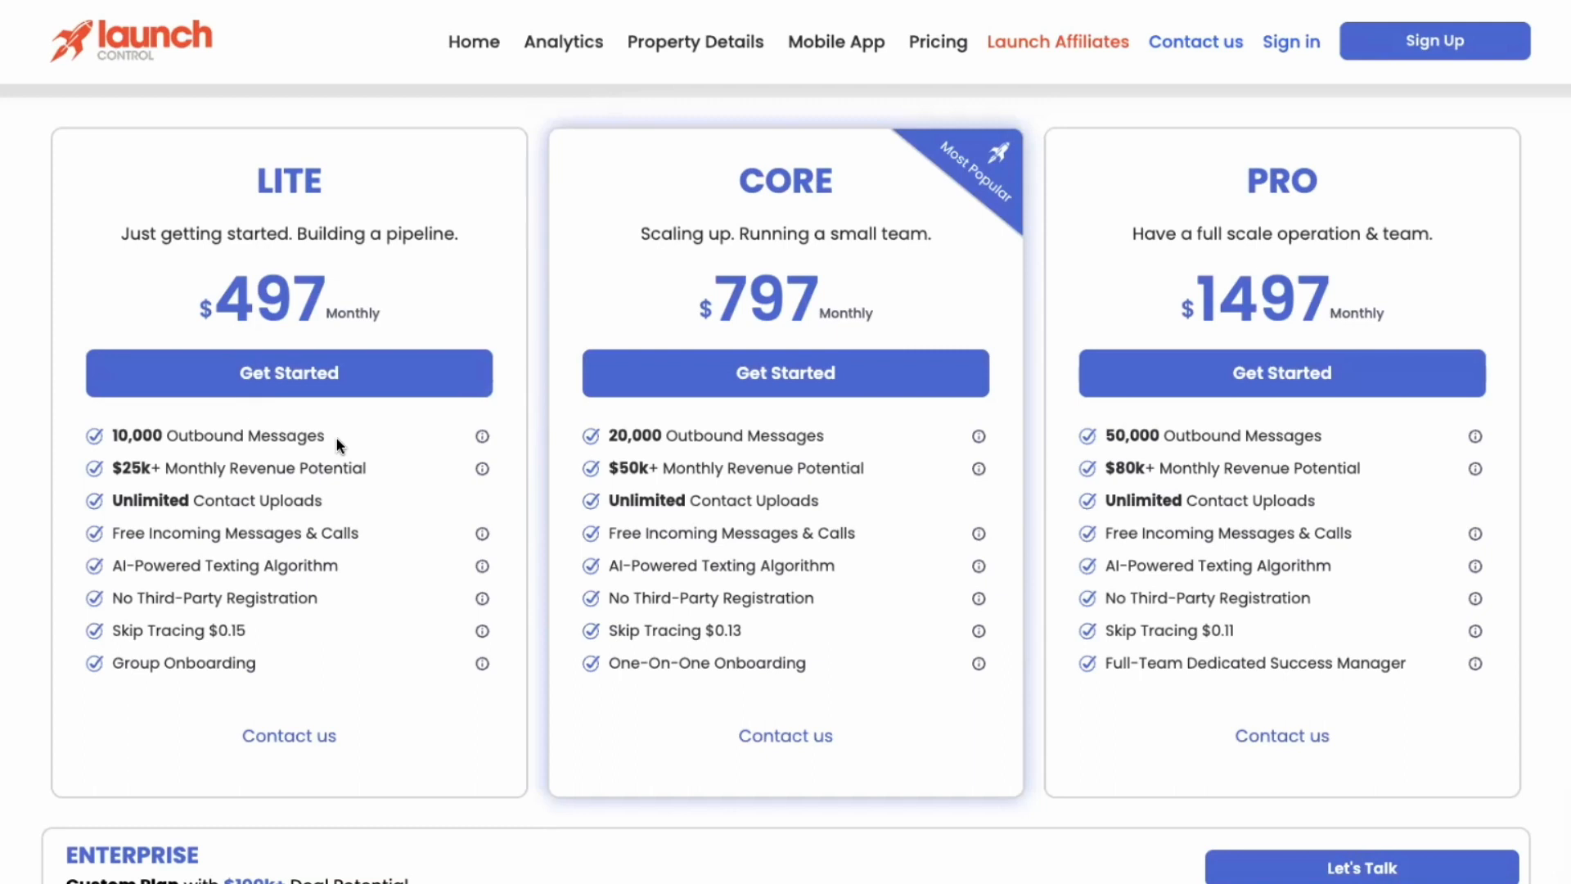
{"action": "mouse_move", "coordinate": [521, 601]}
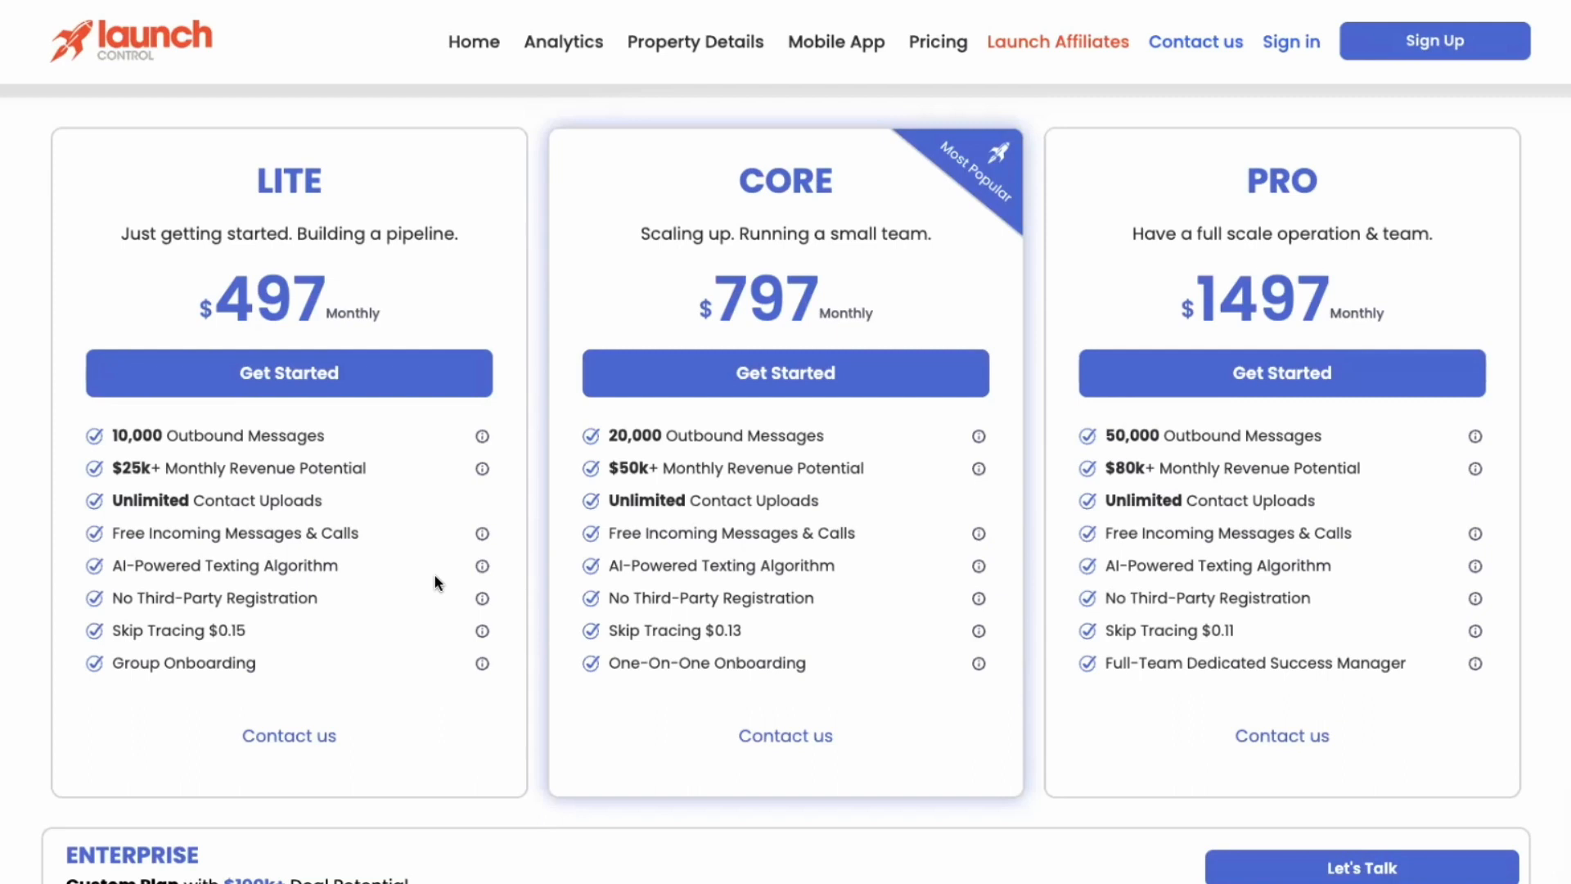
{"action": "mouse_move", "coordinate": [439, 579]}
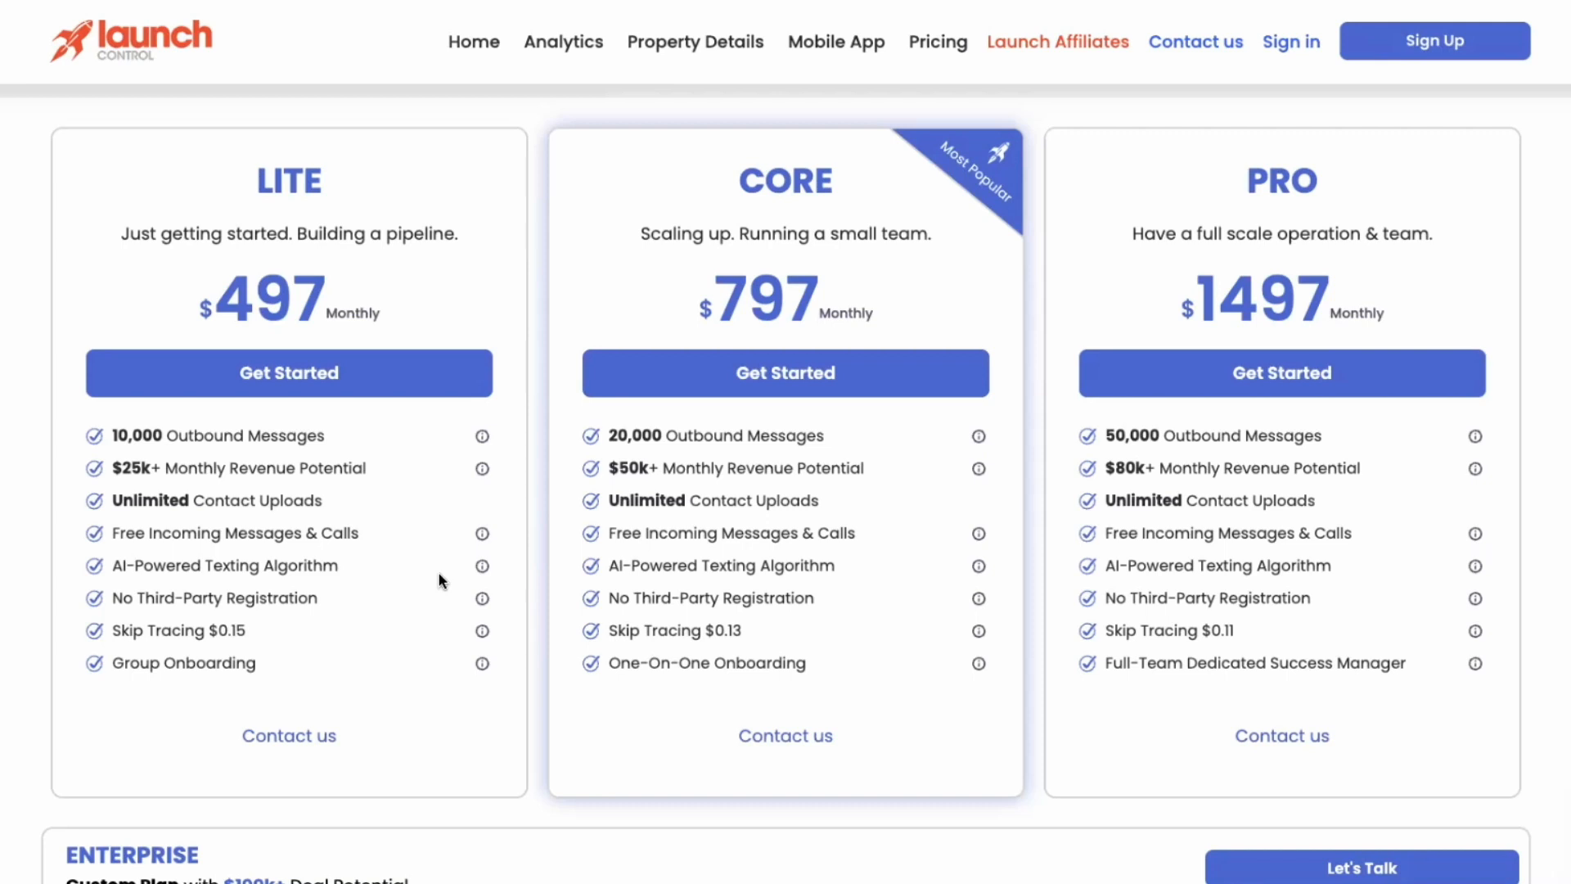
{"action": "mouse_move", "coordinate": [416, 669]}
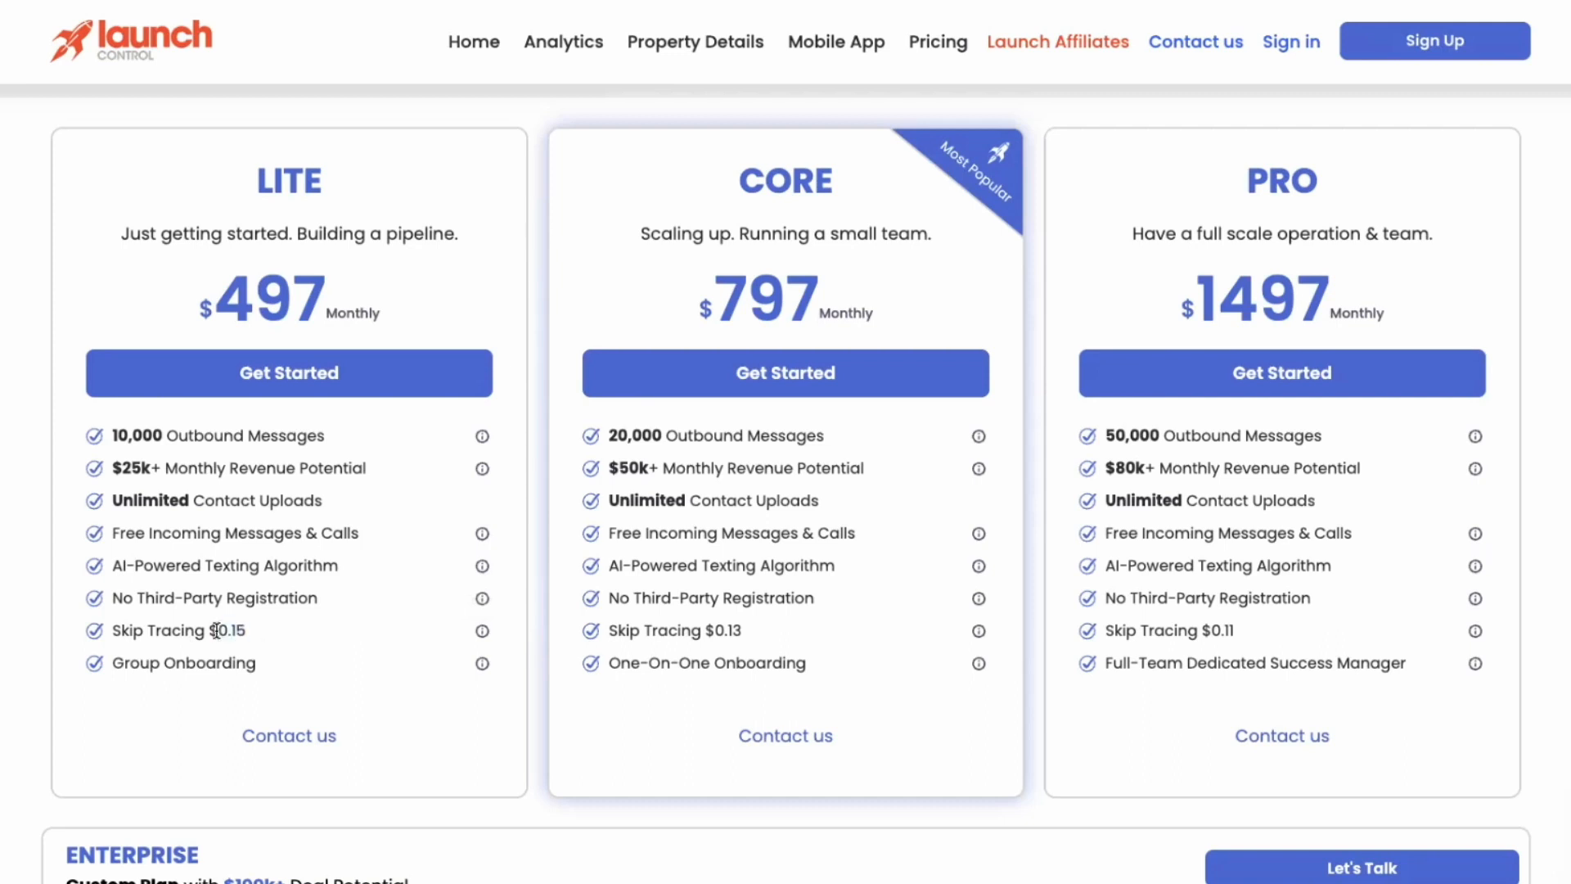
{"action": "scroll", "scroll_direction": "down", "scroll_amount": 3}
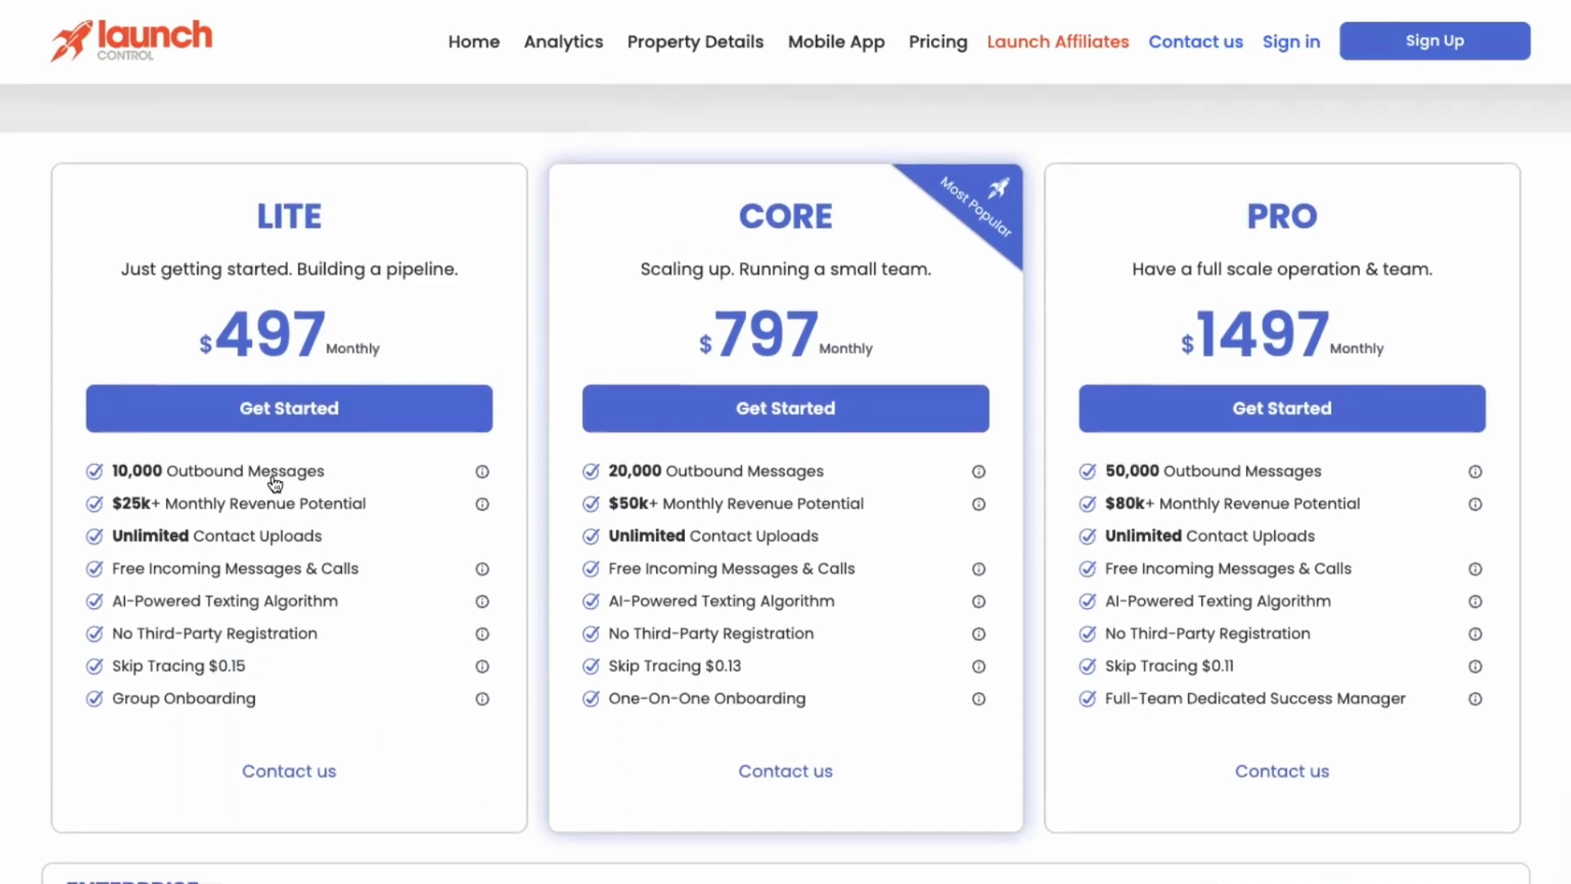
{"action": "mouse_move", "coordinate": [343, 630]}
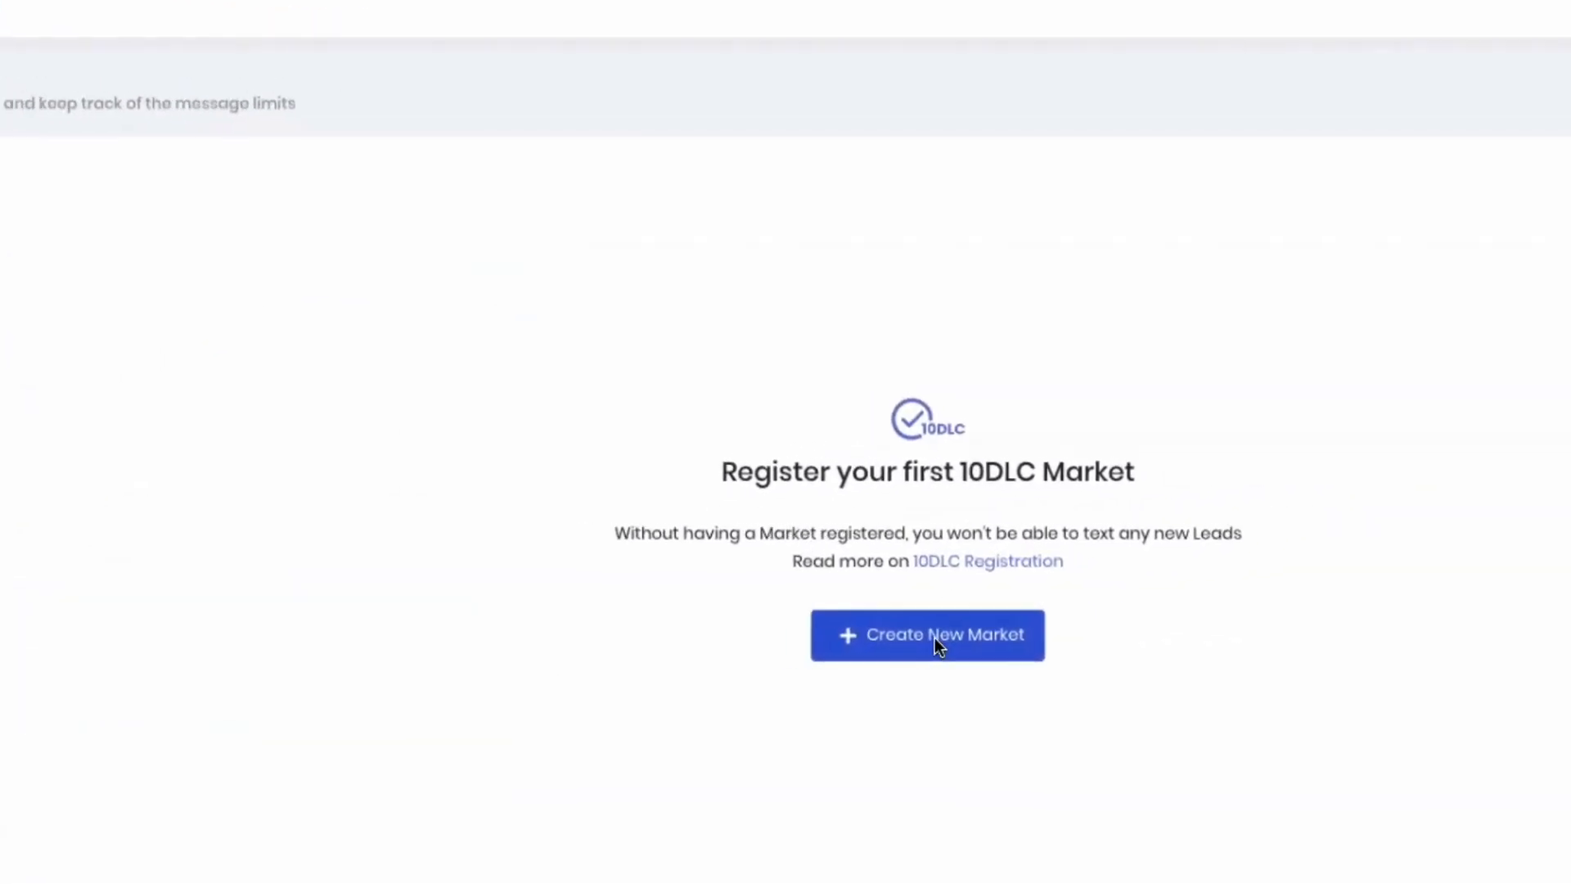
Open the 10DLC registration form, highlight its Area Code field, then cancel without registering.
{"action": "left_click", "coordinate": [925, 635]}
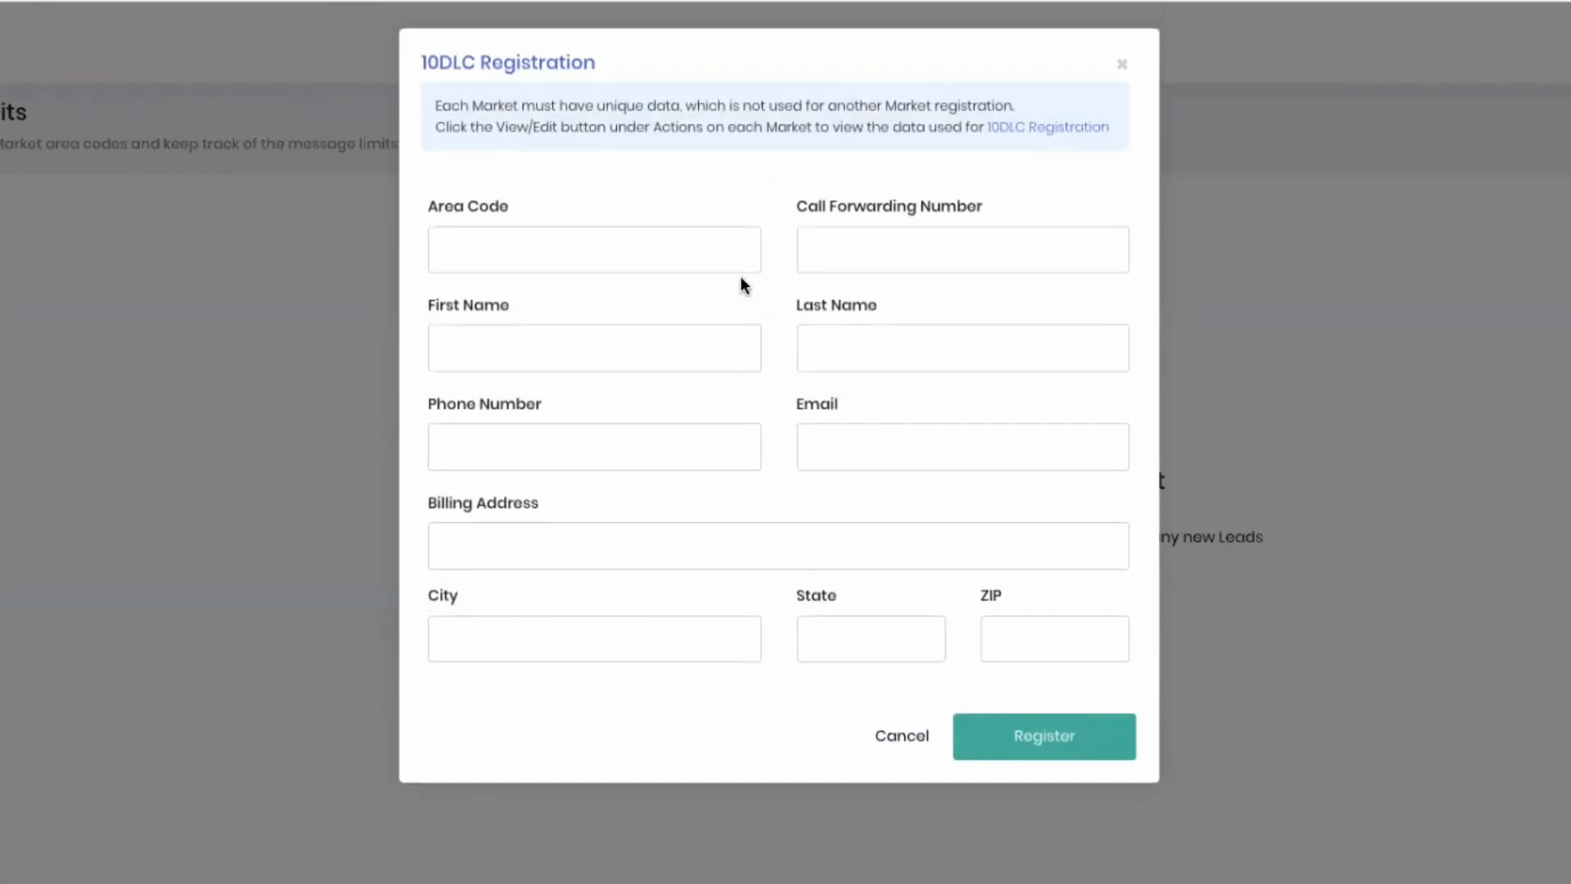
{"action": "double_click", "coordinate": [467, 205]}
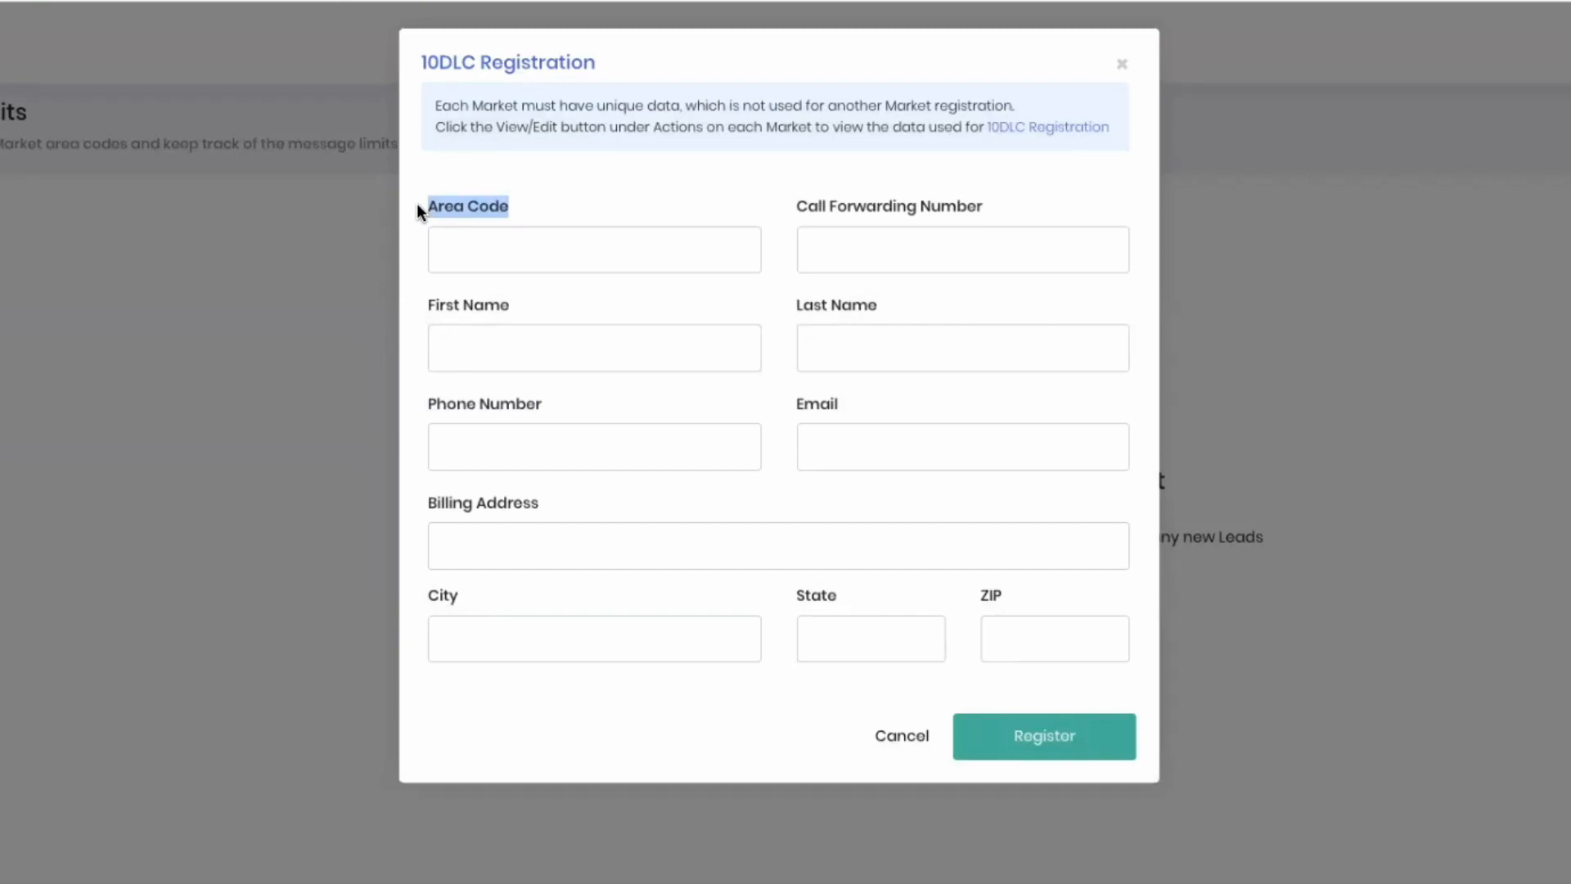
{"action": "mouse_move", "coordinate": [900, 736]}
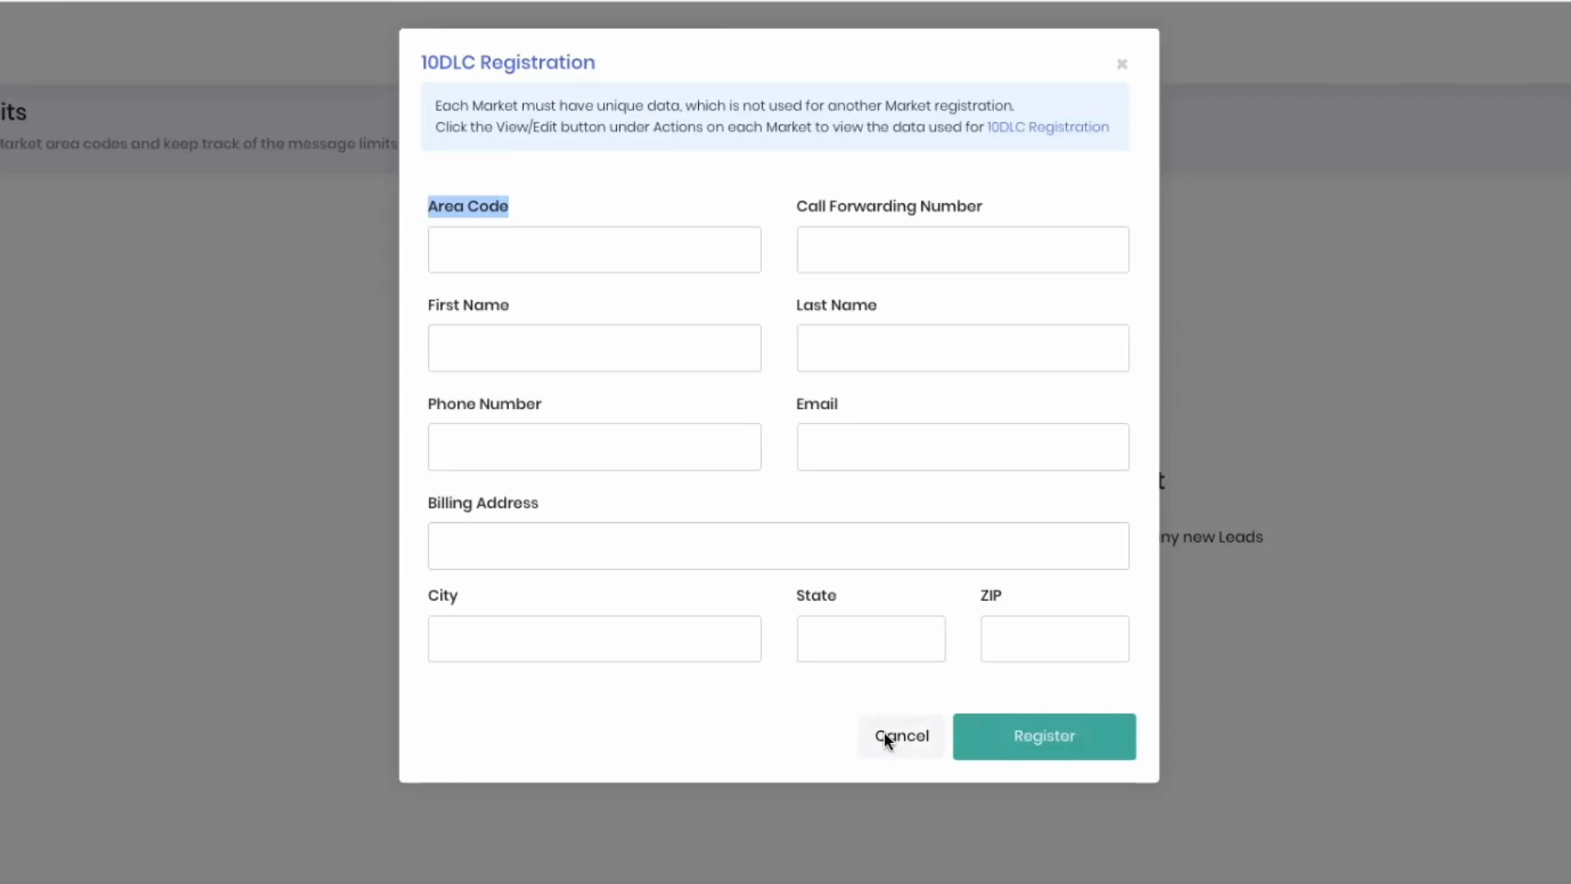
{"action": "left_click", "coordinate": [898, 736]}
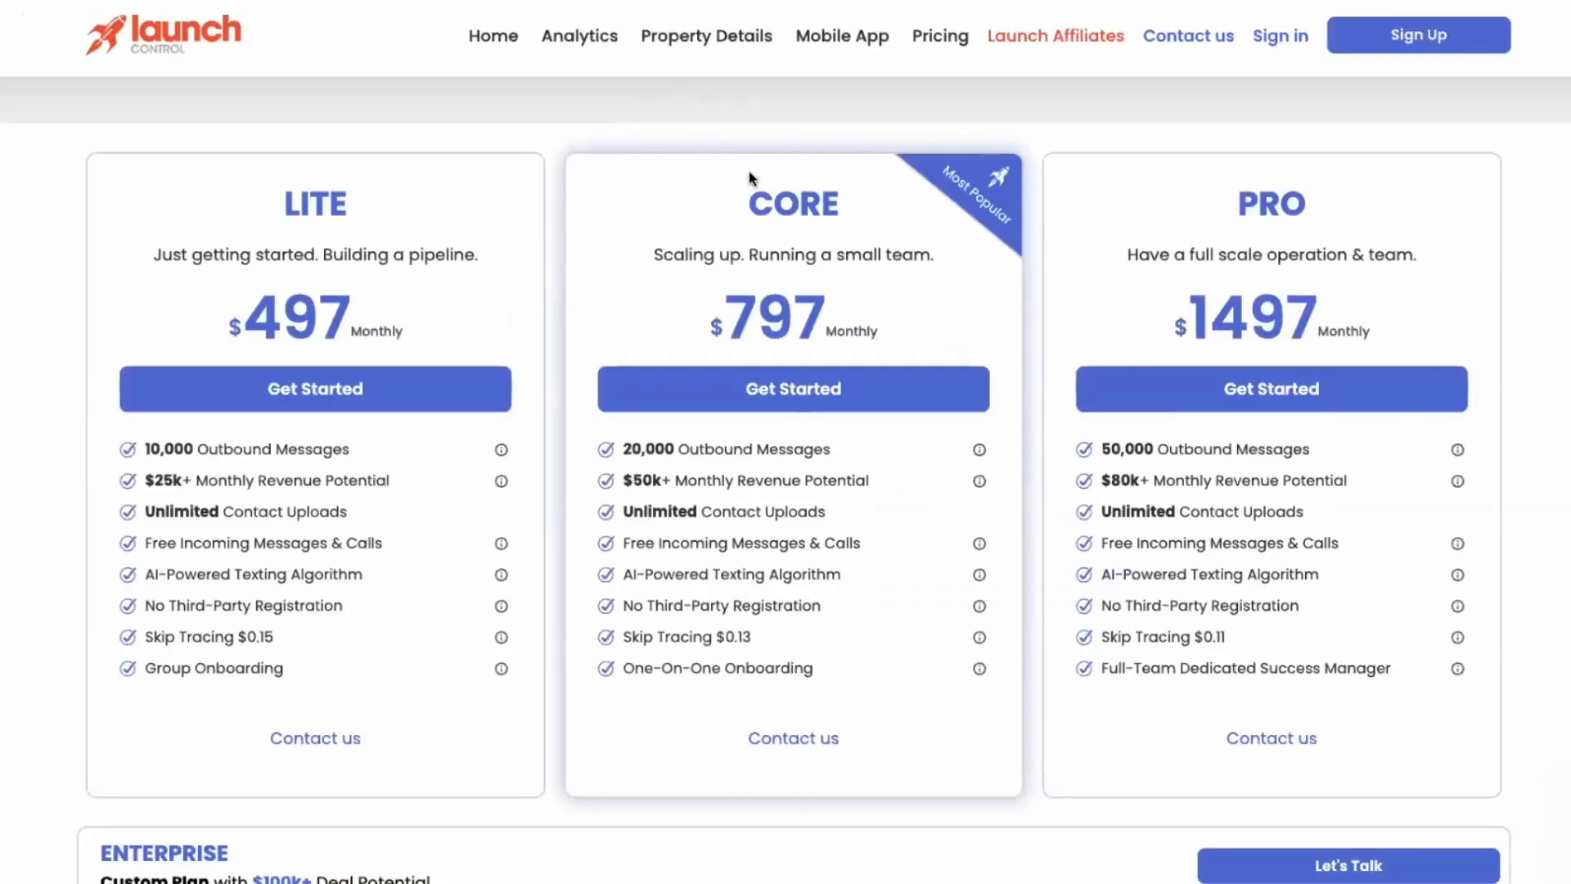
{"action": "mouse_move", "coordinate": [922, 160]}
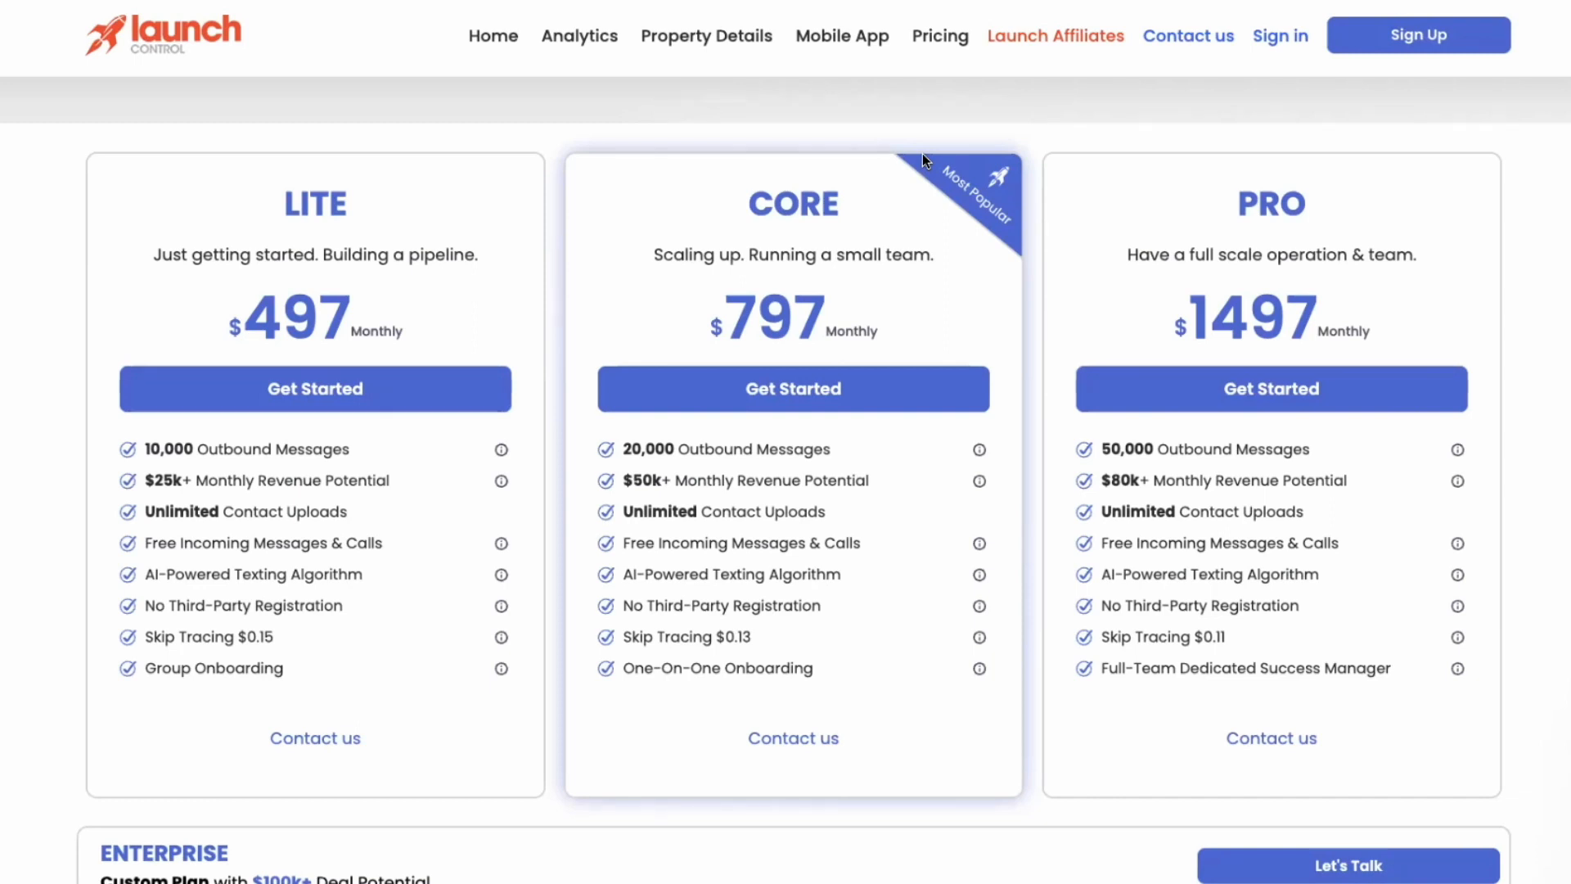
Scroll down to the Enterprise custom plan and 10DLC fees note, then back up.
{"action": "scroll", "scroll_direction": "down", "scroll_amount": 3}
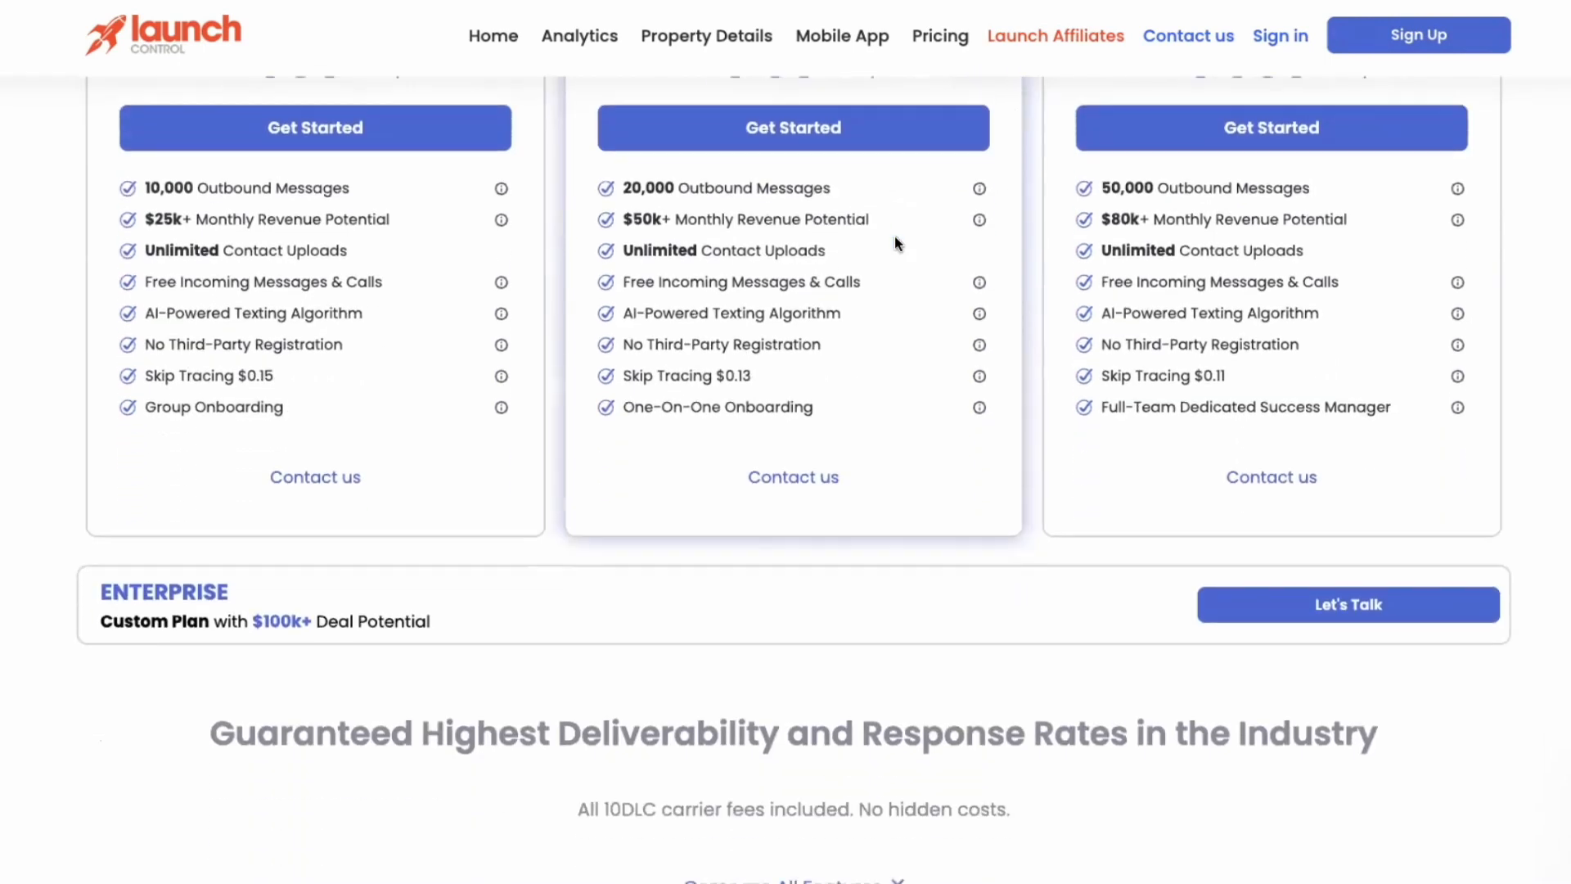
{"action": "scroll", "scroll_direction": "up", "scroll_amount": 3}
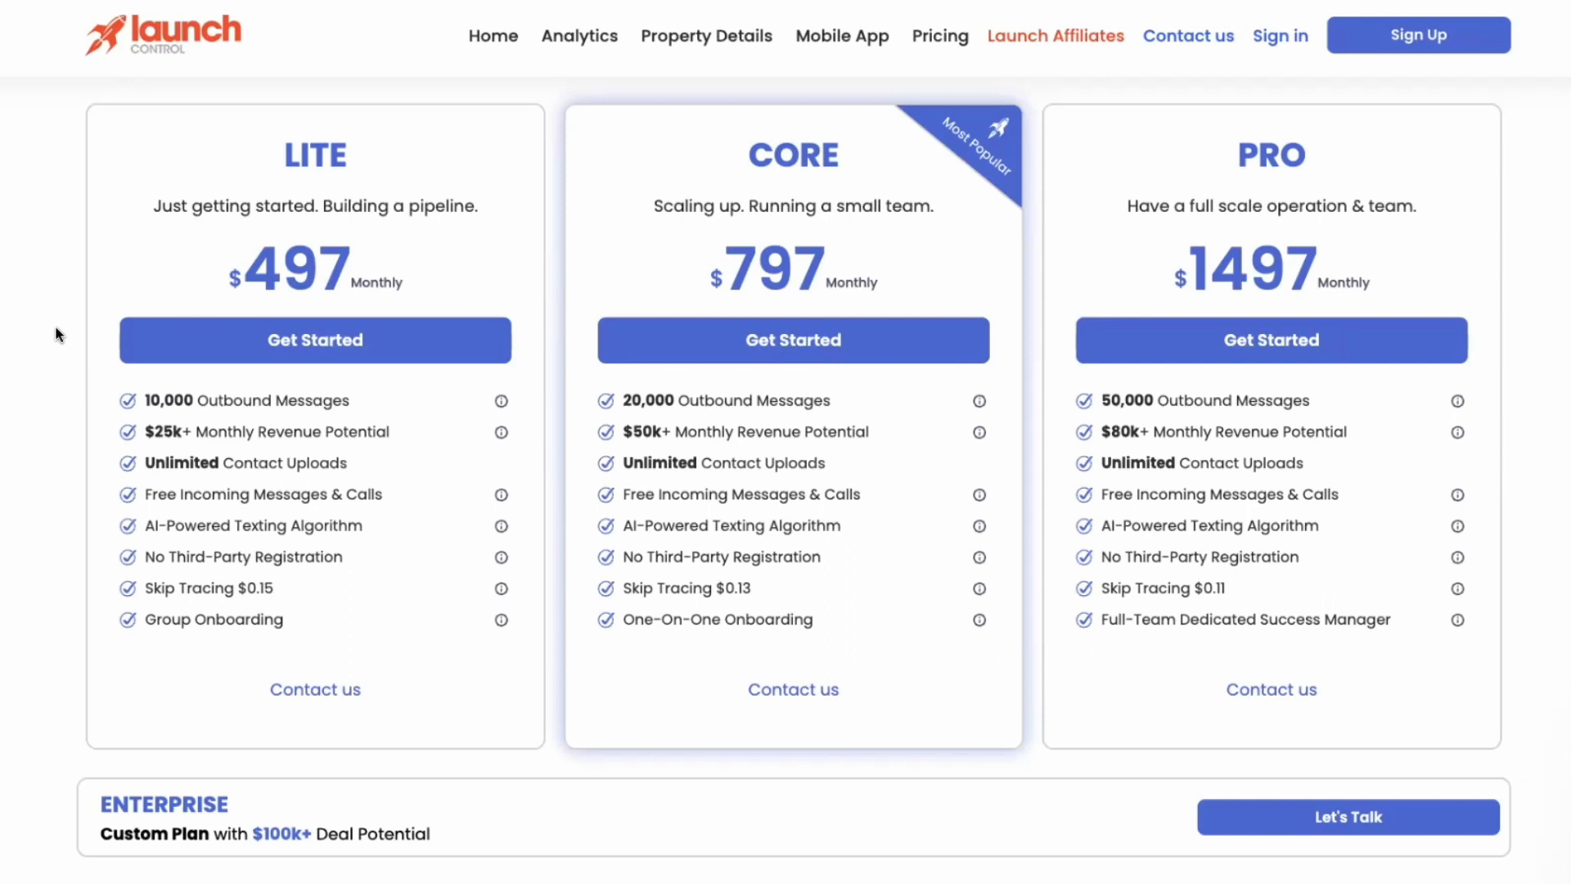
{"action": "mouse_move", "coordinate": [60, 357]}
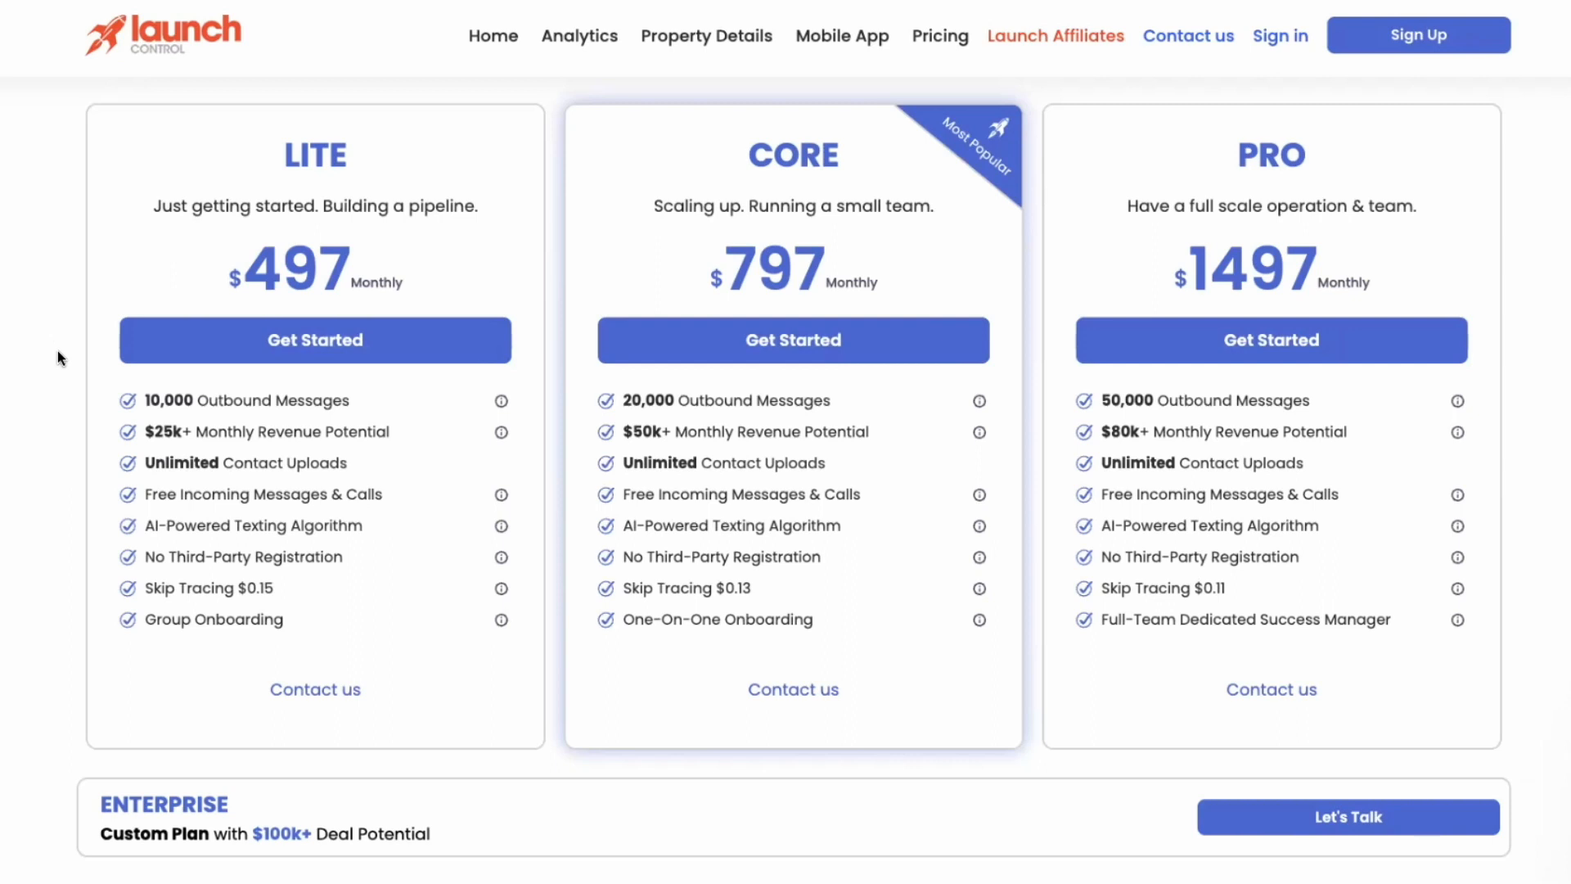
{"action": "mouse_move", "coordinate": [528, 500]}
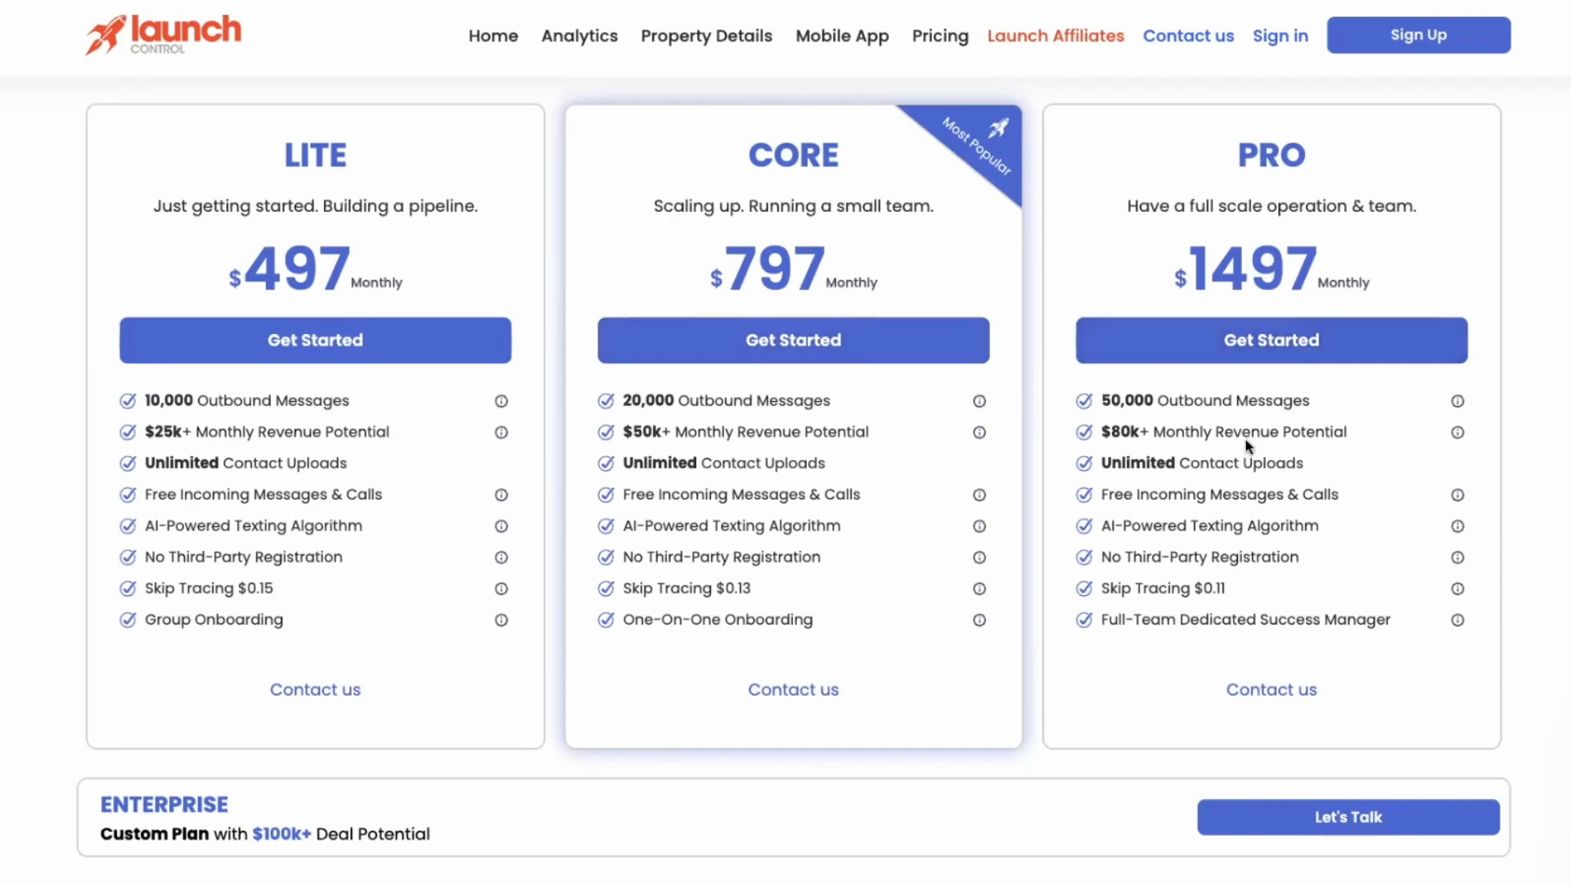
{"action": "scroll", "scroll_direction": "down", "scroll_amount": 3}
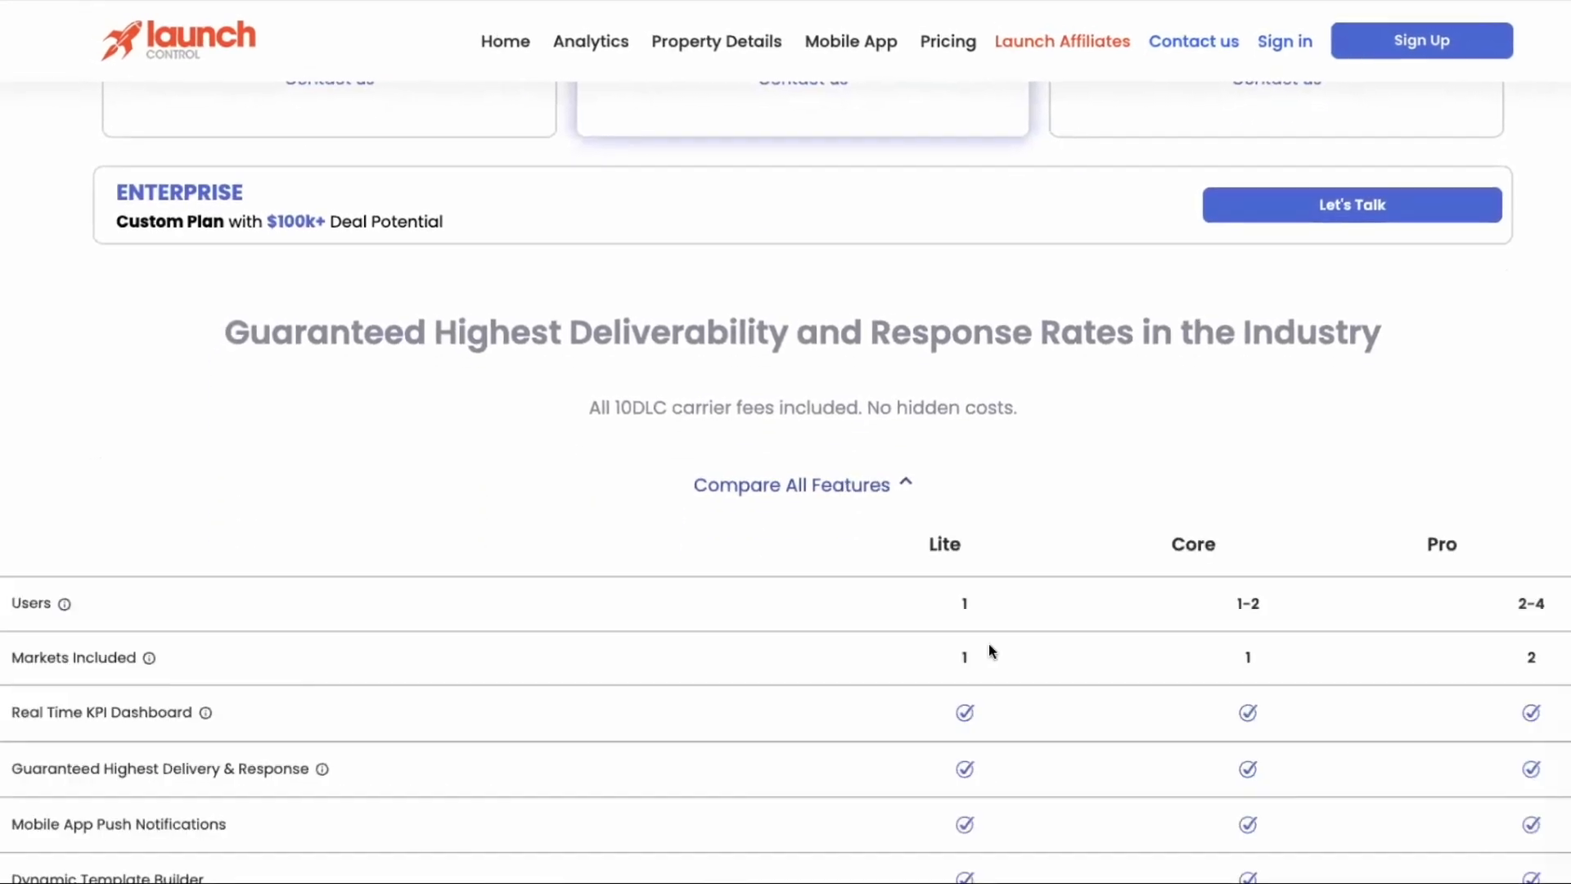
{"action": "scroll", "scroll_direction": "down", "scroll_amount": 3}
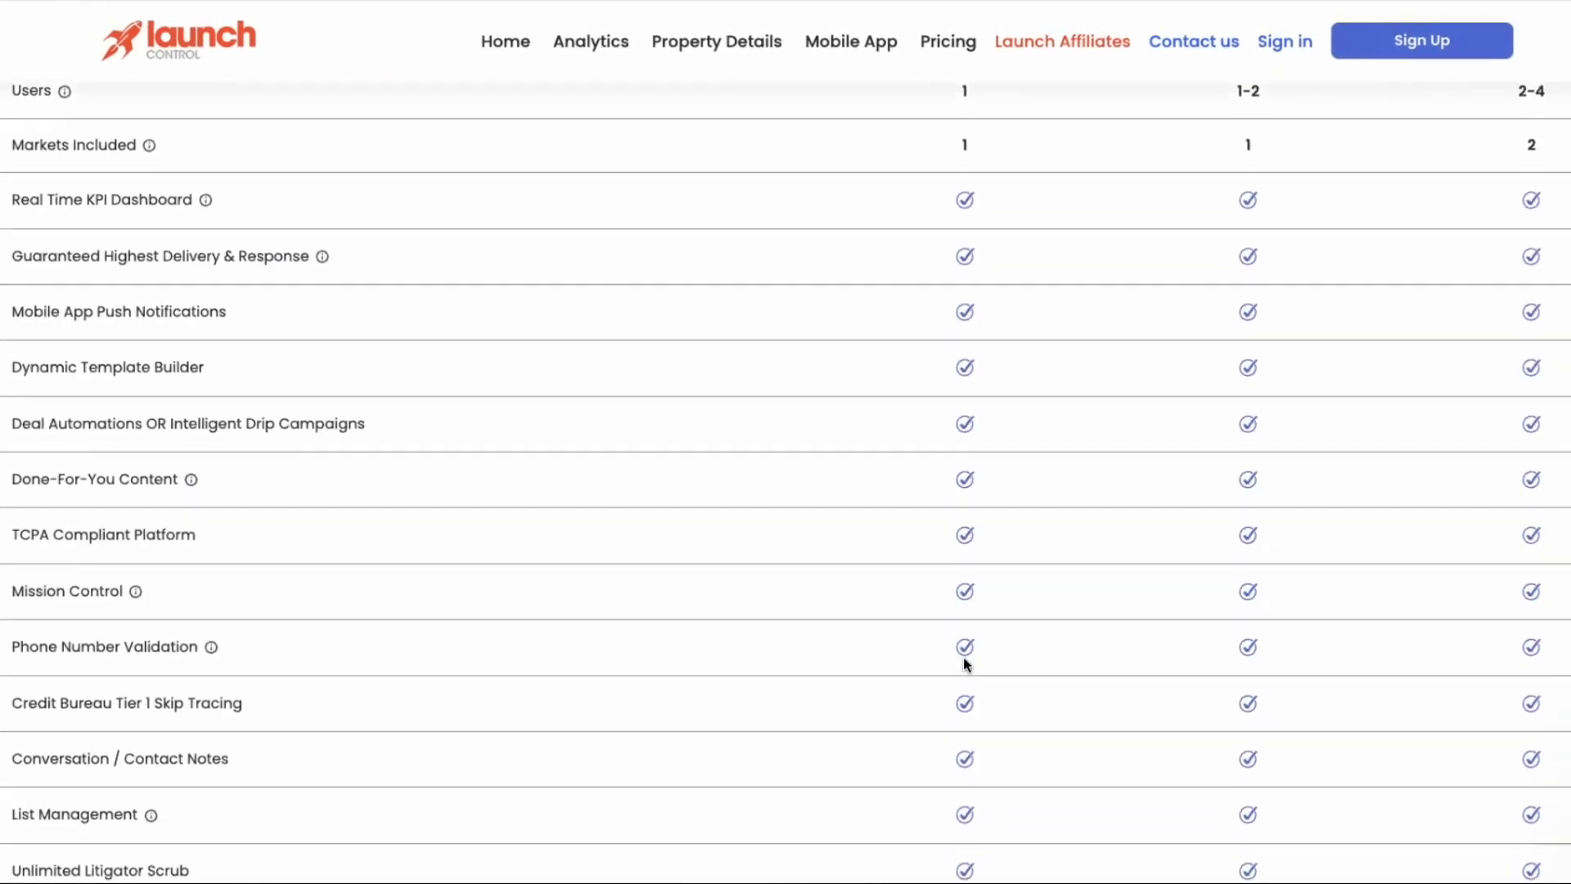
{"action": "scroll", "scroll_direction": "down", "scroll_amount": 3}
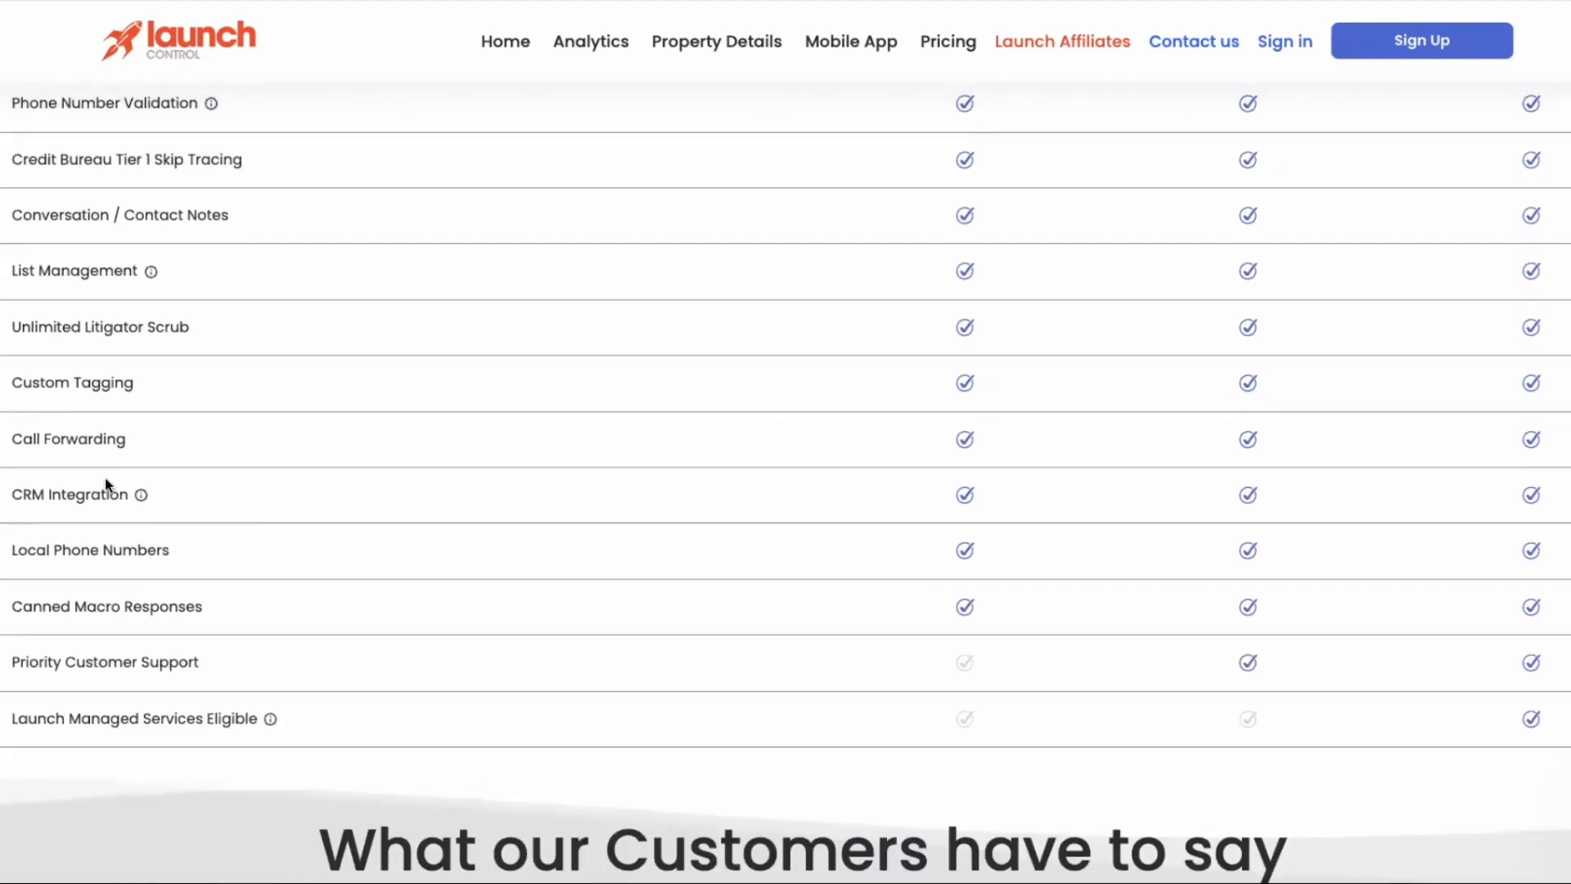
{"action": "scroll", "scroll_direction": "up", "scroll_amount": 3}
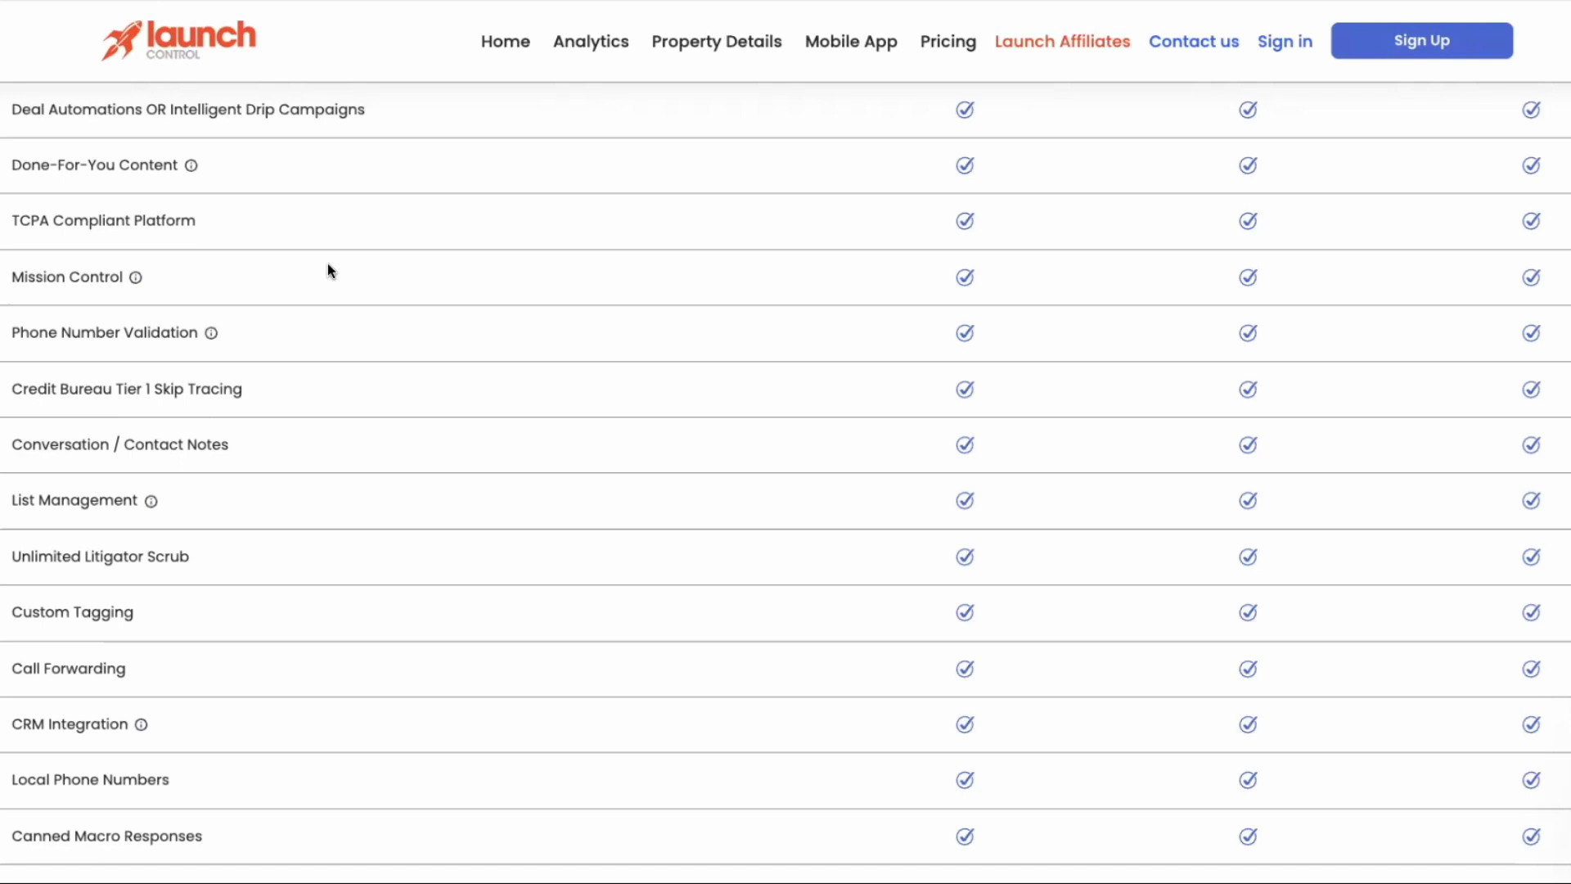
{"action": "mouse_move", "coordinate": [295, 401]}
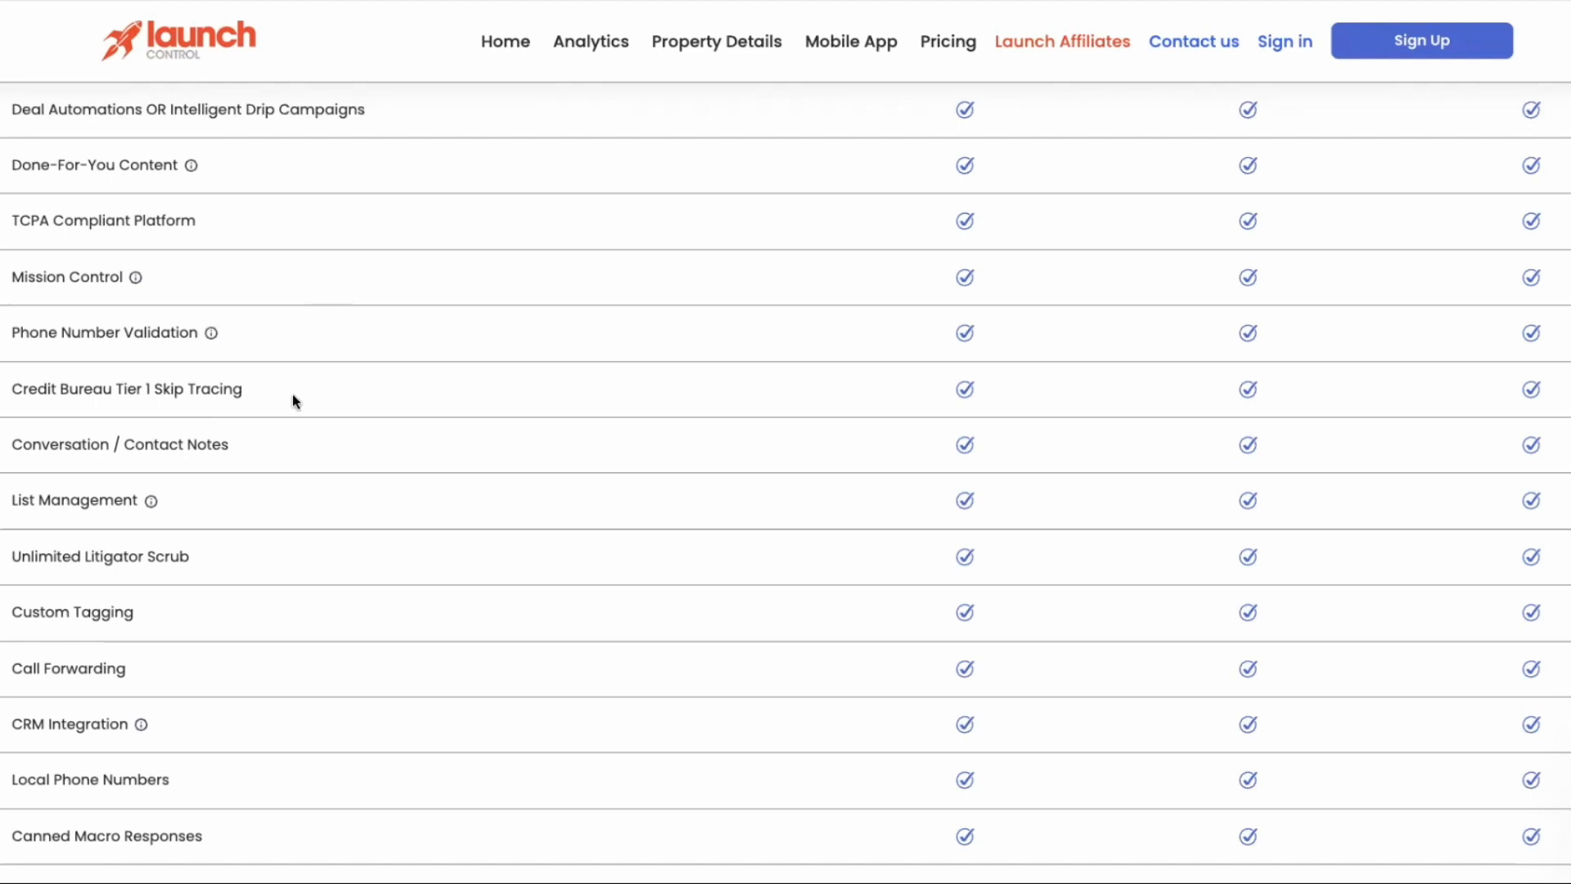
Scroll down past the mobile app section of the Launch Control site.
{"action": "scroll", "scroll_direction": "down", "scroll_amount": 3}
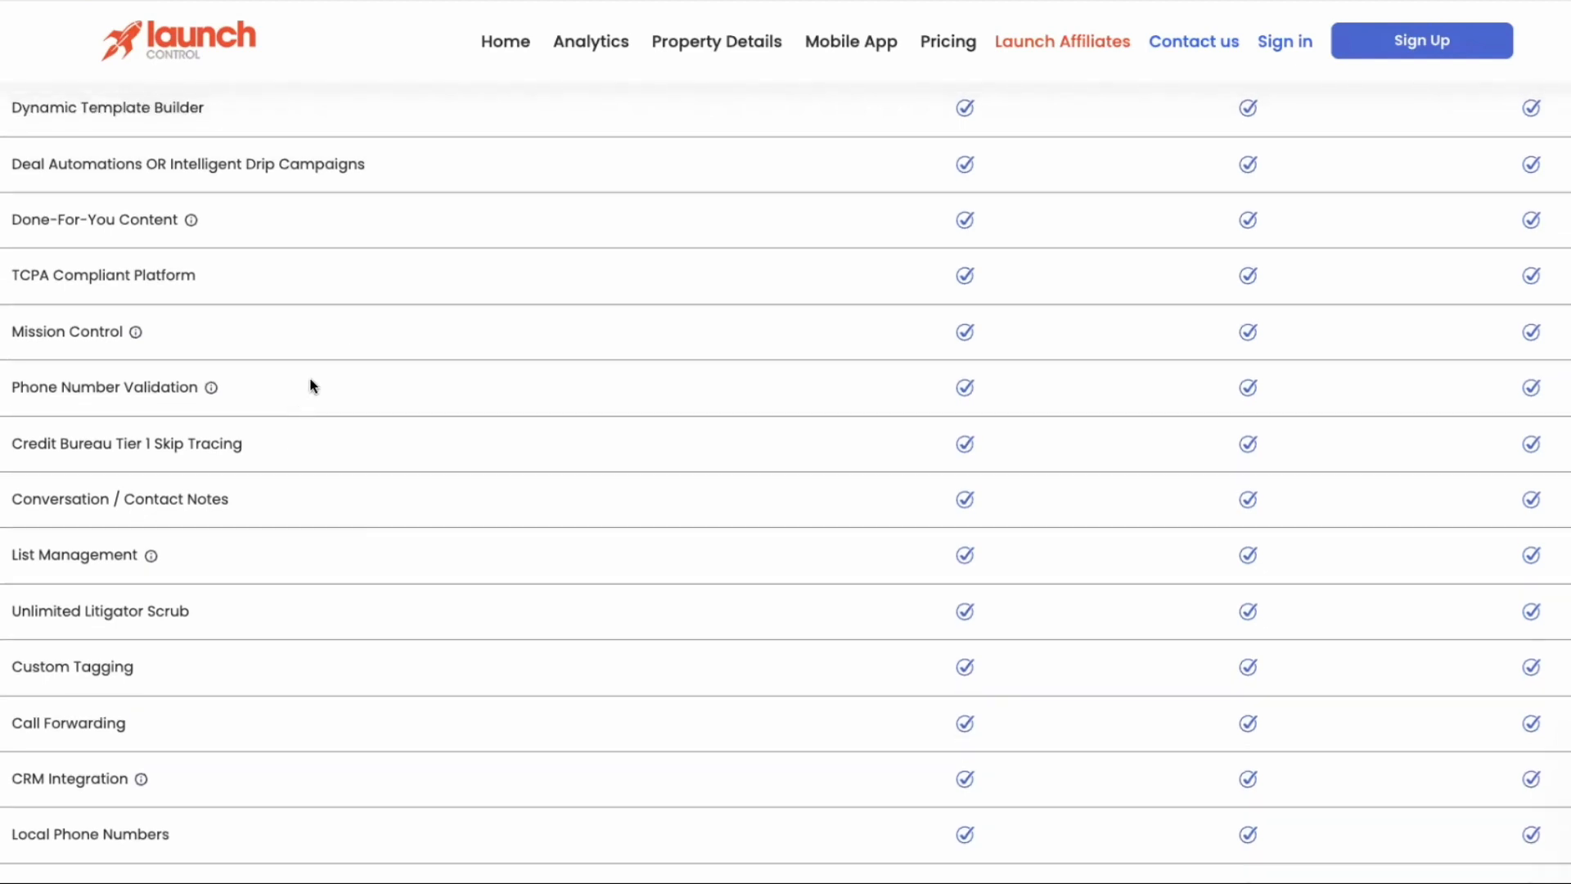
{"action": "mouse_move", "coordinate": [1166, 212]}
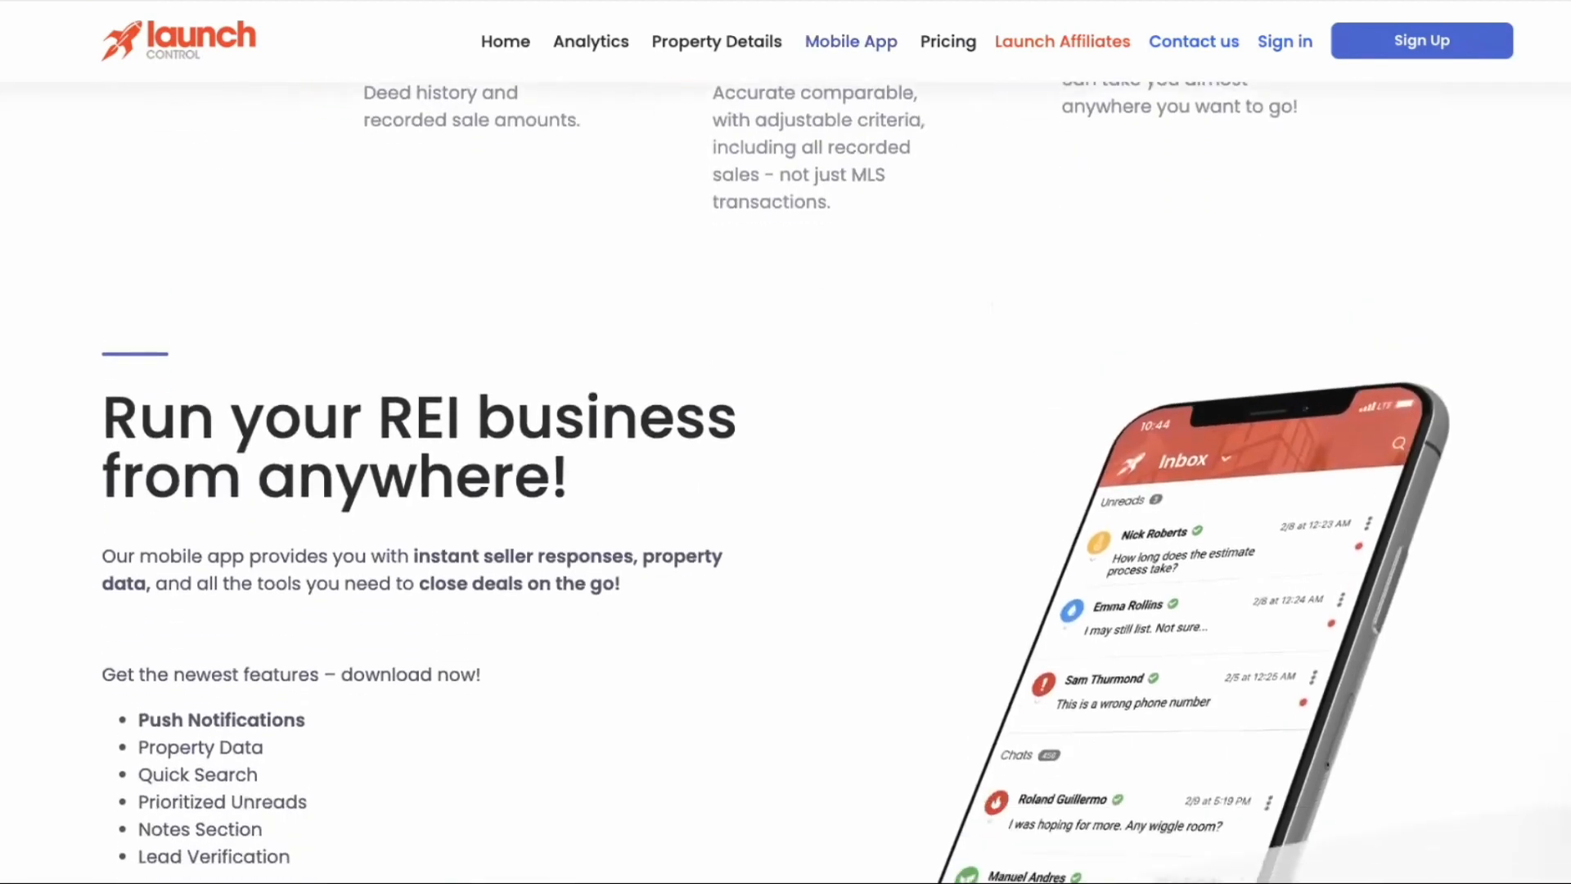
{"action": "scroll", "scroll_direction": "down", "scroll_amount": 3}
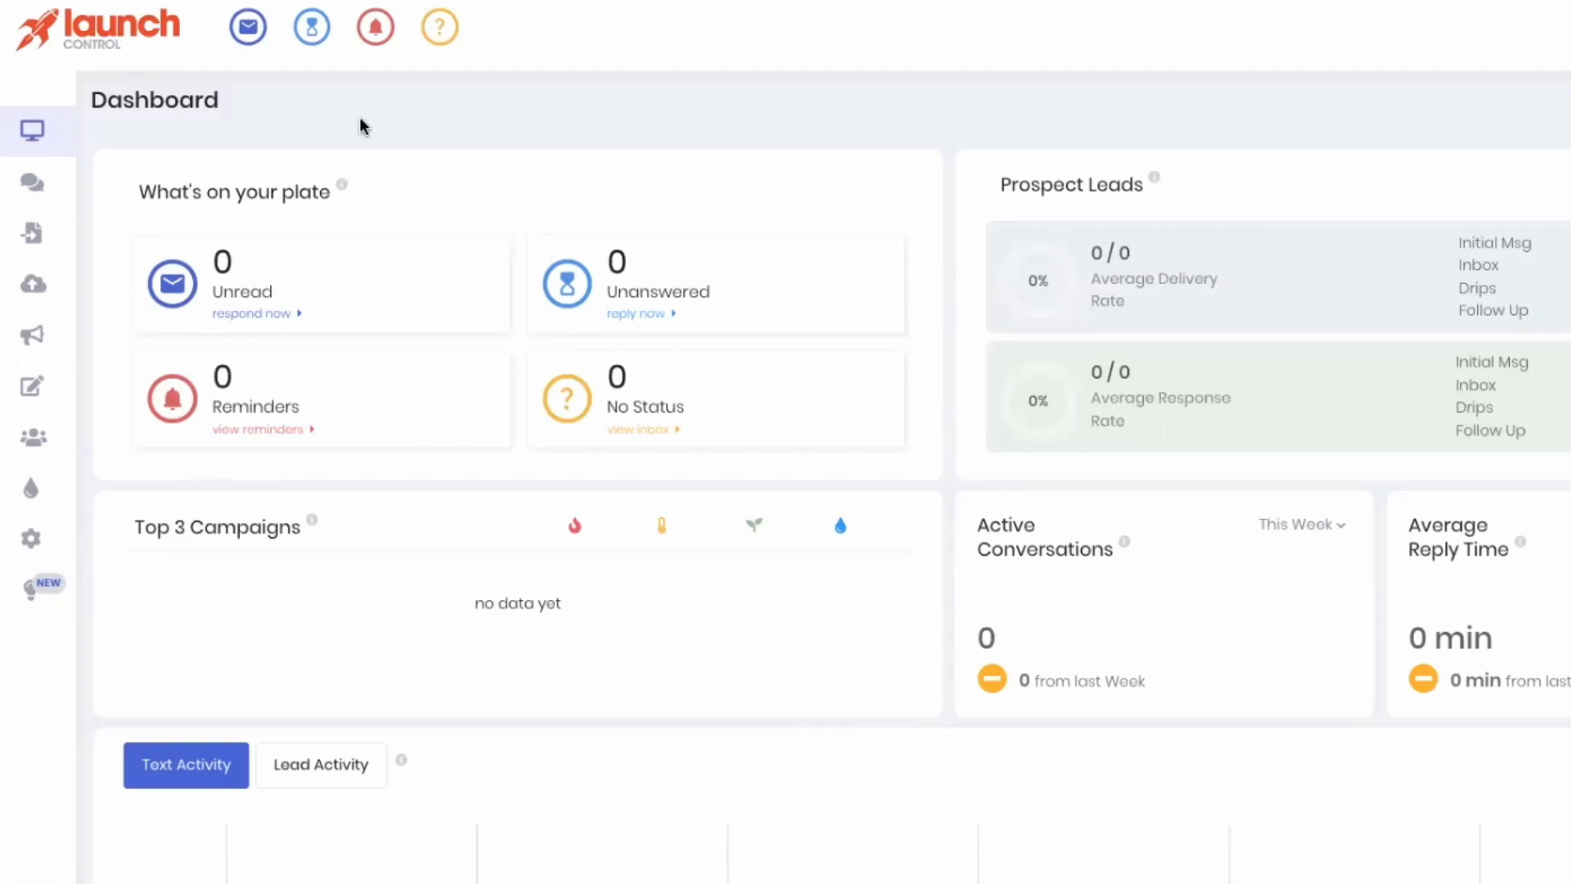
View the empty Campaigns list, dismiss the Customer Care popup, and enter app.direct in a new tab.
{"action": "left_click", "coordinate": [32, 233]}
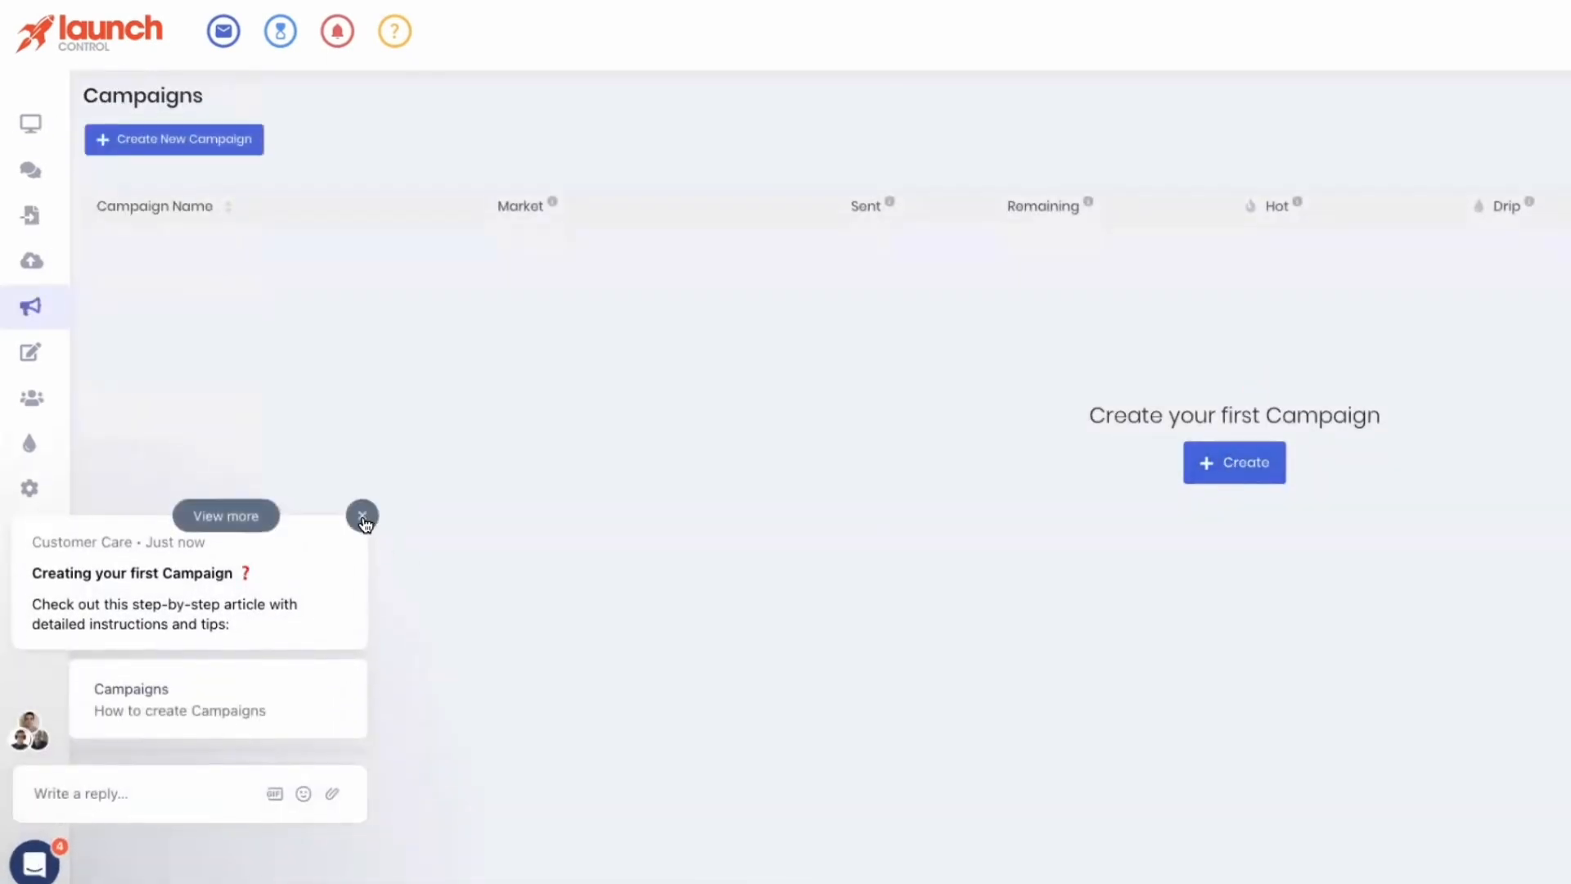
{"action": "left_click", "coordinate": [30, 215]}
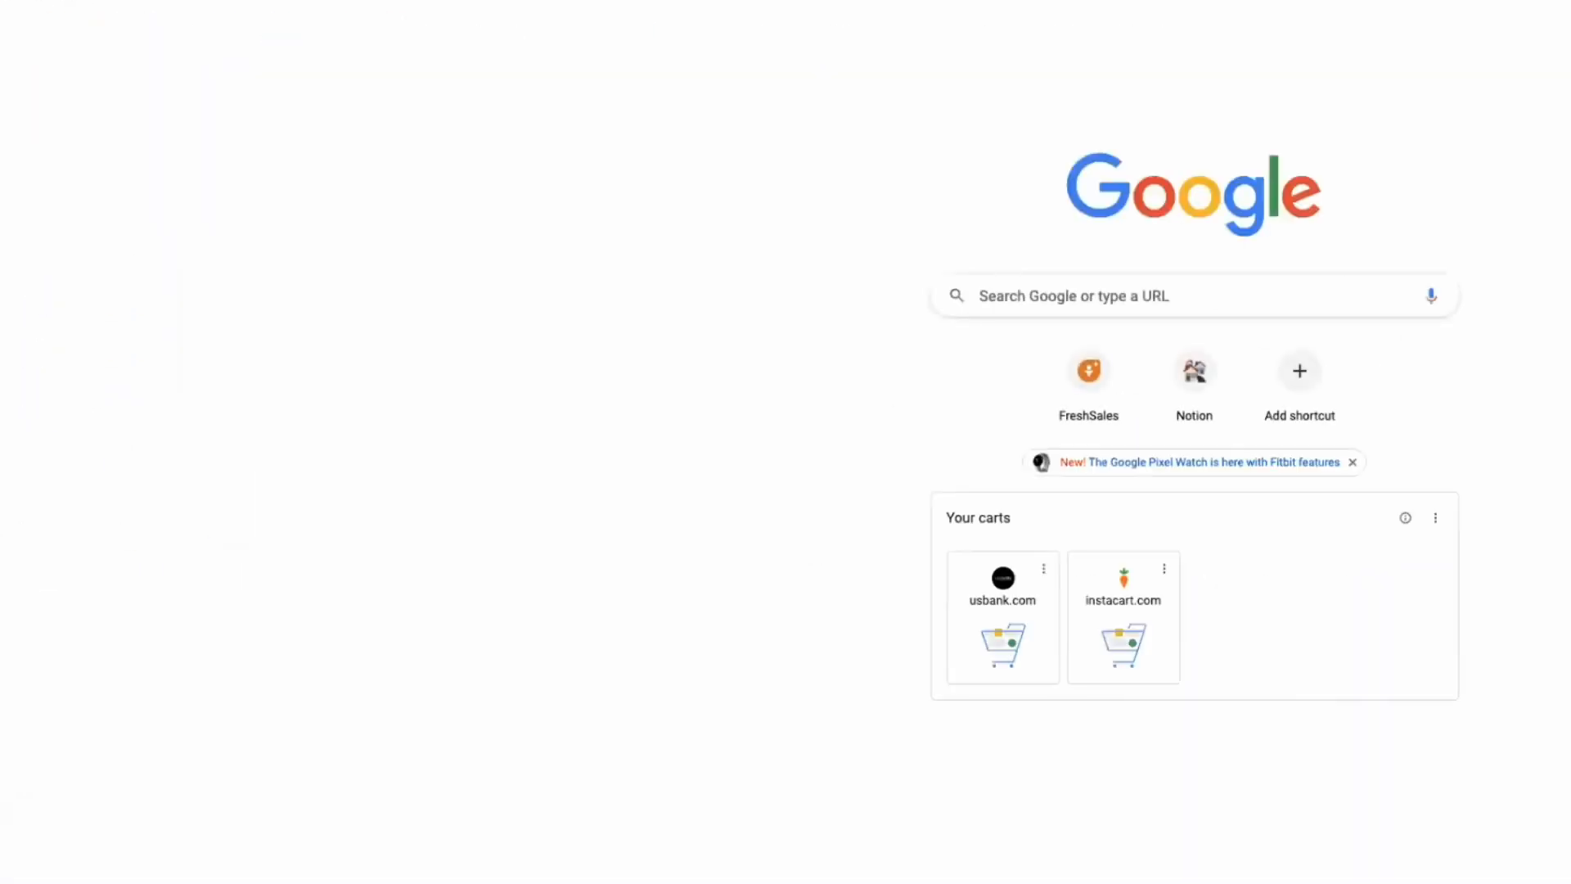
{"action": "type", "text": "app.directskip"}
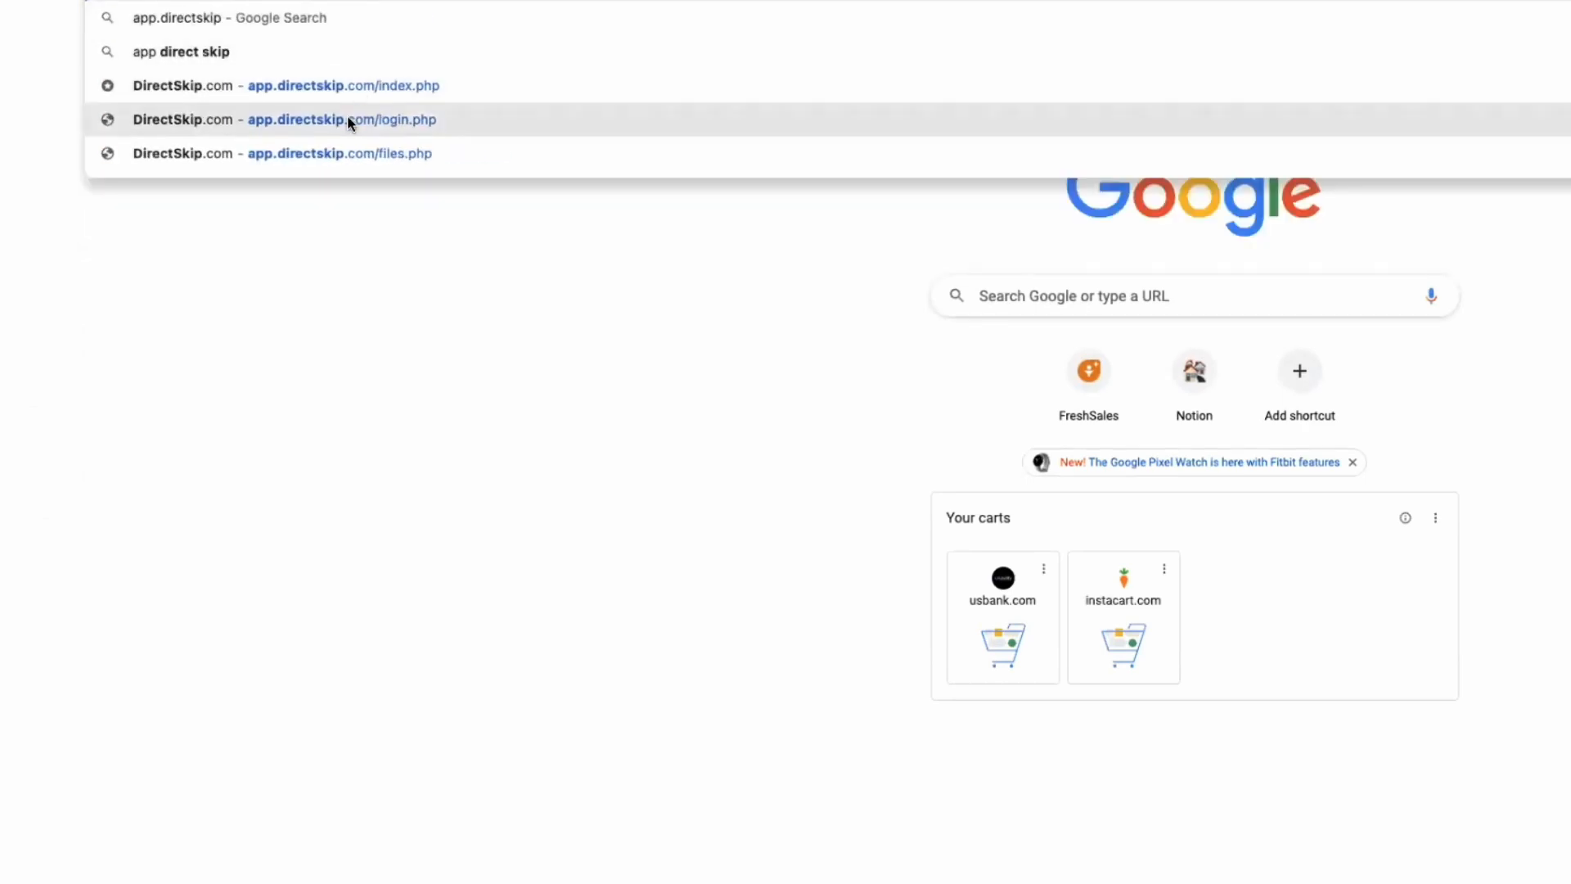
Go to the directskip.com login page and sign in.
{"action": "left_click", "coordinate": [340, 119]}
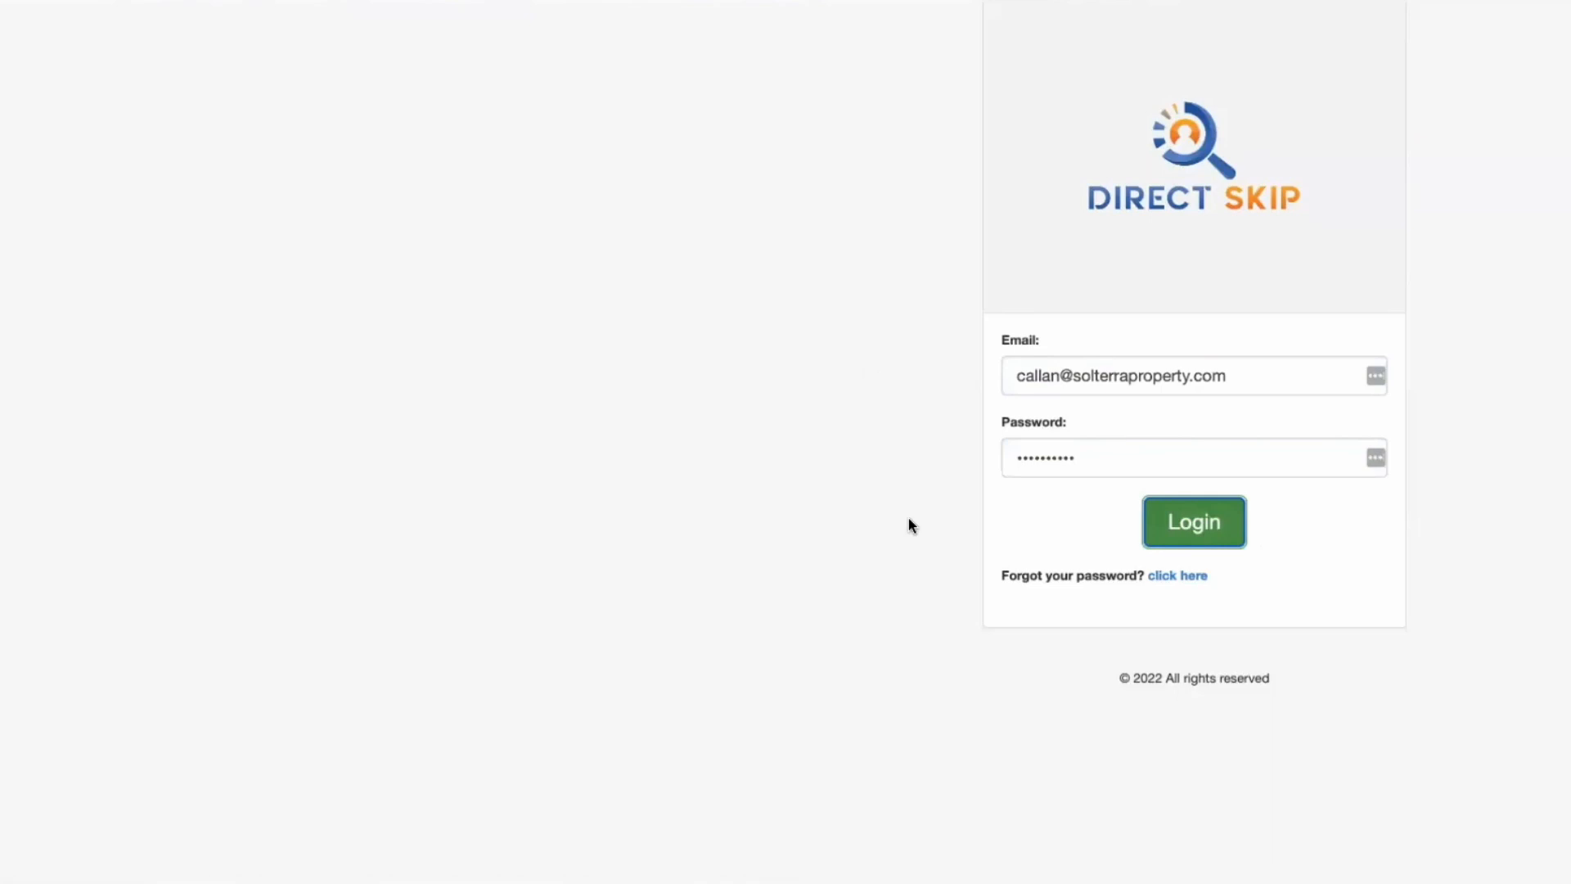
{"action": "left_click", "coordinate": [1193, 521]}
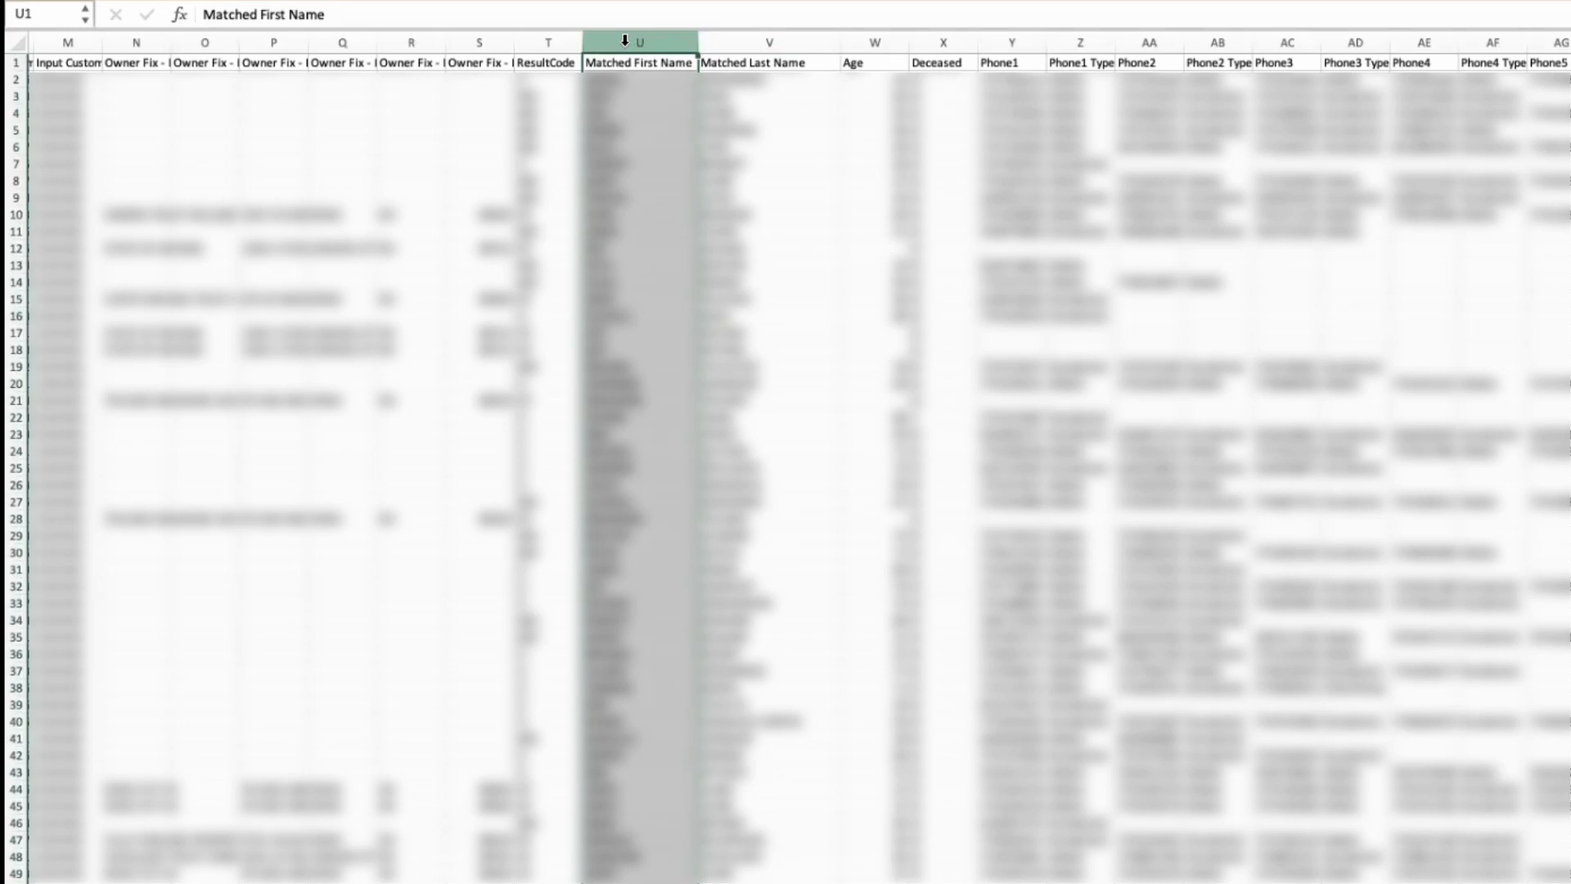
Review the matched first names plus the Age, Deceased, Phone2 Type and Phone3 columns.
{"action": "left_click", "coordinate": [639, 433]}
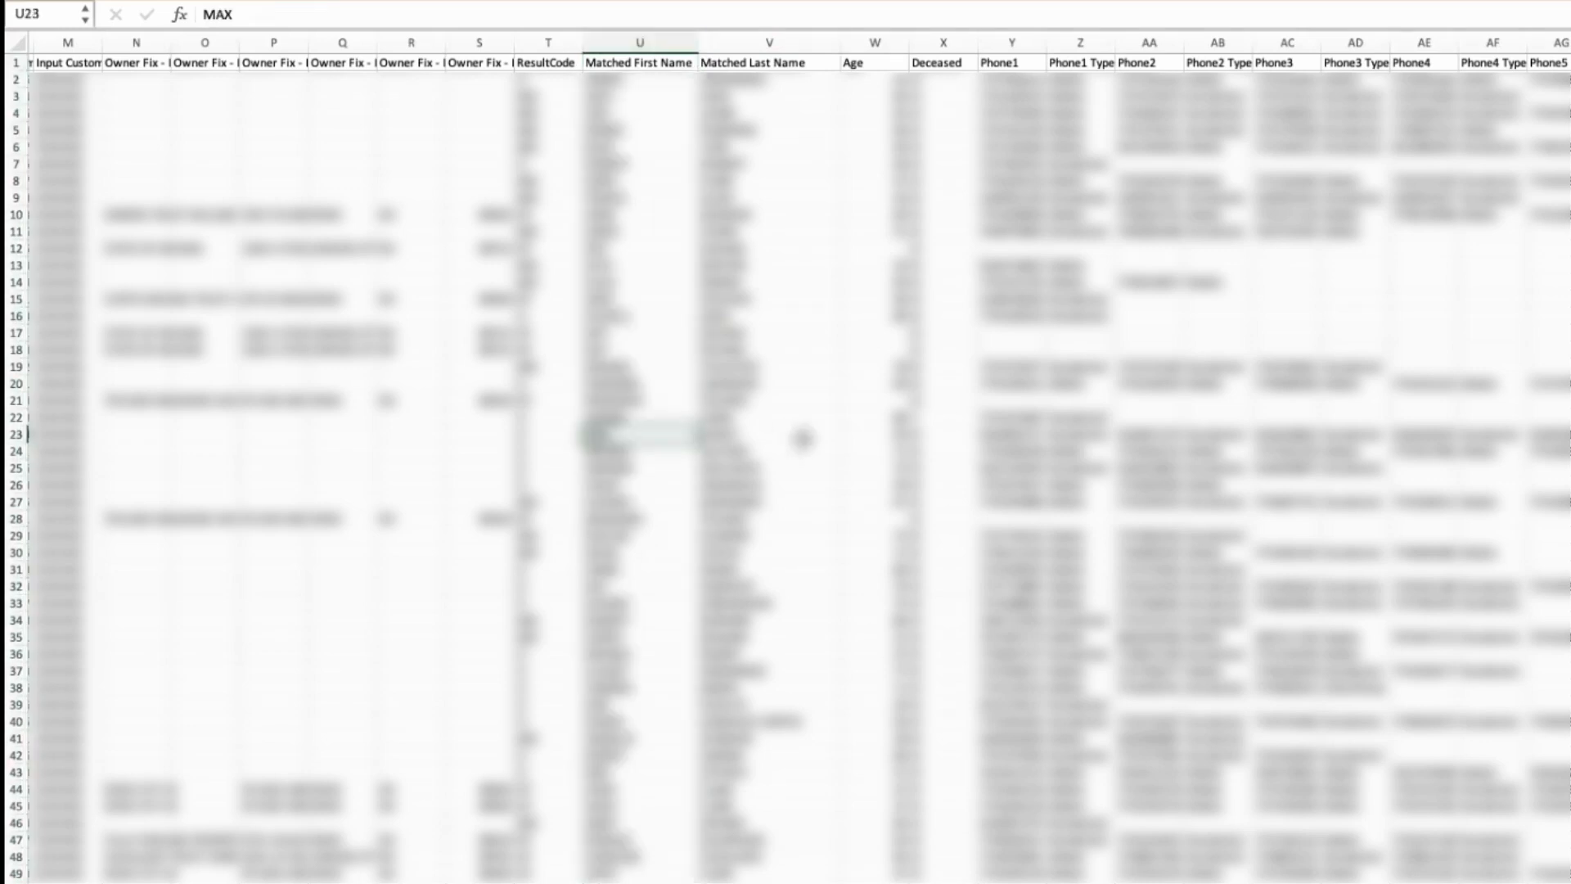
{"action": "left_click", "coordinate": [873, 44]}
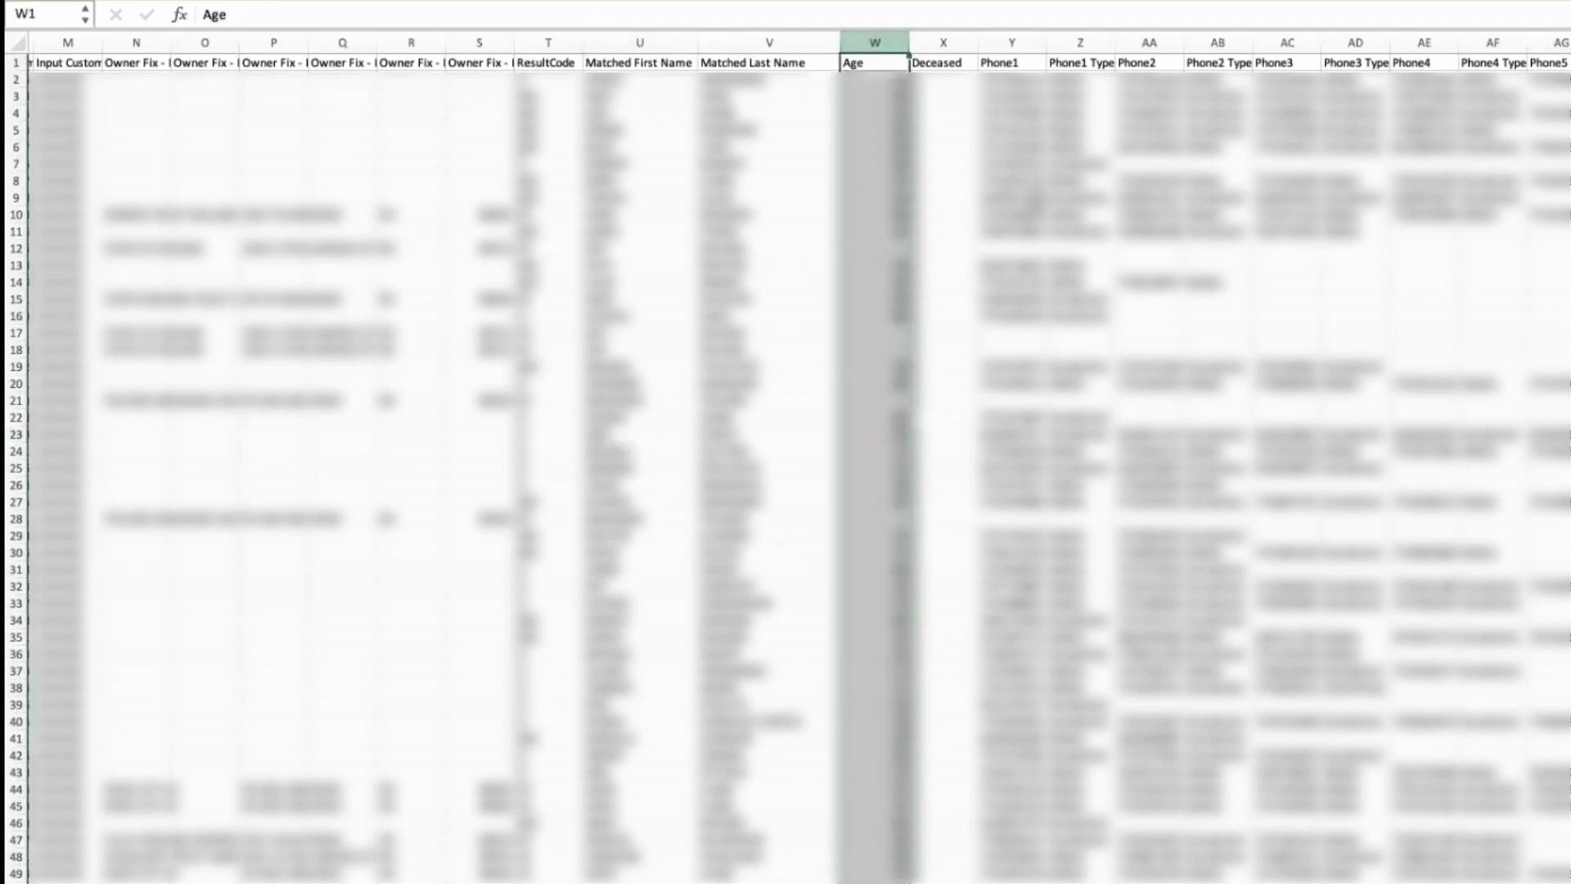
{"action": "left_click", "coordinate": [912, 63]}
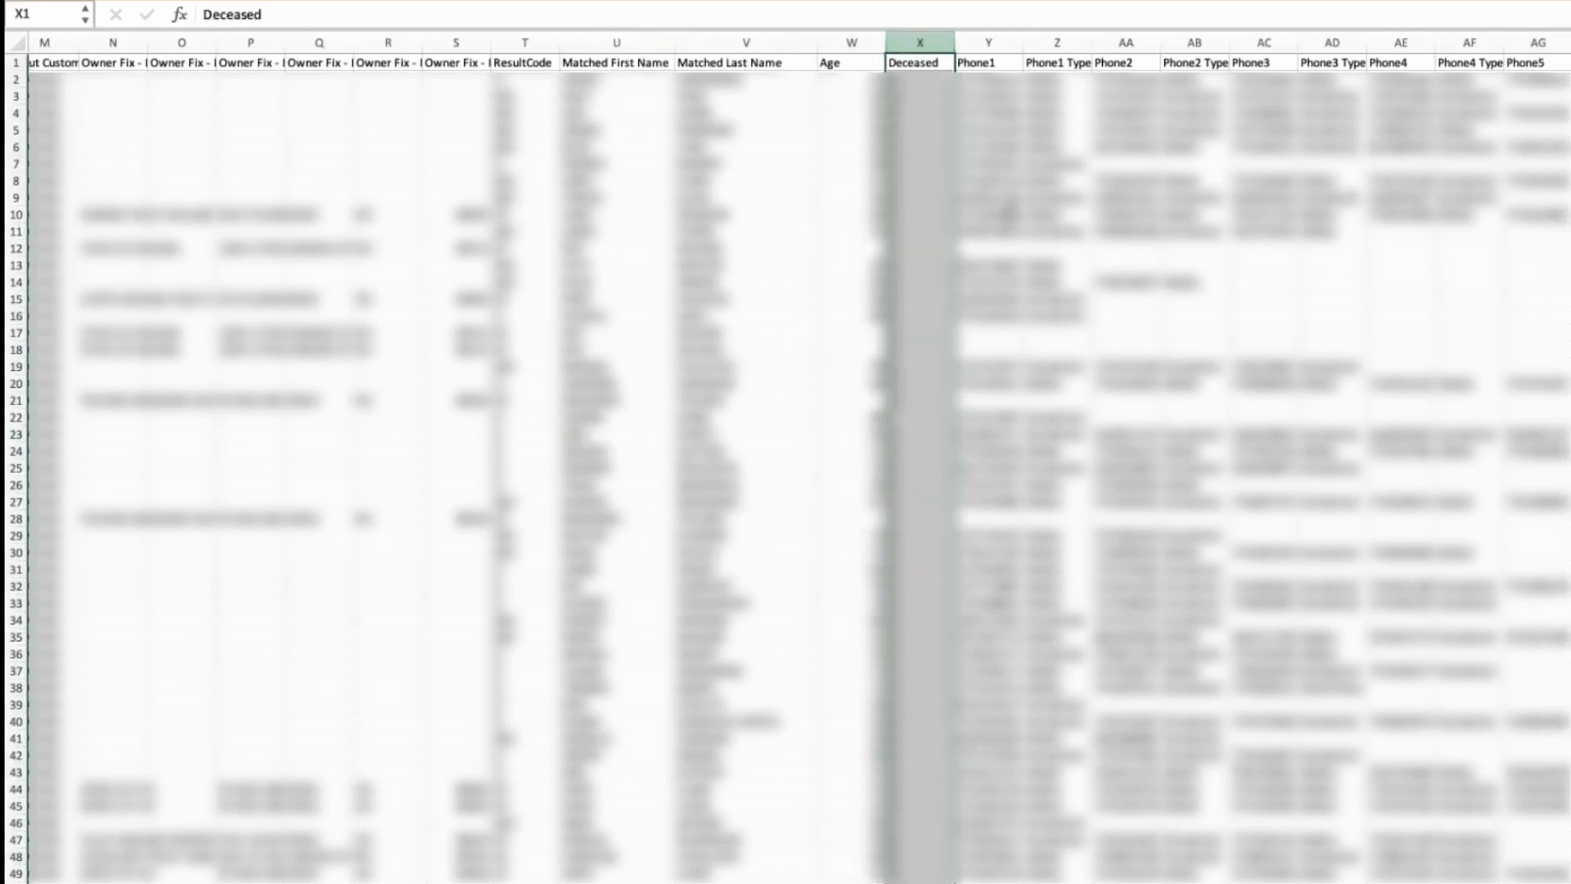
{"action": "left_click", "coordinate": [1164, 41]}
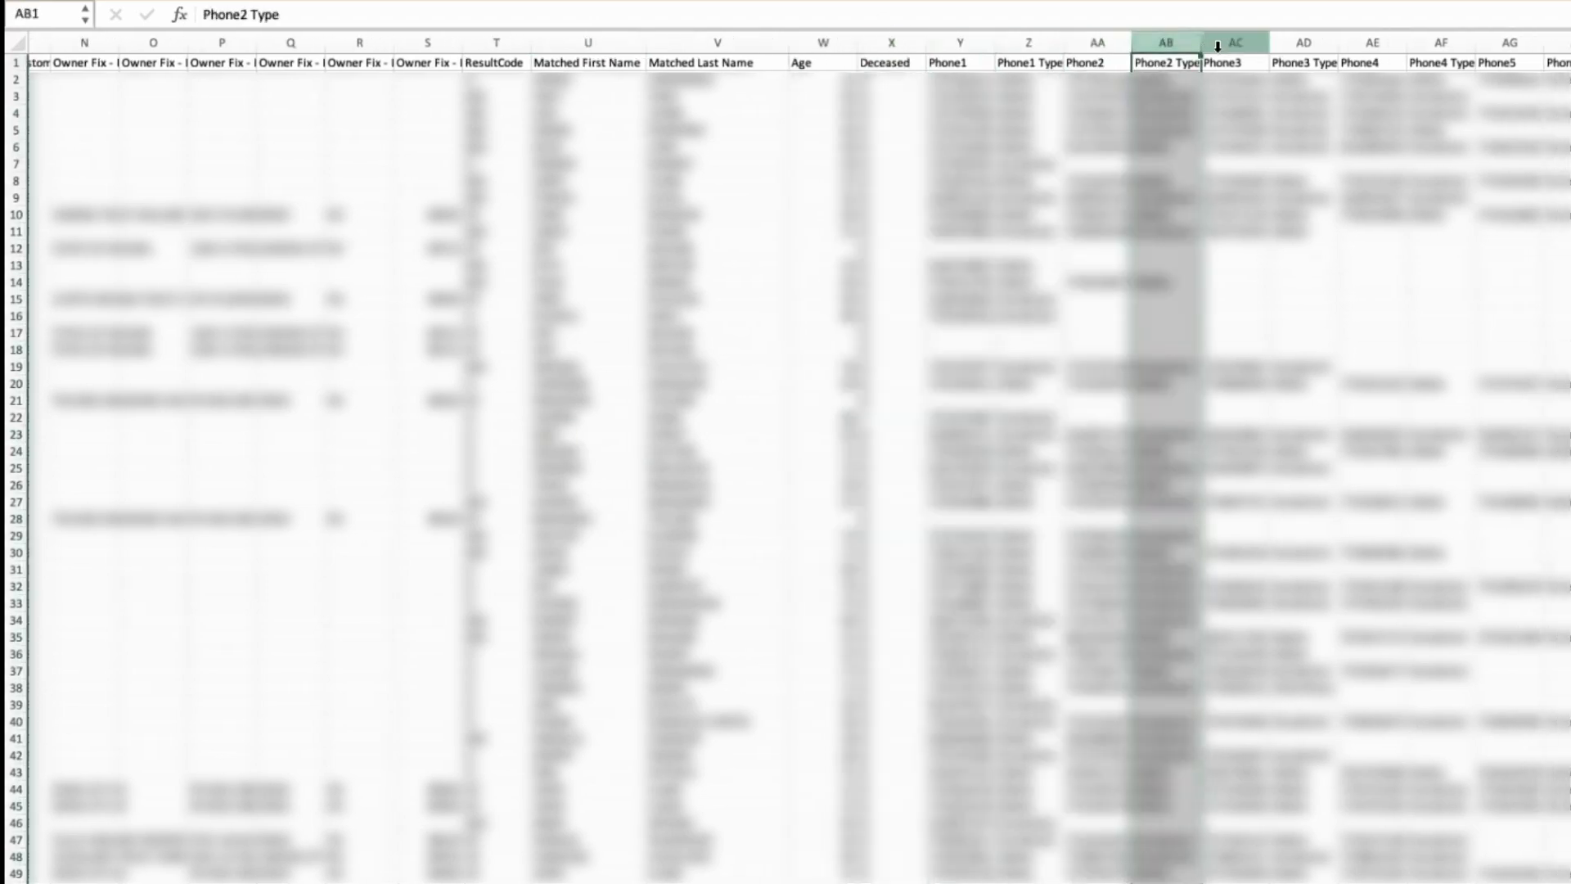
{"action": "left_click", "coordinate": [1164, 81]}
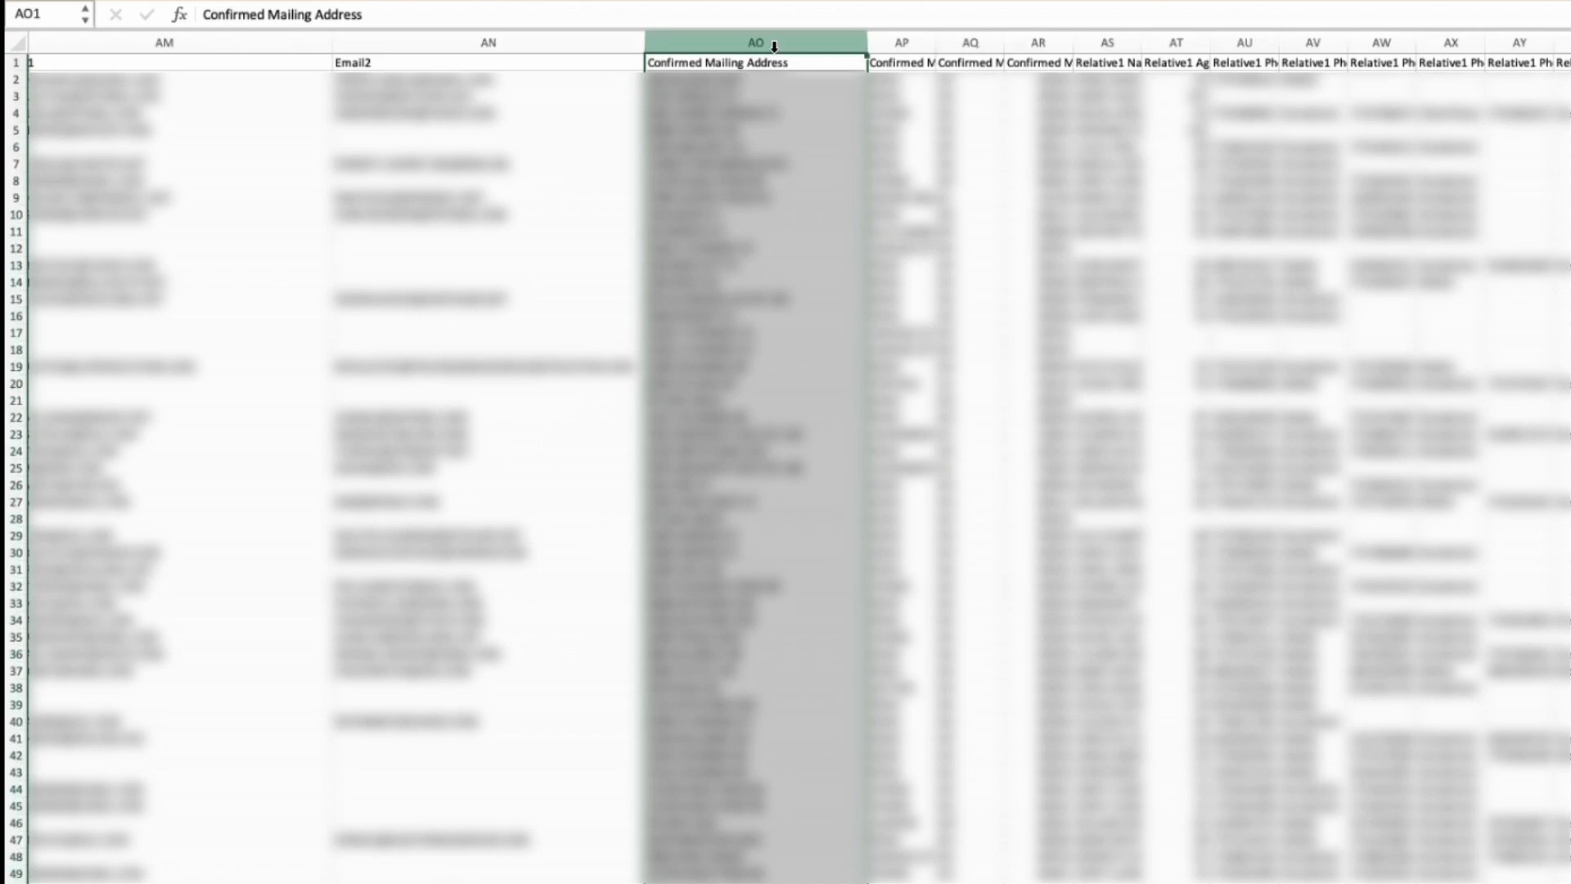
Inspect the Confirmed Mailing State and Address columns, scrolling right and back left.
{"action": "left_click", "coordinate": [969, 62]}
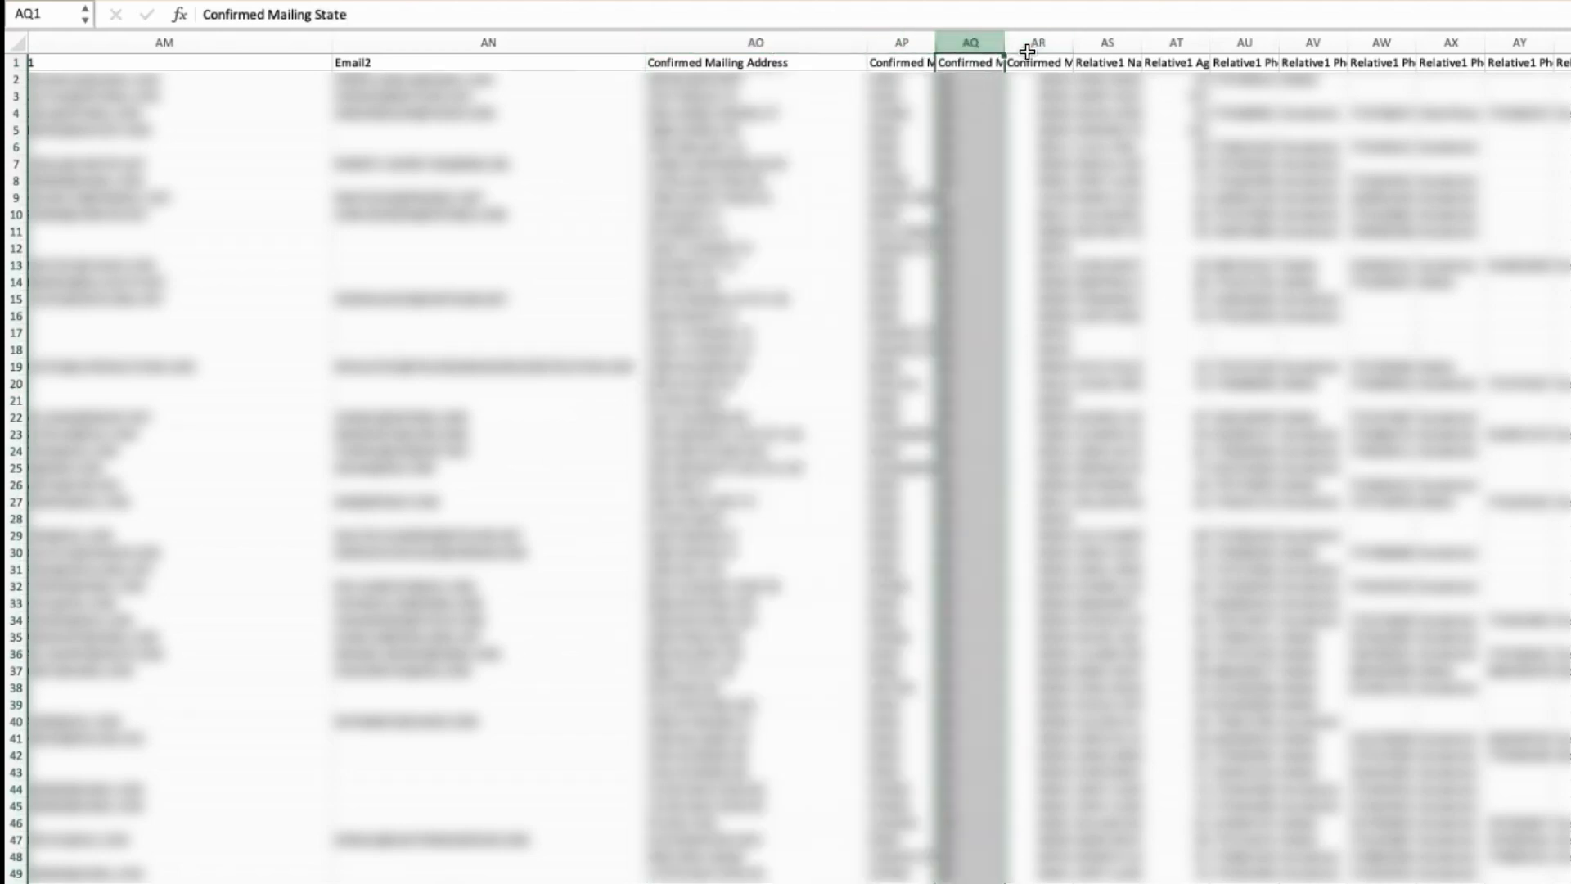
{"action": "scroll", "scroll_direction": "right", "scroll_amount": 3}
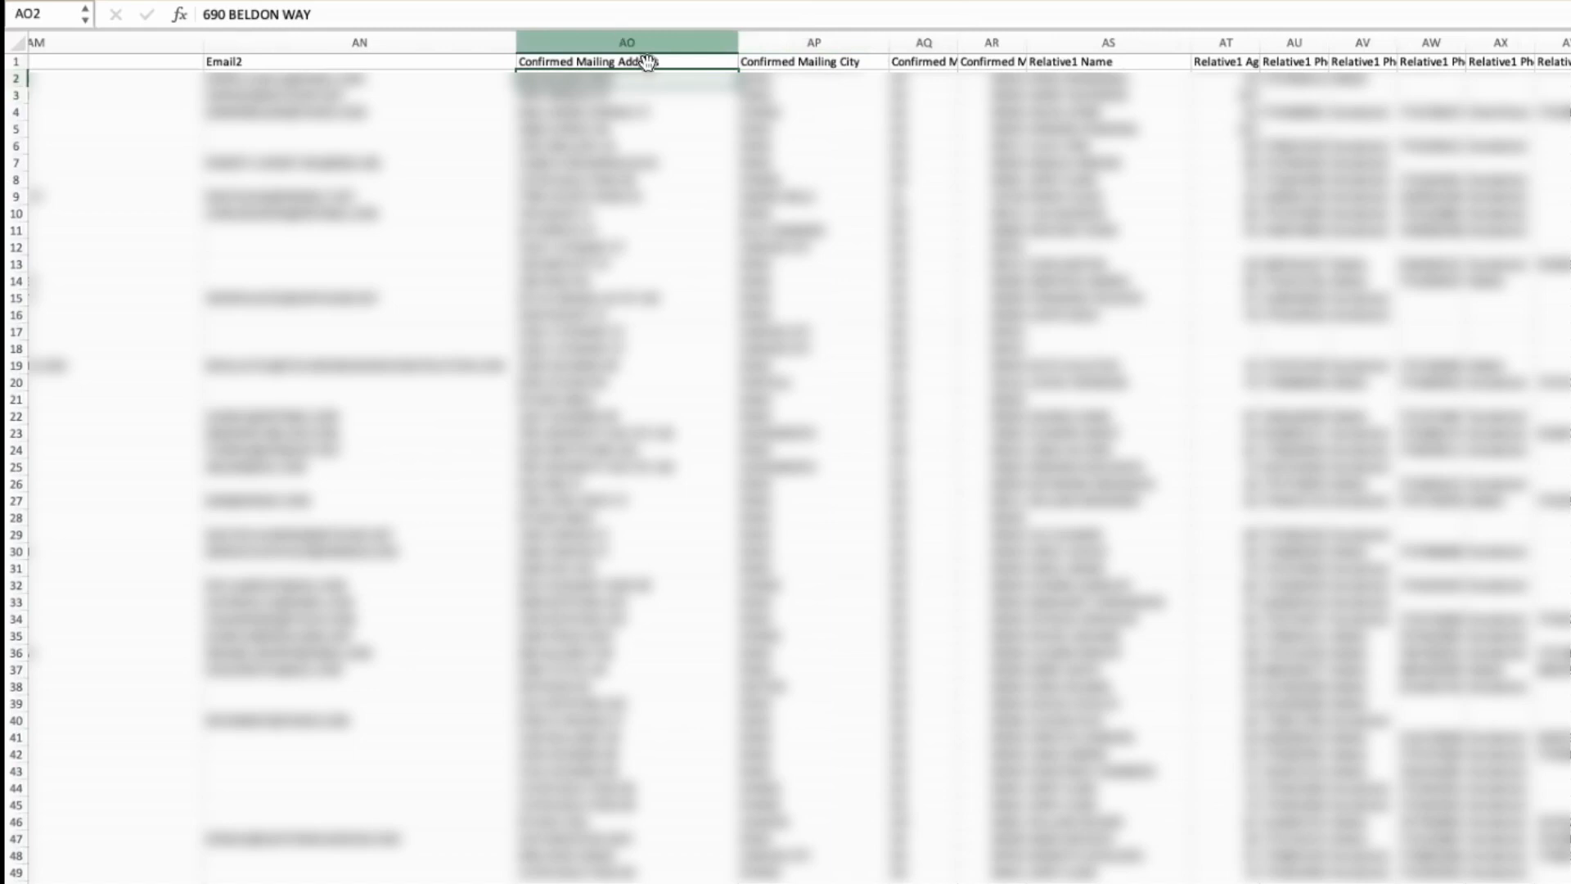
{"action": "left_click", "coordinate": [626, 42]}
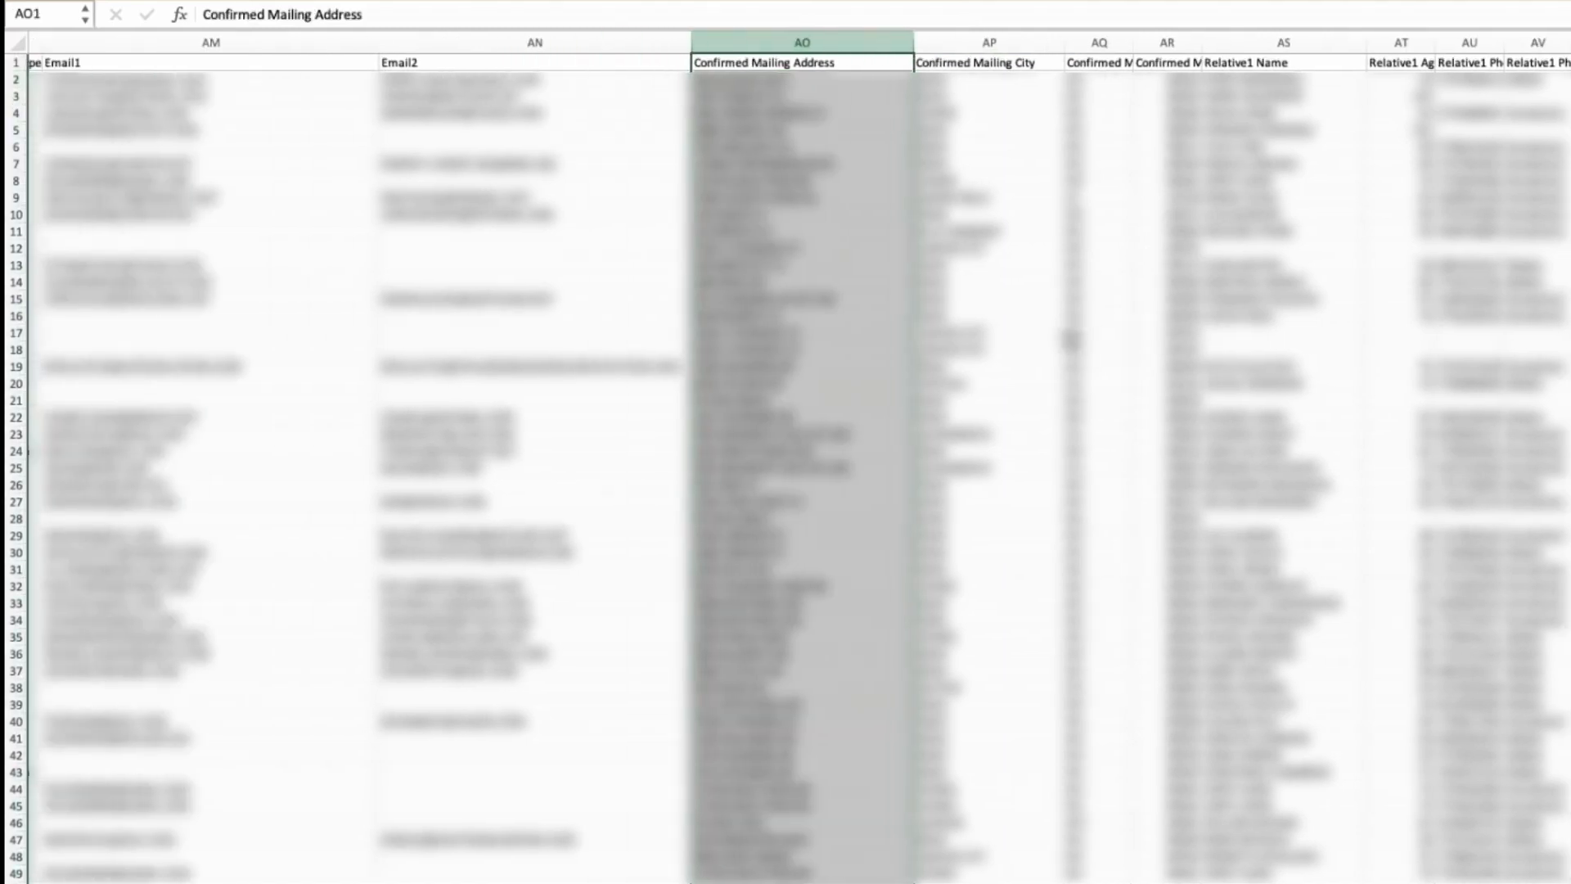
{"action": "scroll", "scroll_direction": "left", "scroll_amount": 3}
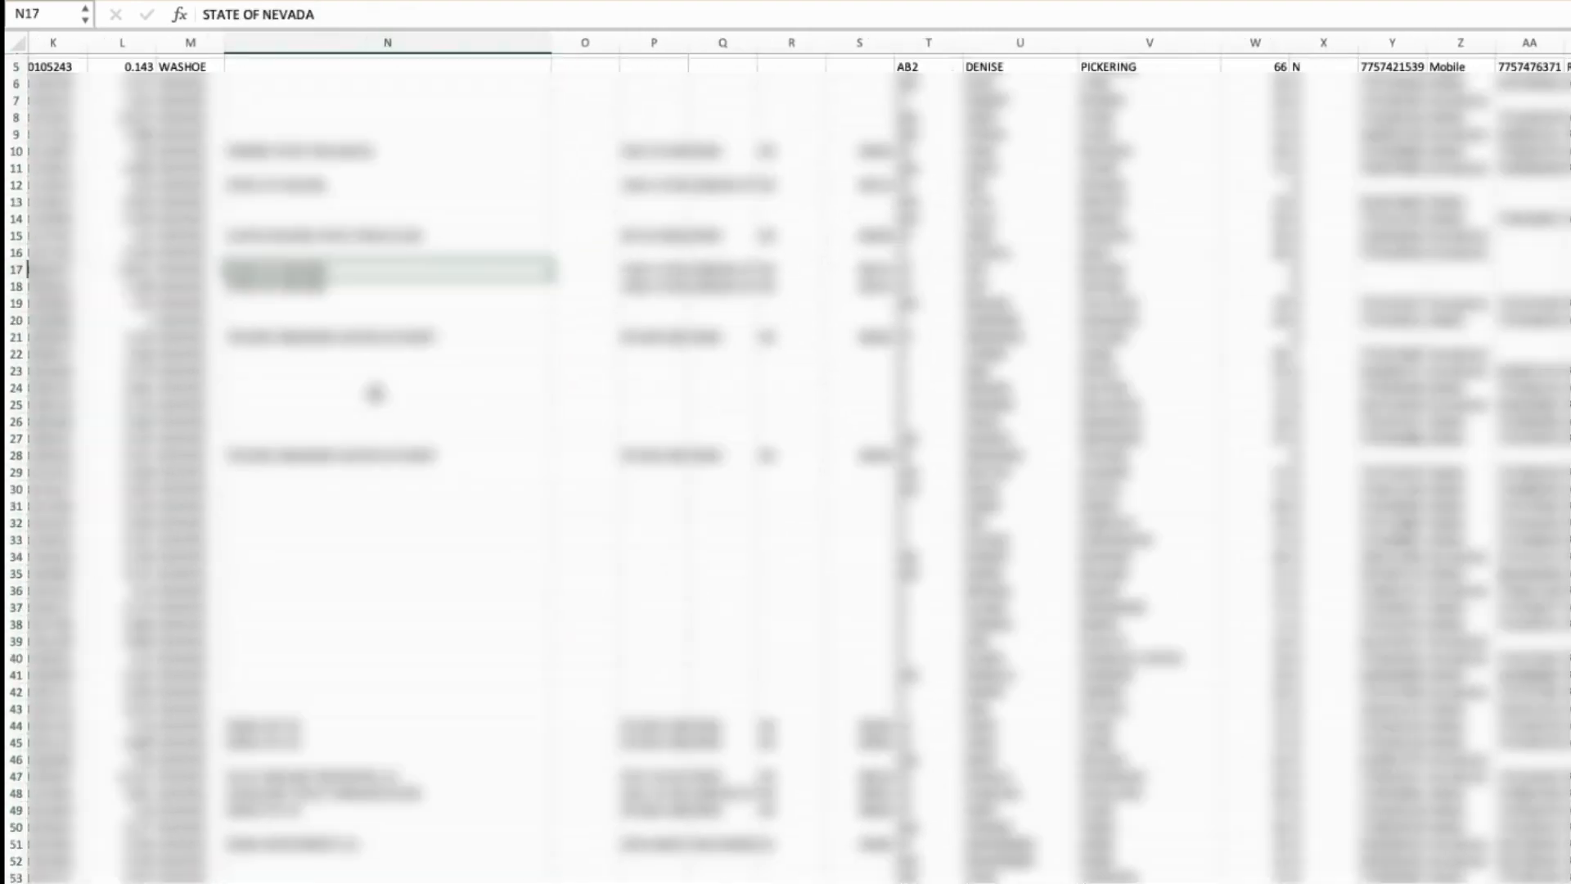
{"action": "scroll", "scroll_direction": "down", "scroll_amount": 3}
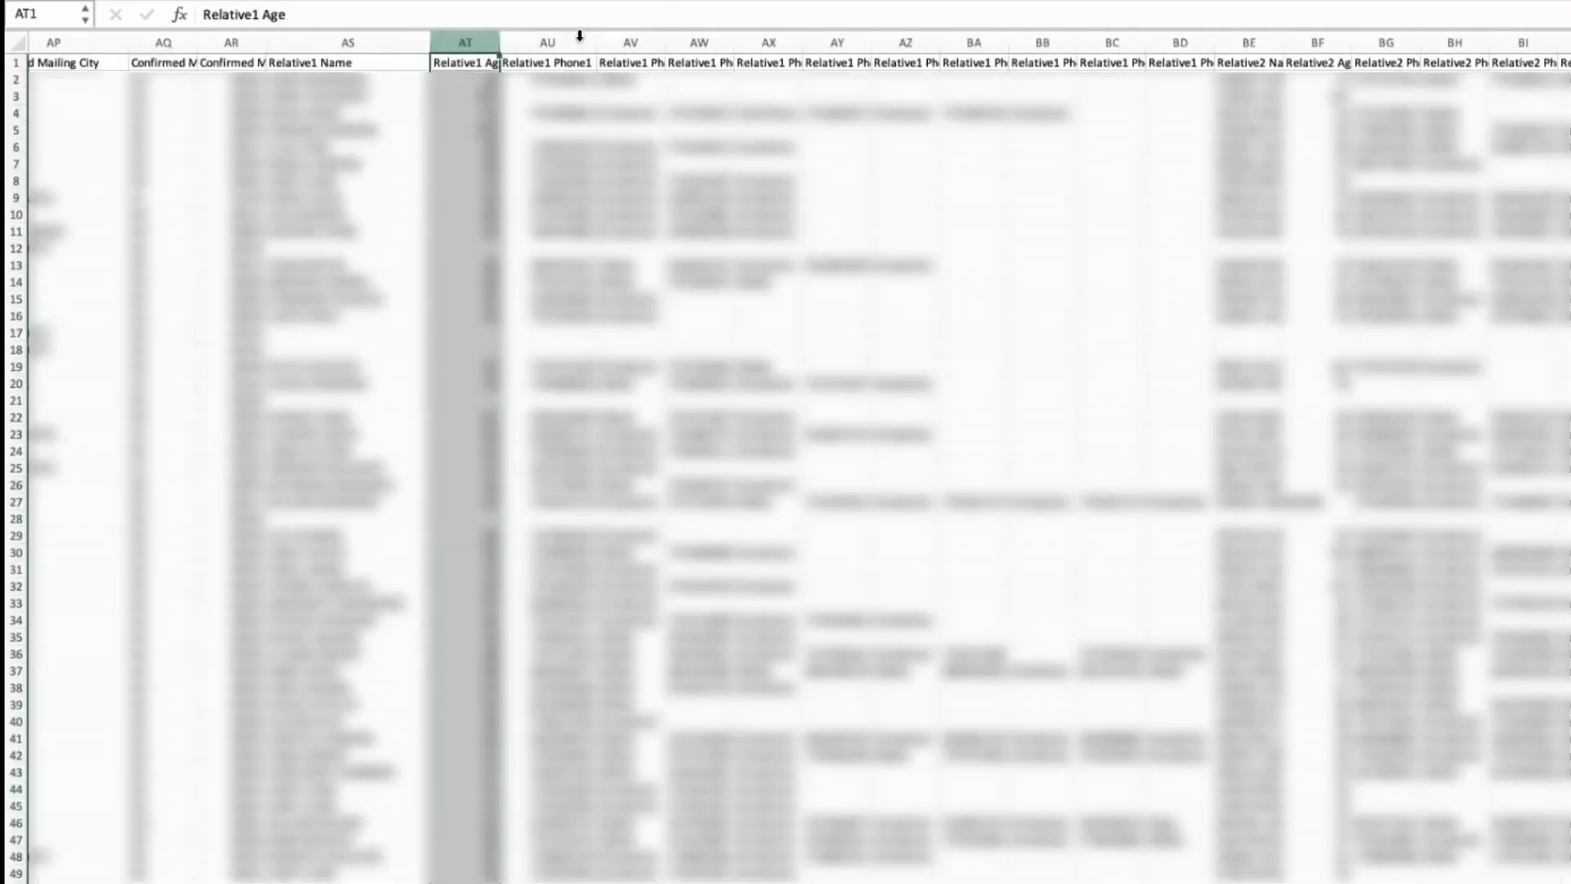
{"action": "left_click", "coordinate": [698, 62]}
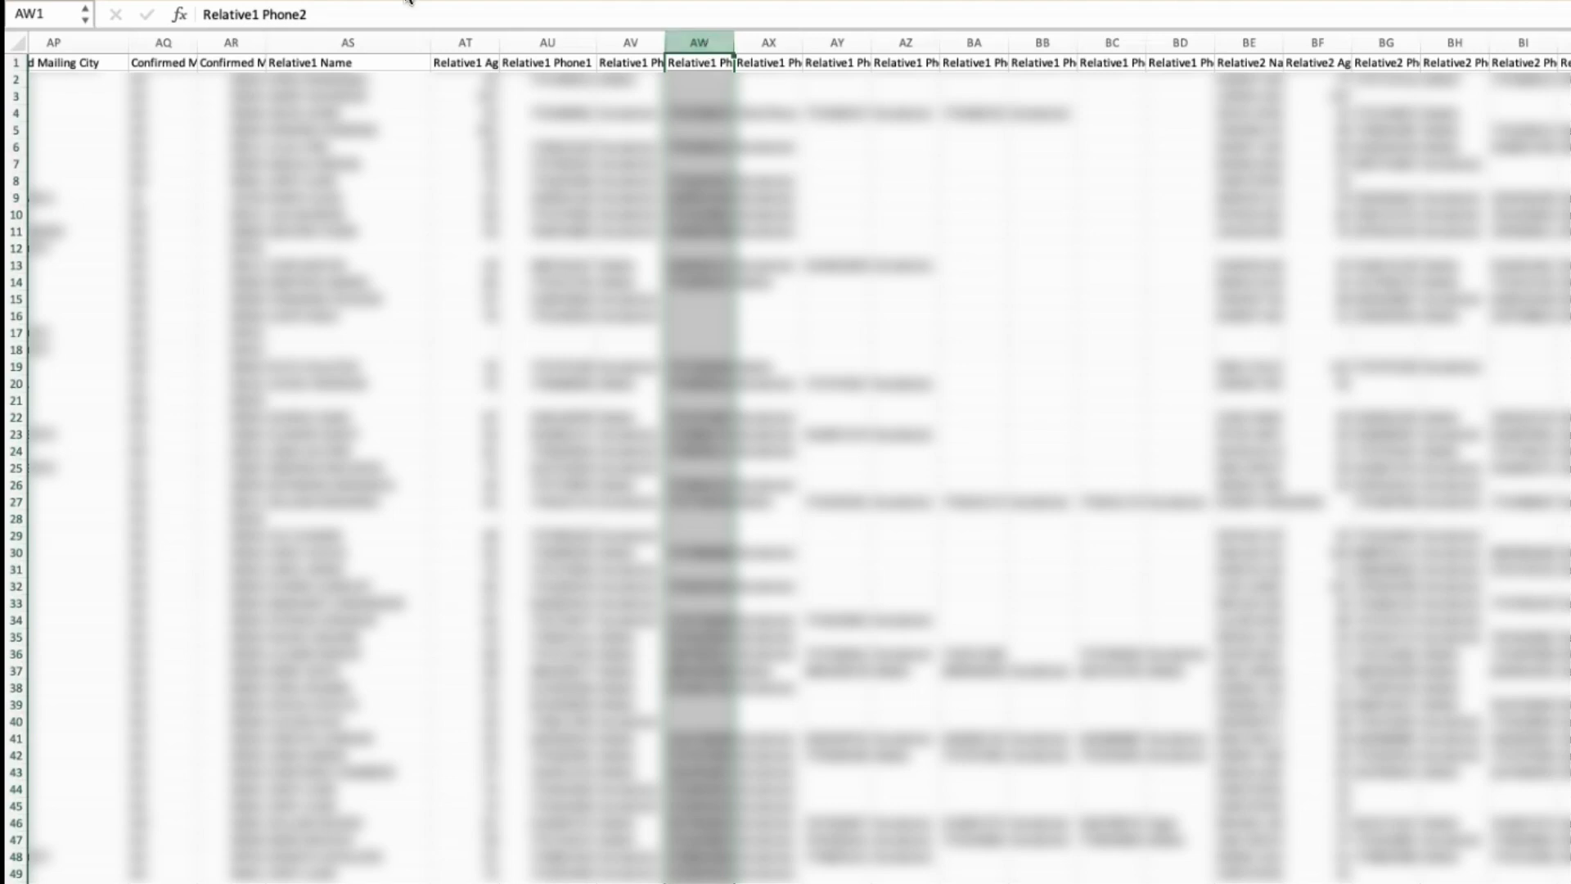
{"action": "left_click", "coordinate": [347, 61]}
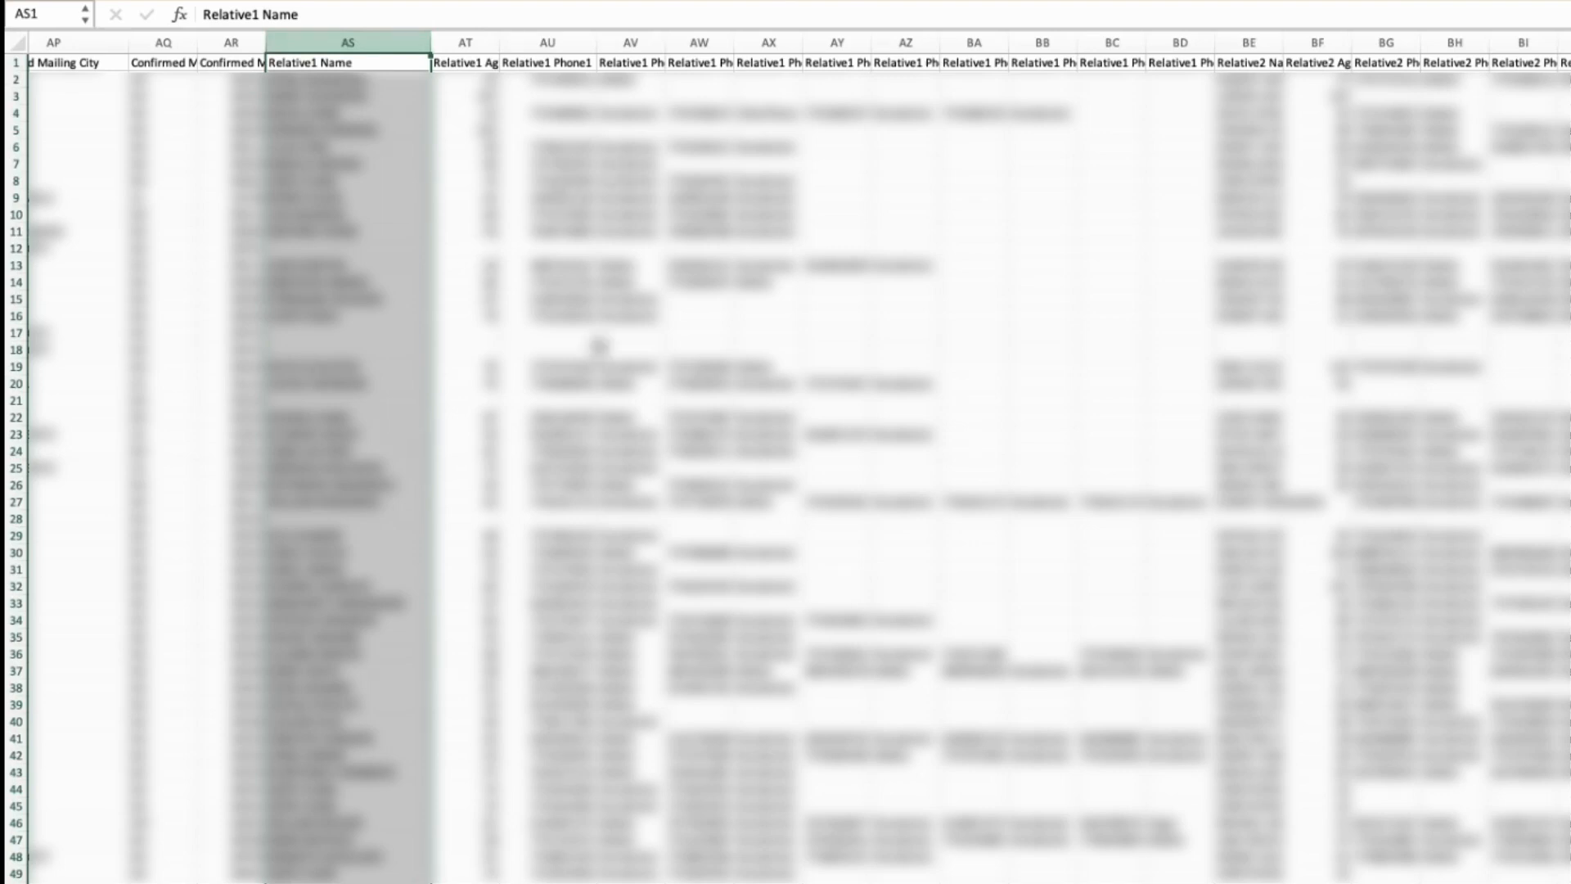
{"action": "scroll", "scroll_direction": "left", "scroll_amount": 3}
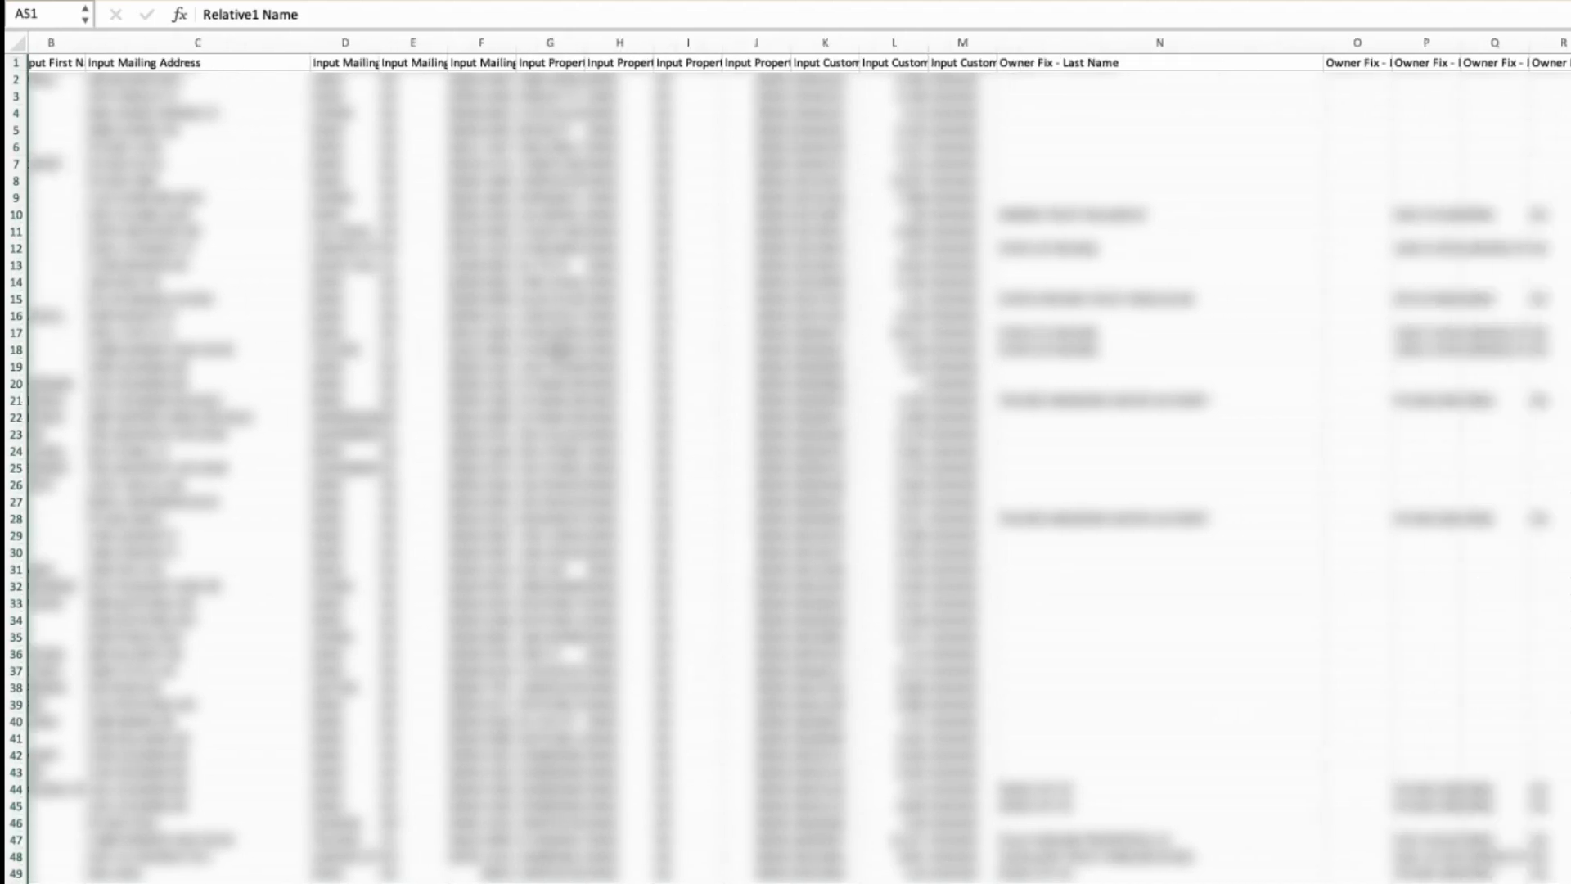
{"action": "scroll", "scroll_direction": "right", "scroll_amount": 3}
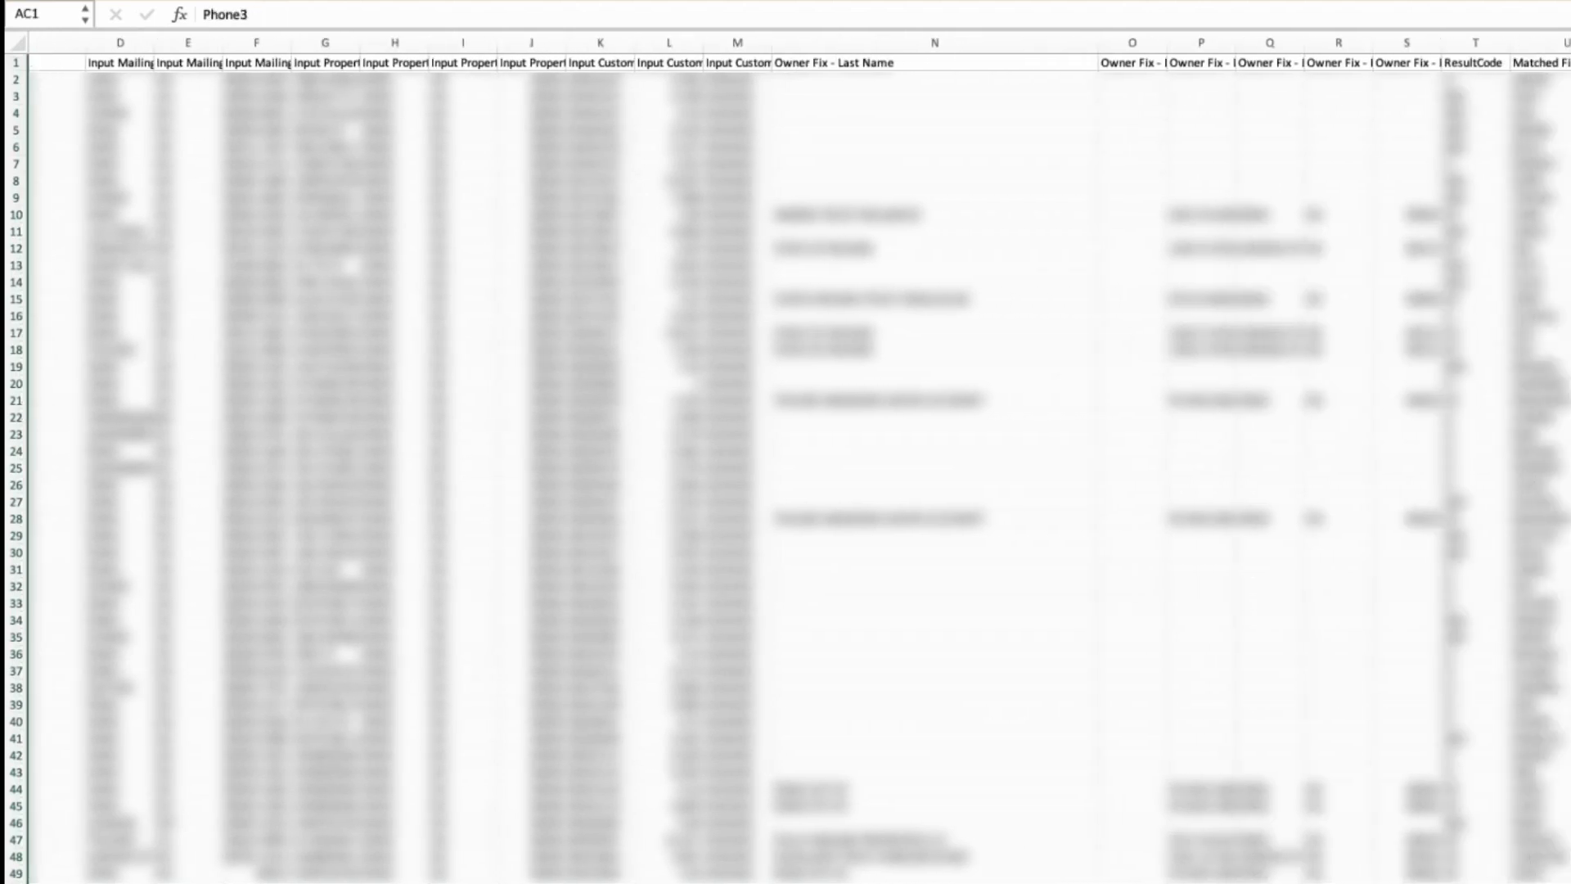
{"action": "scroll", "scroll_direction": "right", "scroll_amount": 3}
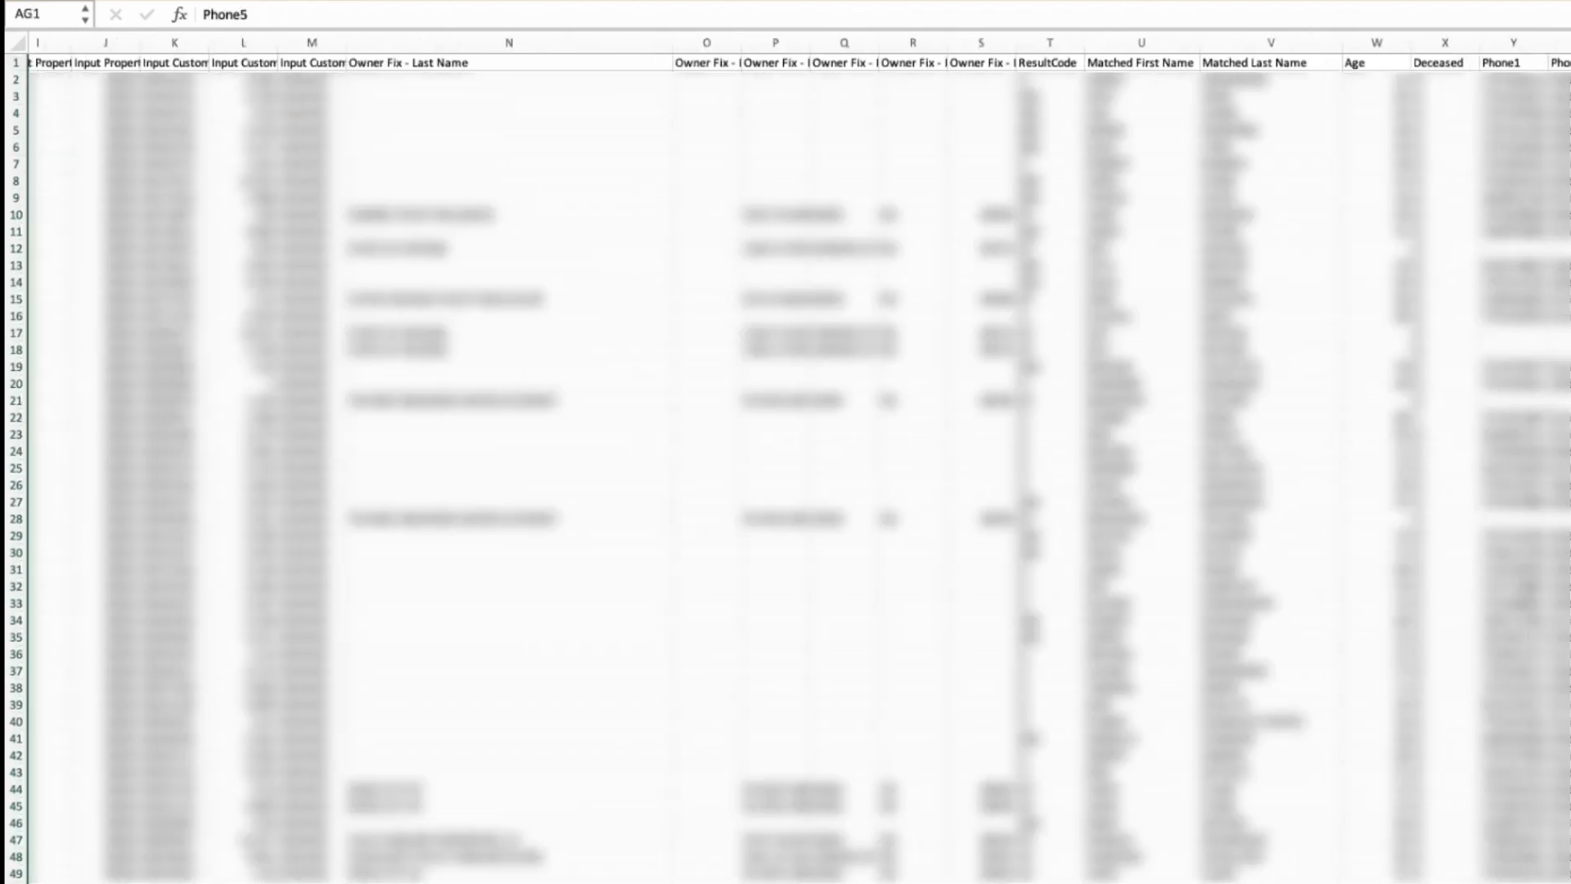
{"action": "scroll", "scroll_direction": "left", "scroll_amount": 3}
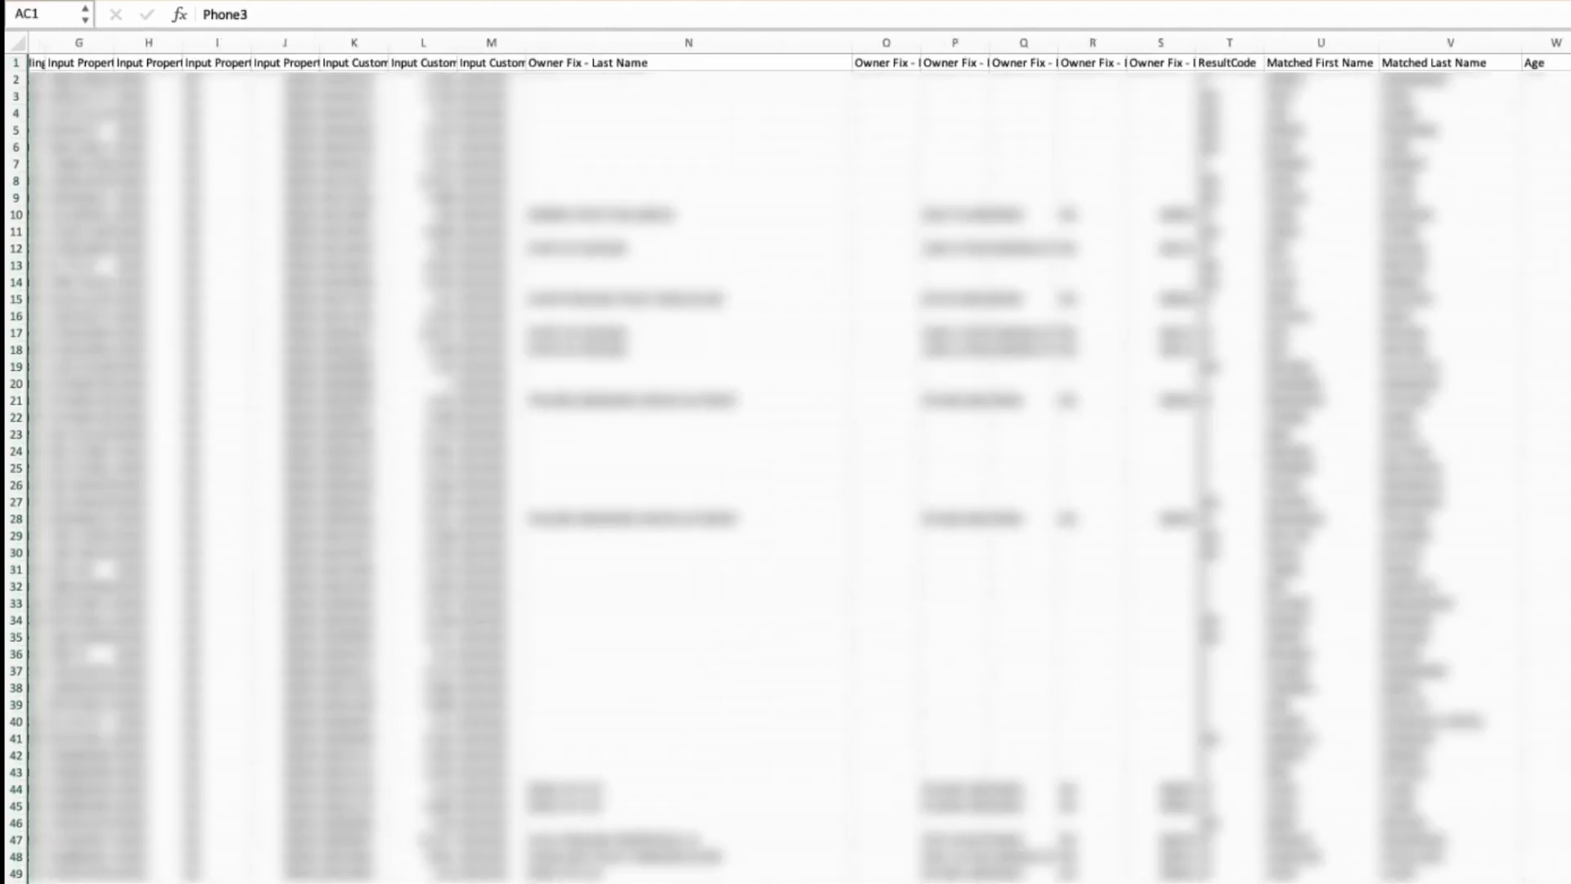
{"action": "scroll", "scroll_direction": "left", "scroll_amount": 3}
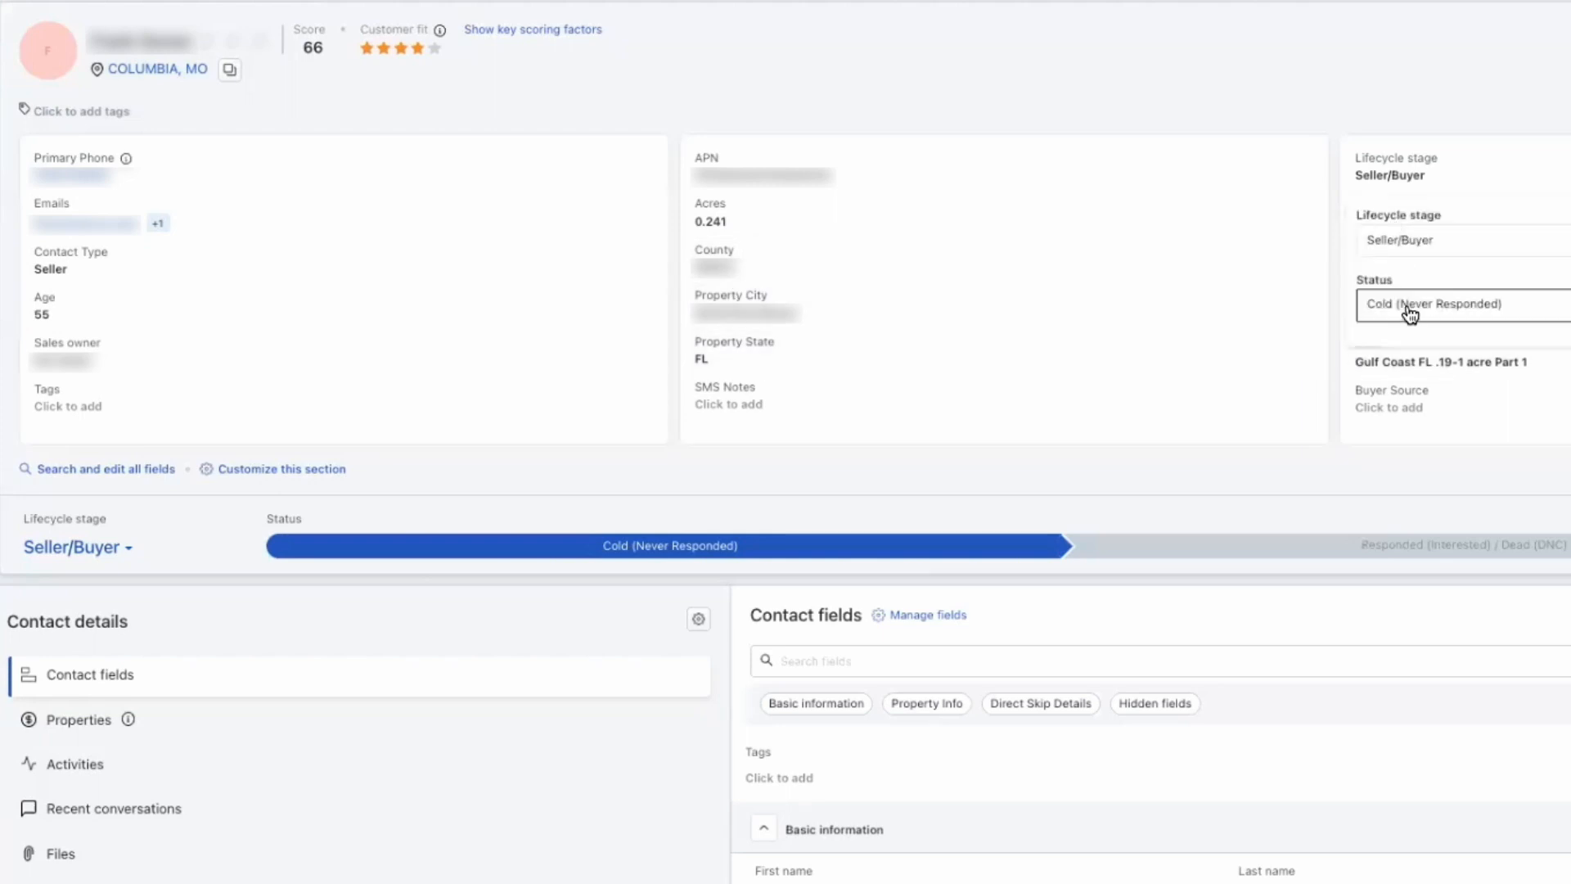
Try Responded (Interested) in the contact's status choices, then close them, keeping Cold (Never Responded).
{"action": "left_click", "coordinate": [1433, 303]}
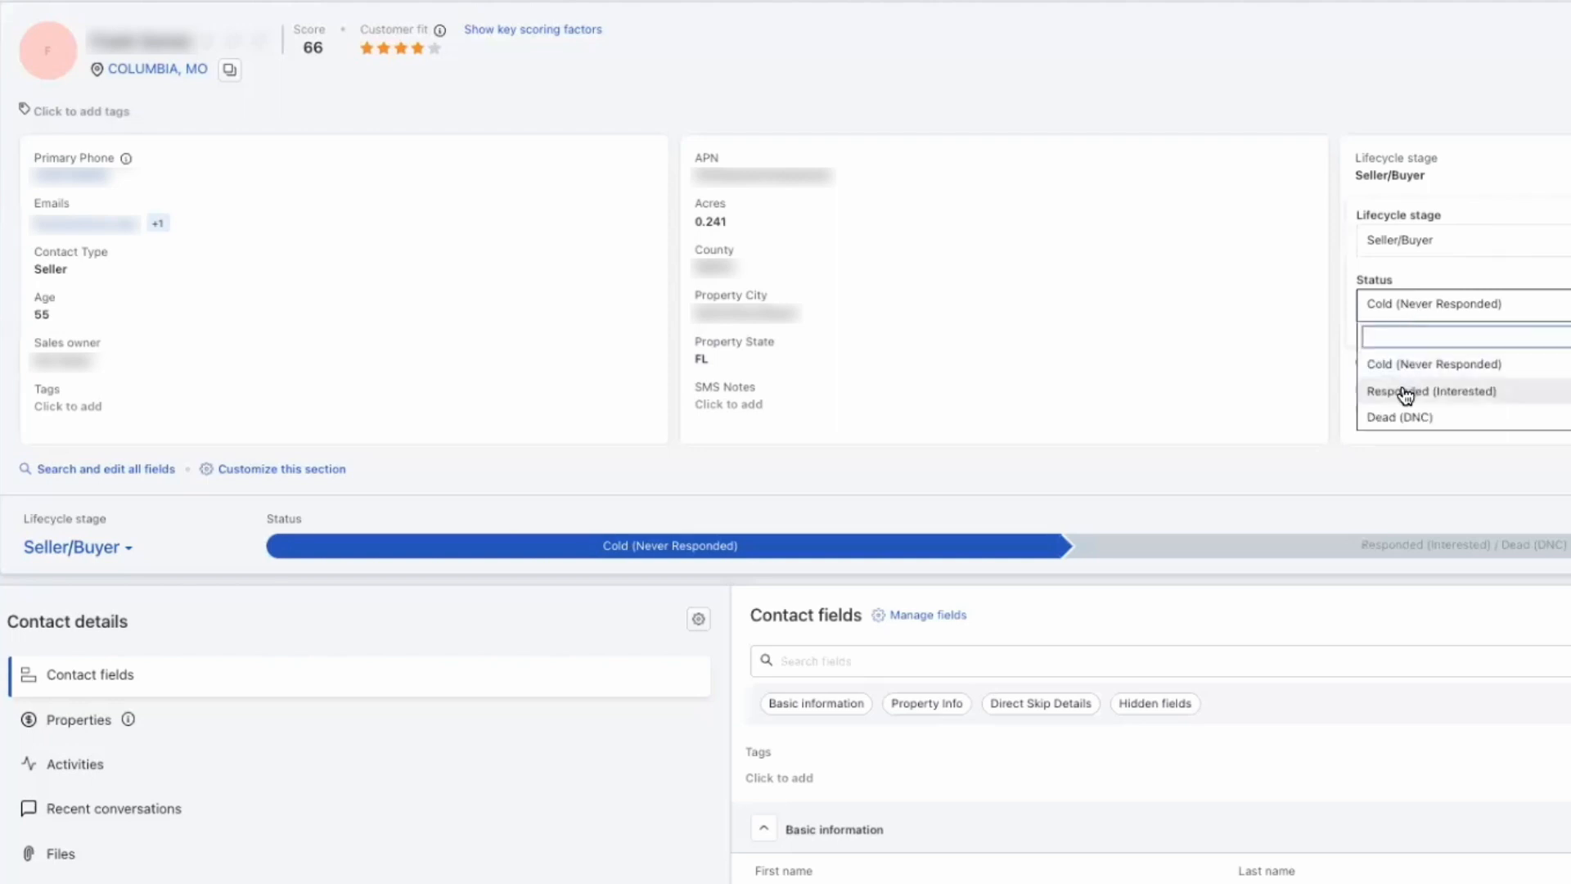
{"action": "left_click", "coordinate": [1432, 391]}
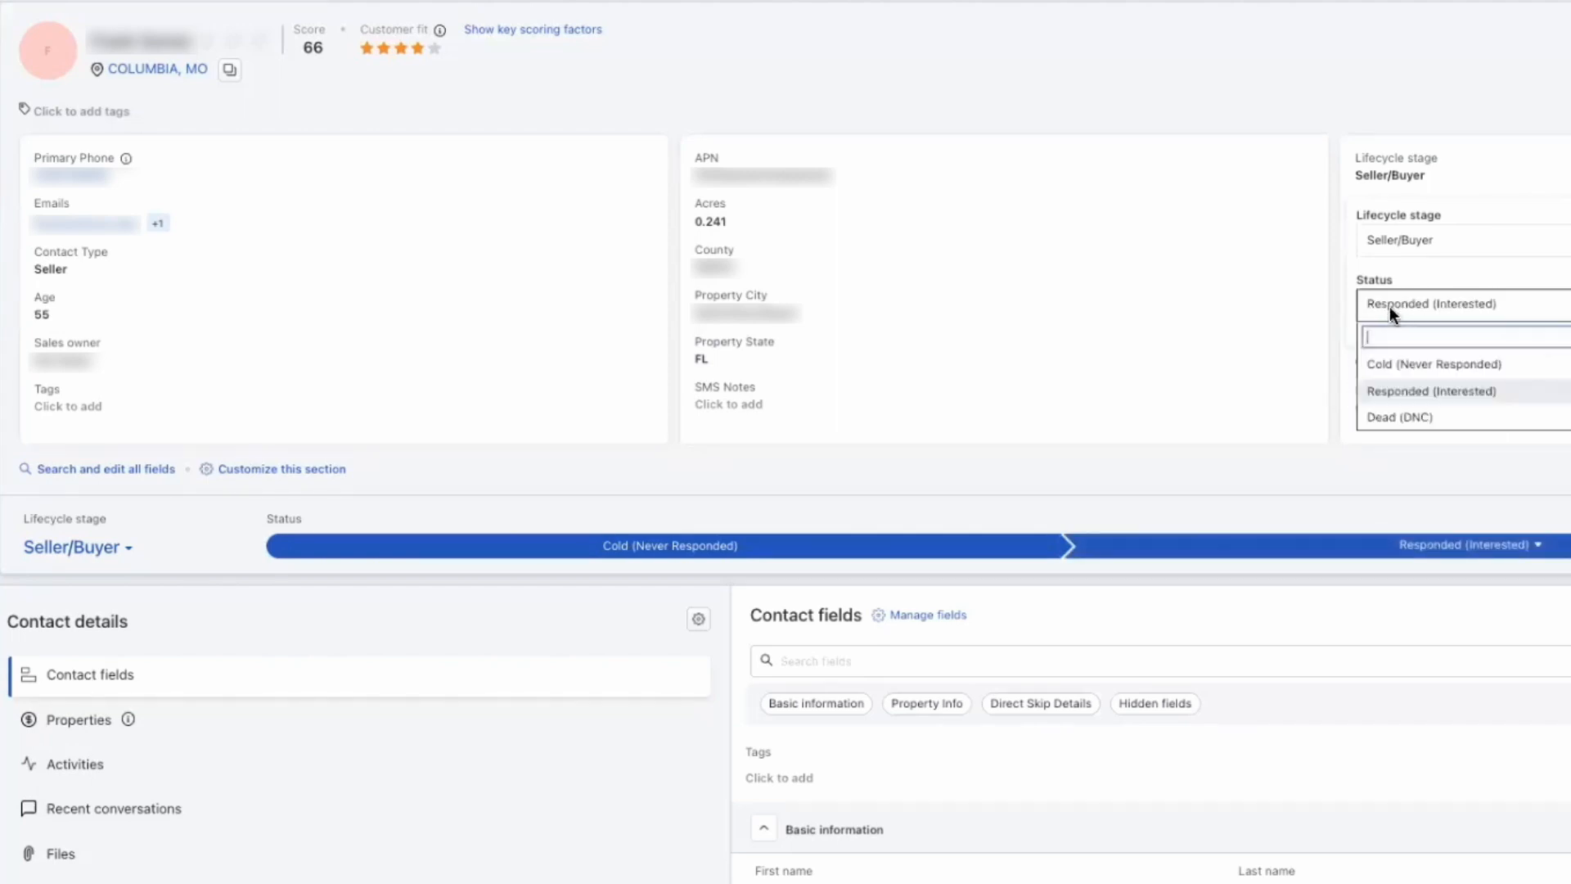
{"action": "left_click", "coordinate": [1433, 363]}
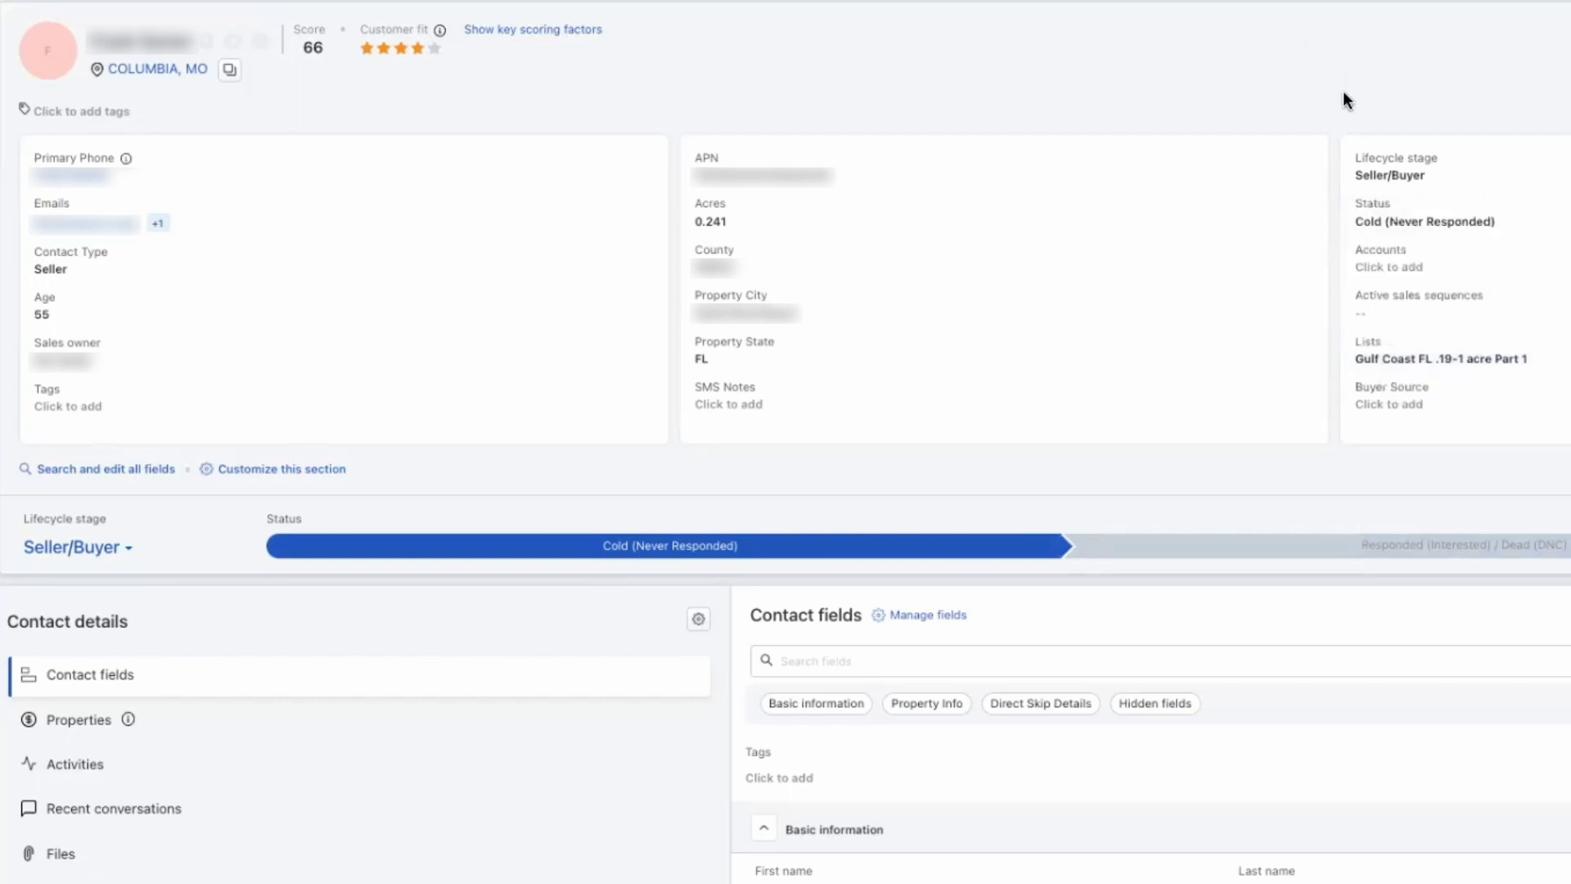
{"action": "mouse_move", "coordinate": [1389, 175]}
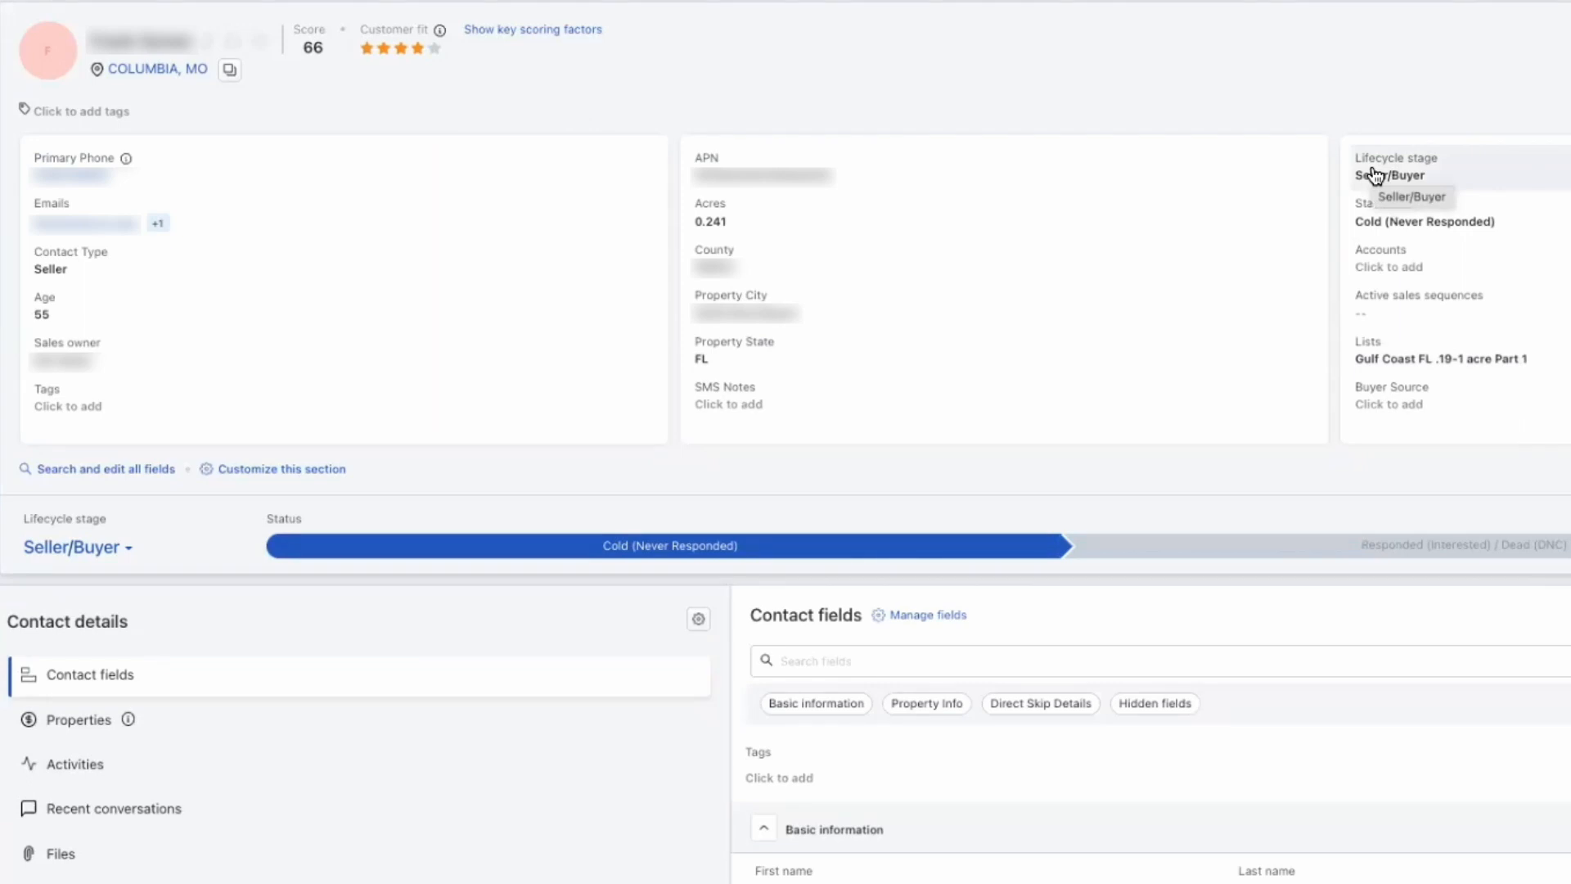
{"action": "mouse_move", "coordinate": [1254, 21]}
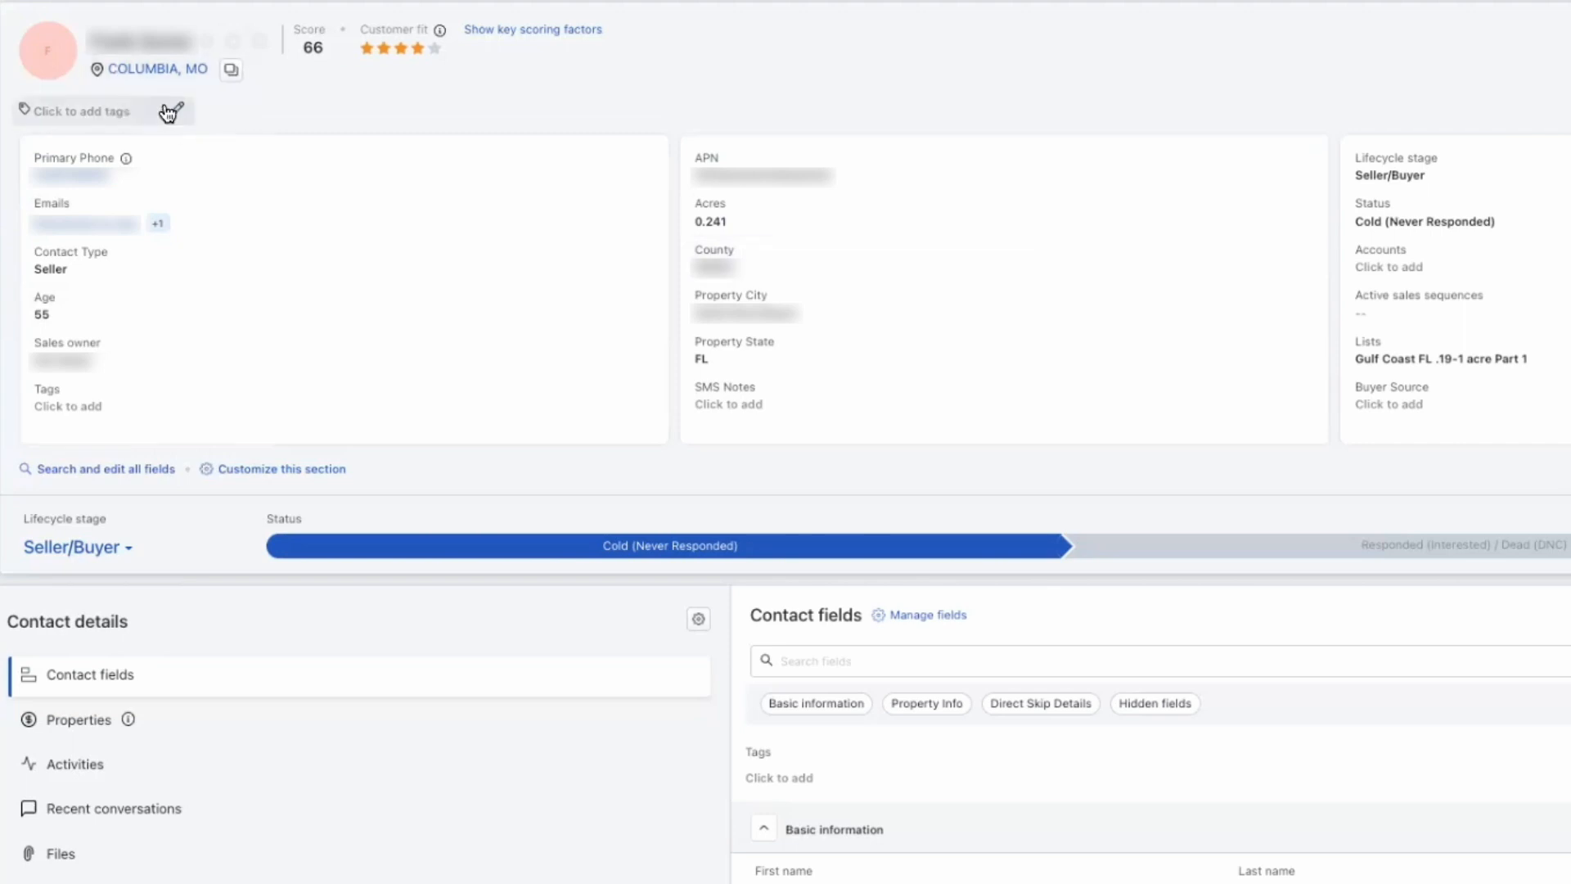
{"action": "mouse_move", "coordinate": [1393, 222]}
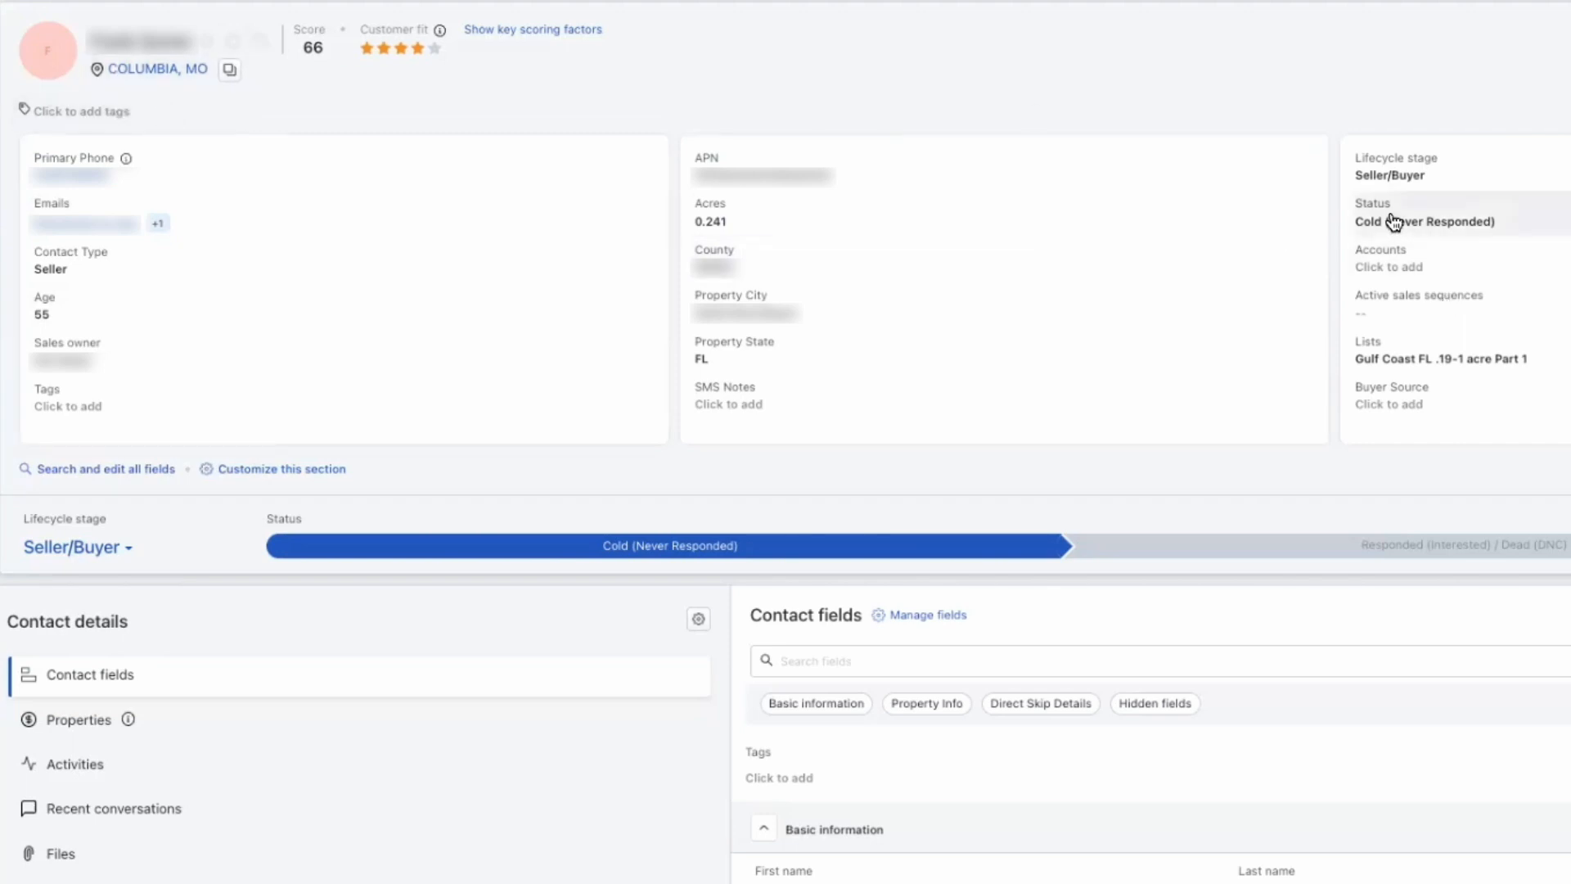
{"action": "mouse_move", "coordinate": [1293, 95]}
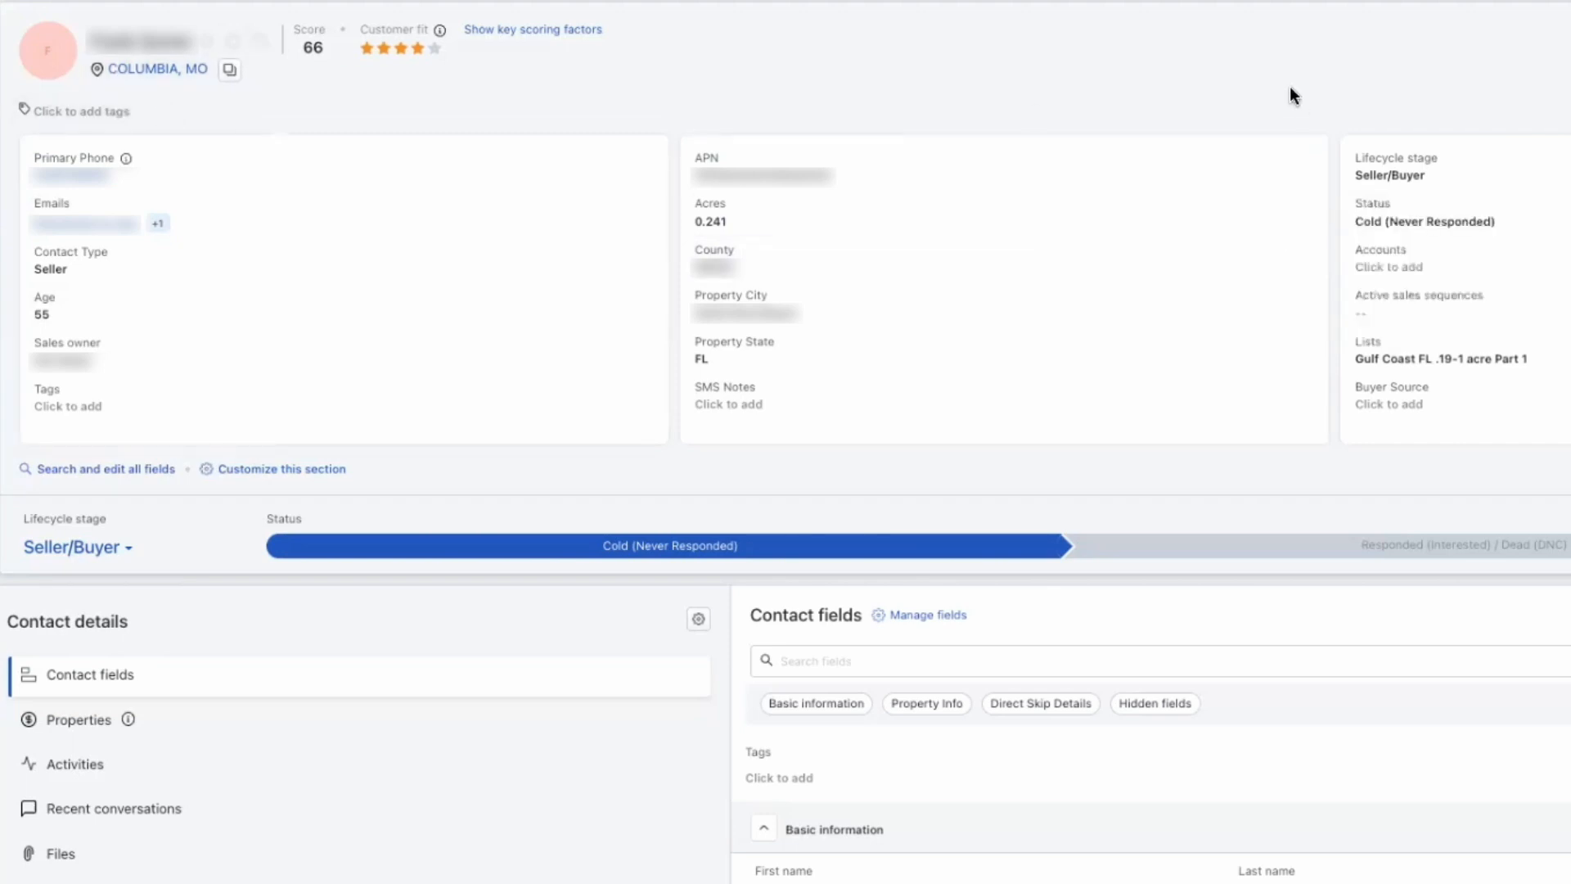
{"action": "mouse_move", "coordinate": [987, 81]}
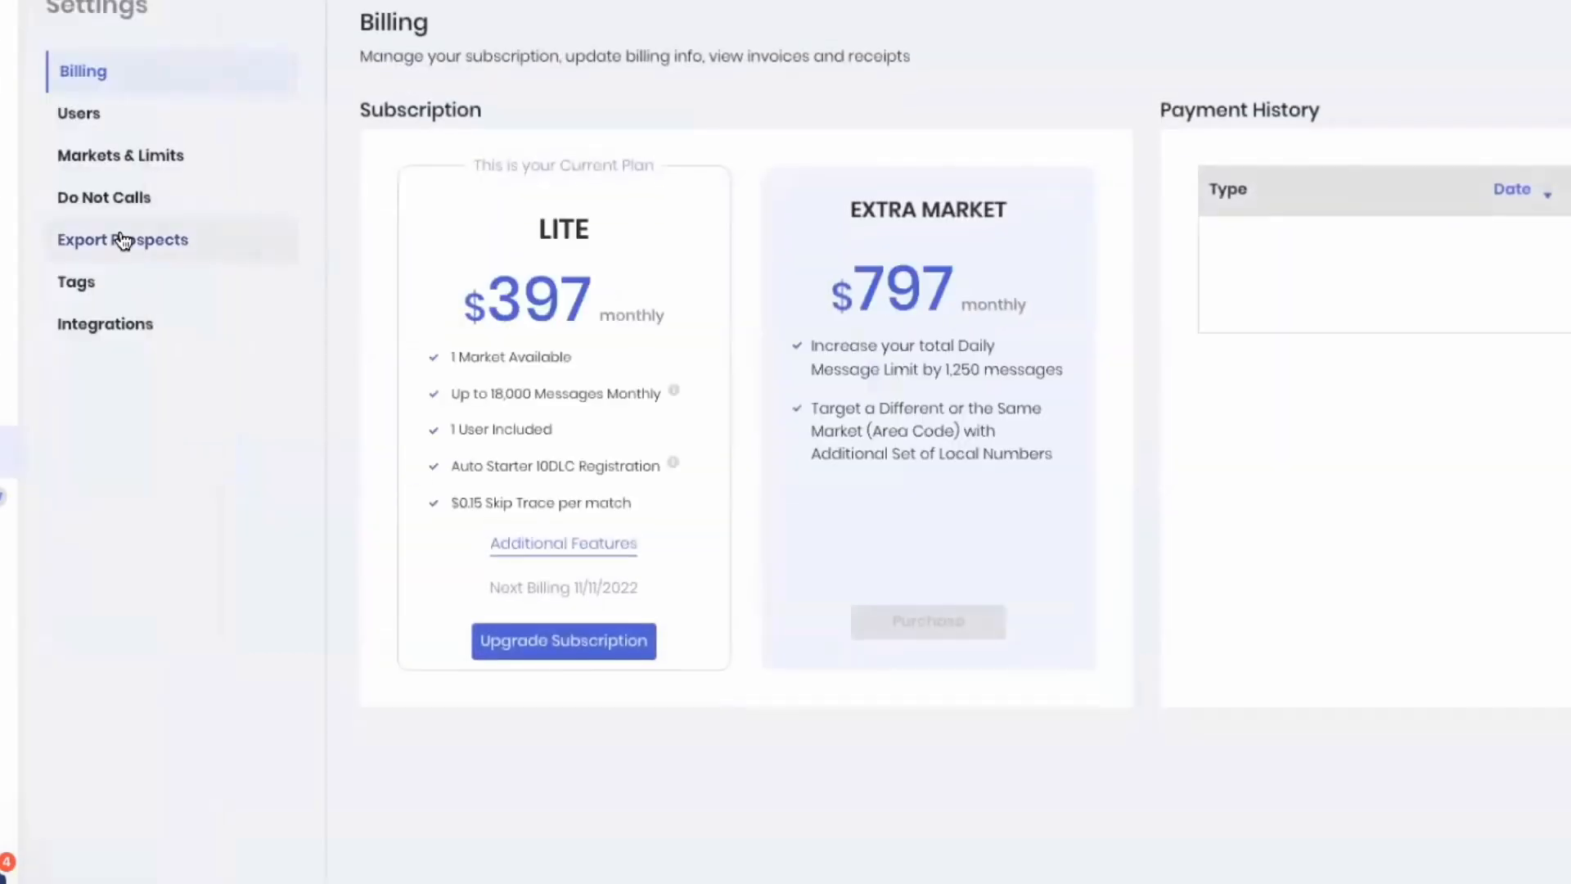
In Export Prospects, tick the Not Interested and DNC lead statuses and export those prospects.
{"action": "left_click", "coordinate": [122, 238]}
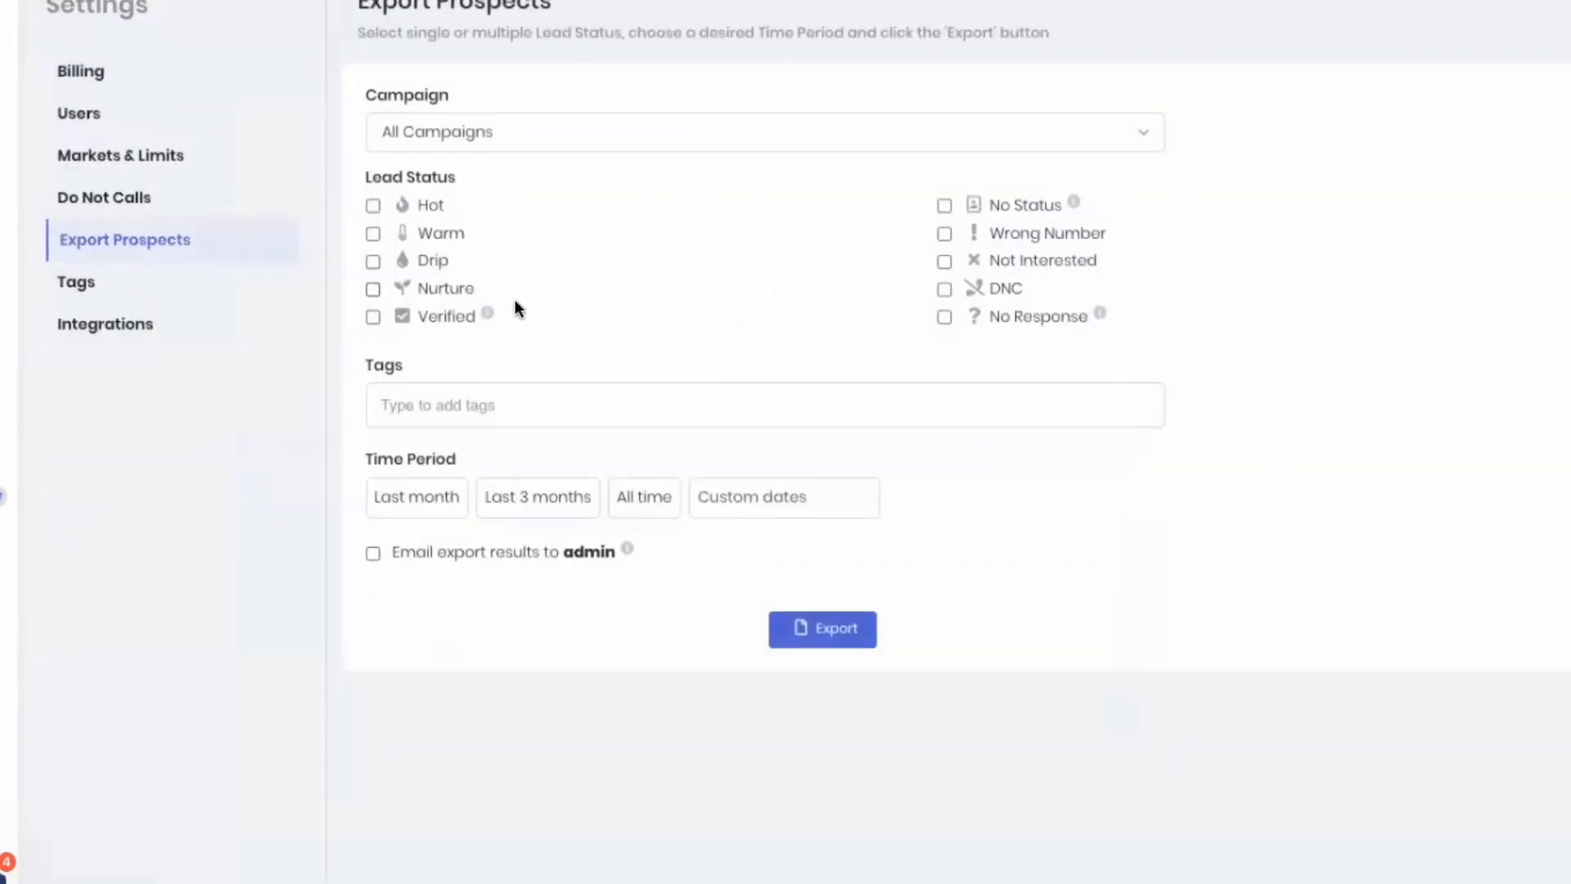
{"action": "mouse_move", "coordinate": [630, 278]}
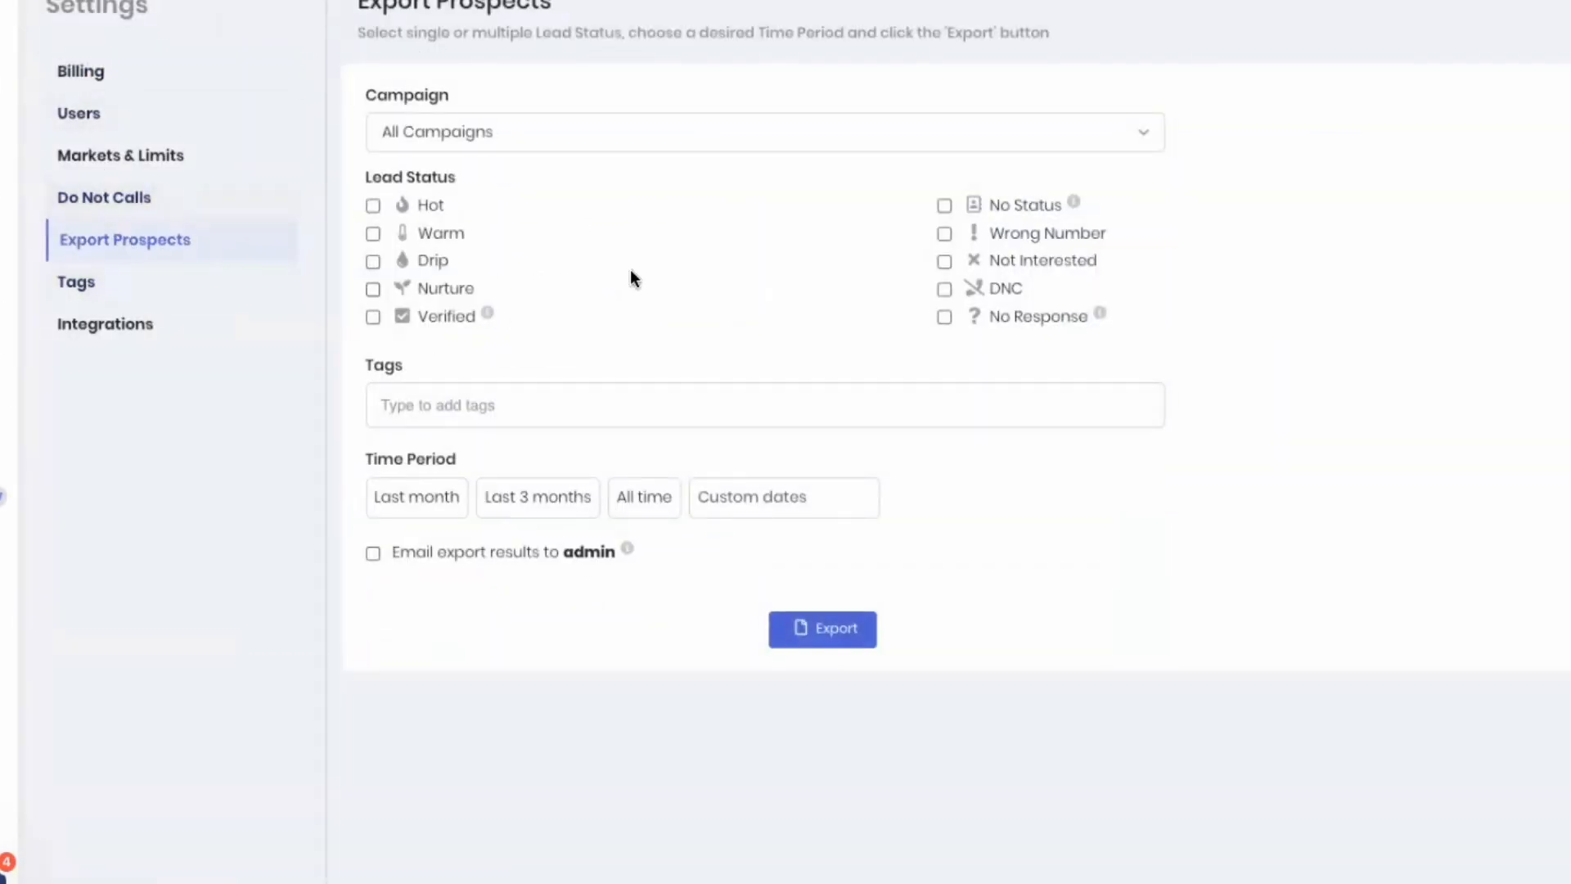
{"action": "left_click", "coordinate": [944, 260]}
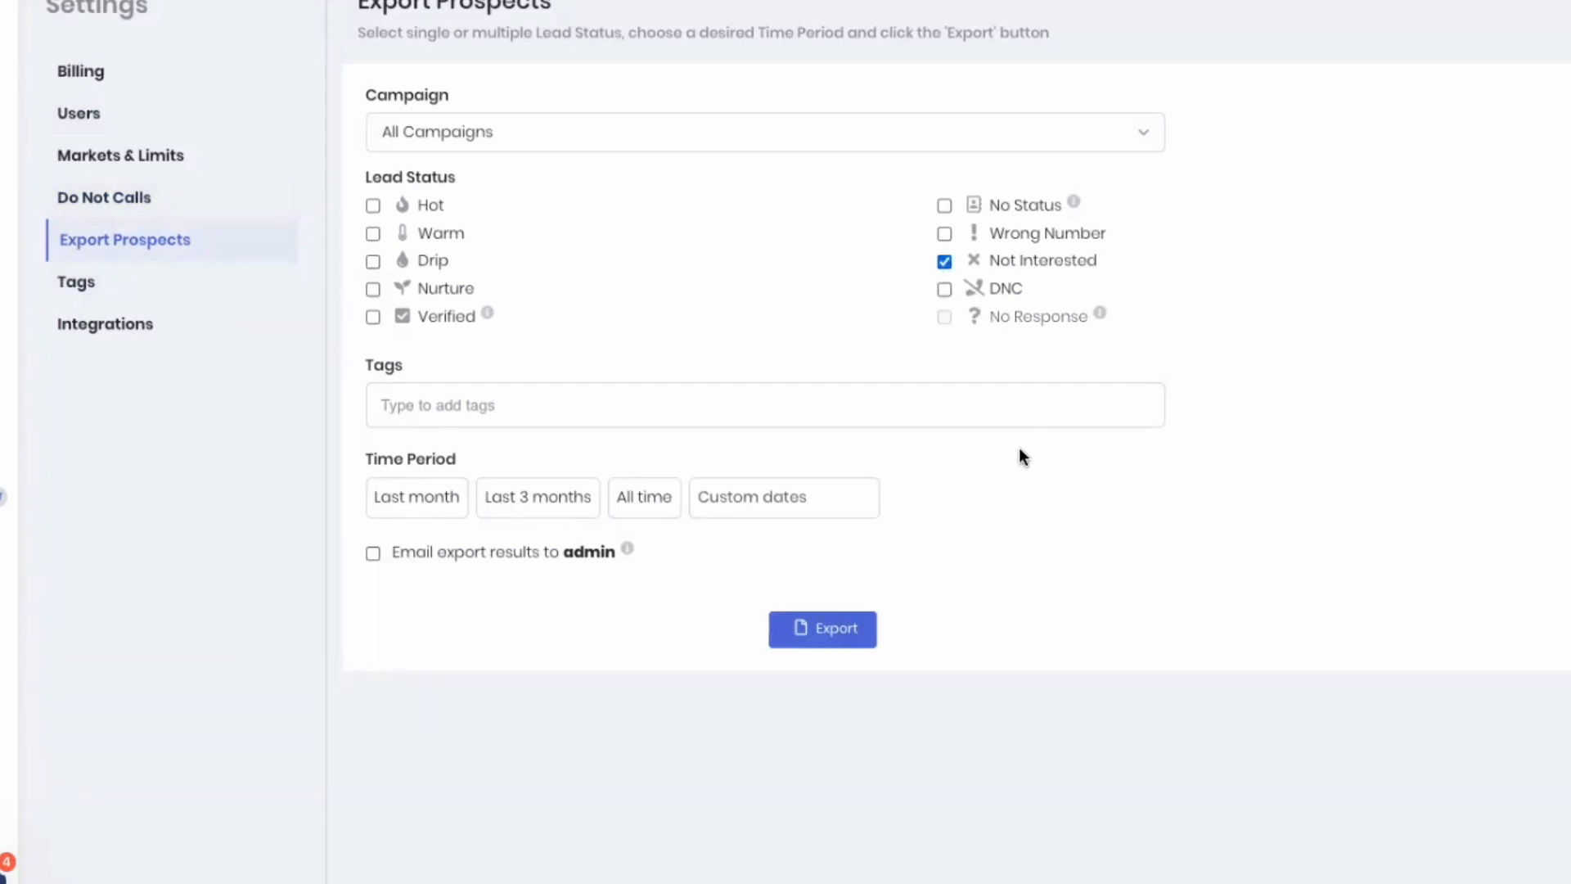
{"action": "left_click", "coordinate": [943, 289]}
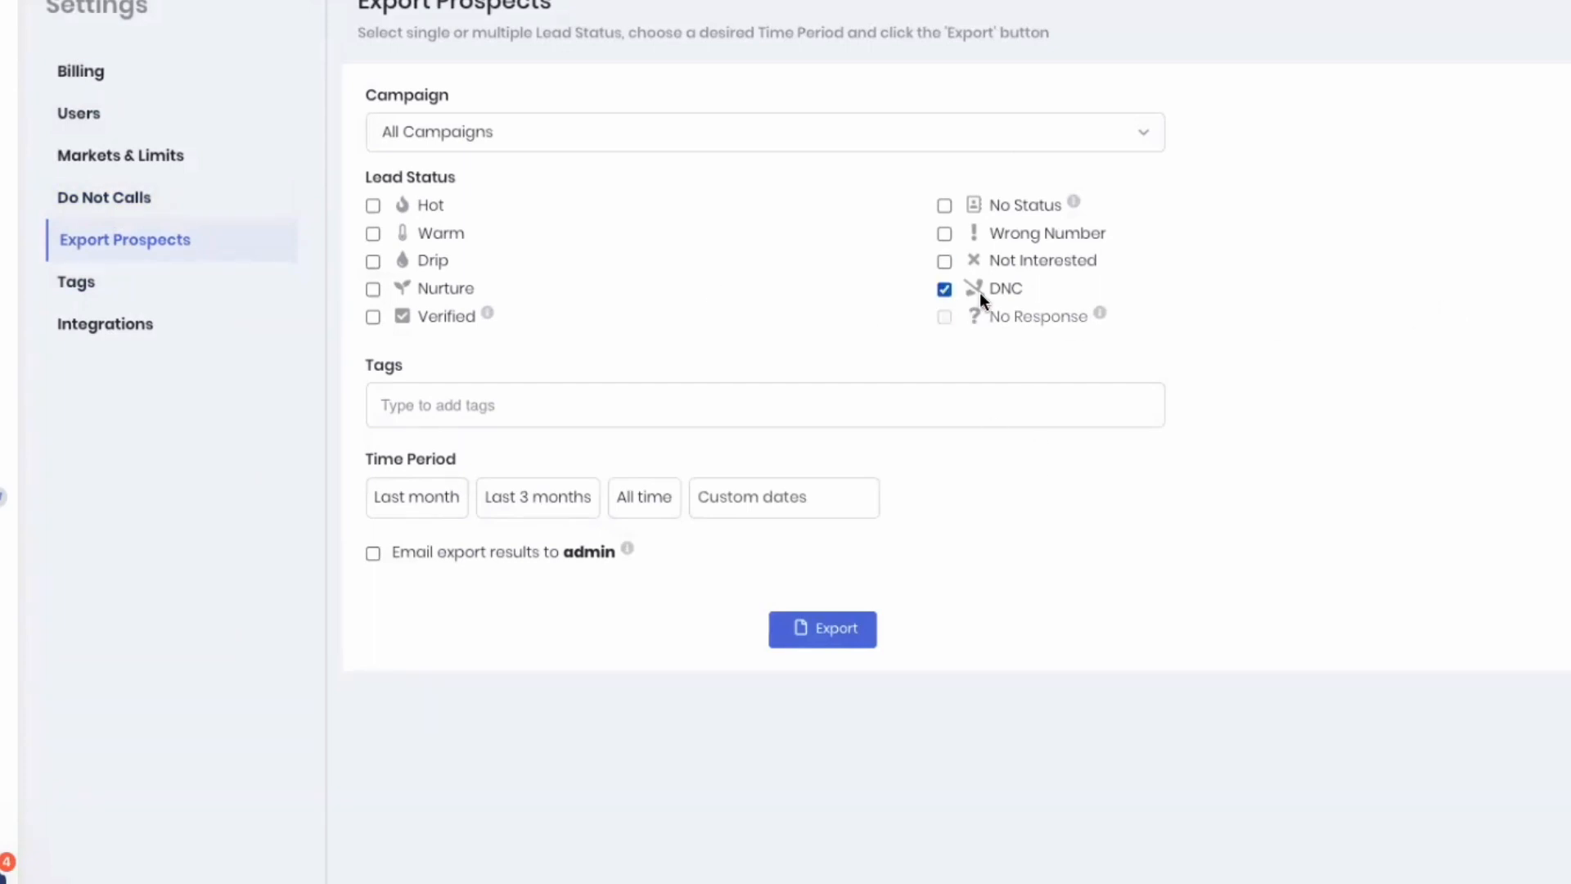
{"action": "mouse_move", "coordinate": [1337, 373]}
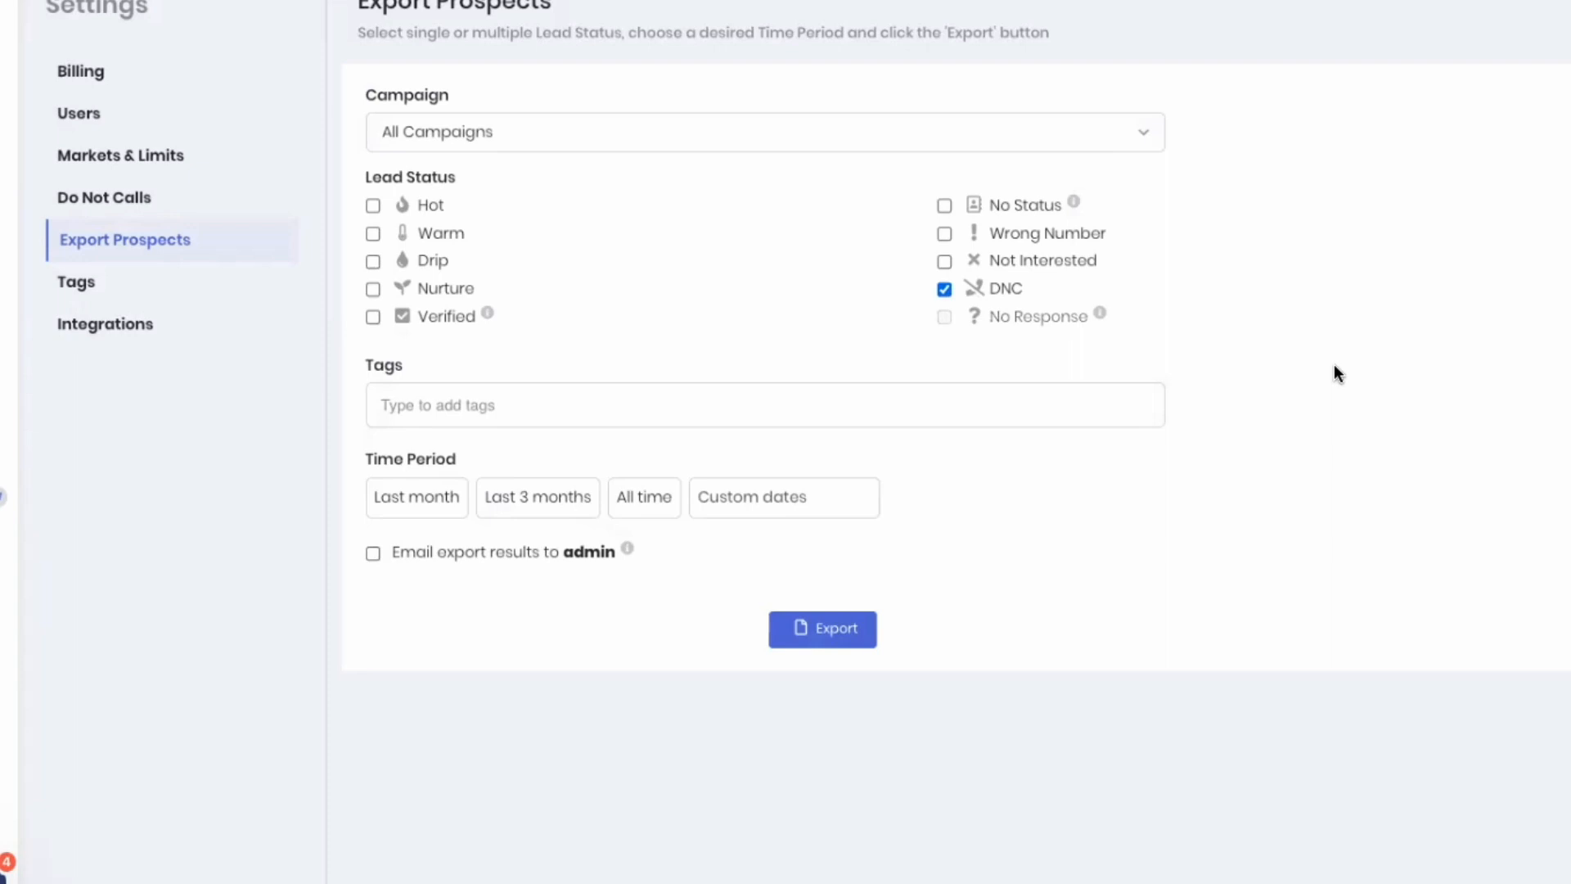
{"action": "mouse_move", "coordinate": [1143, 515]}
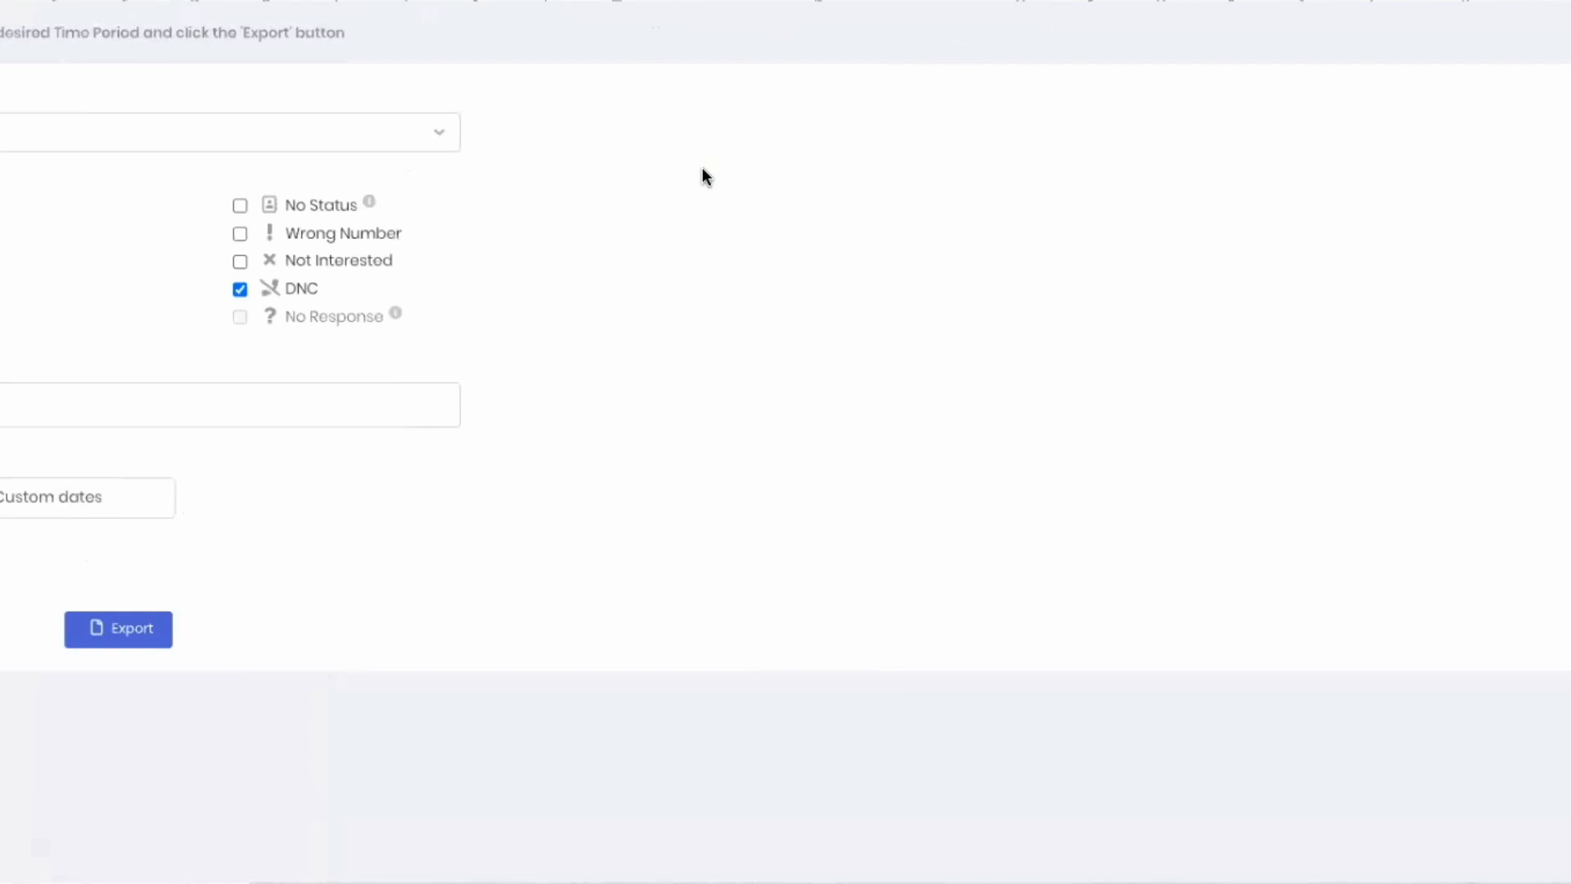
{"action": "left_click", "coordinate": [117, 628]}
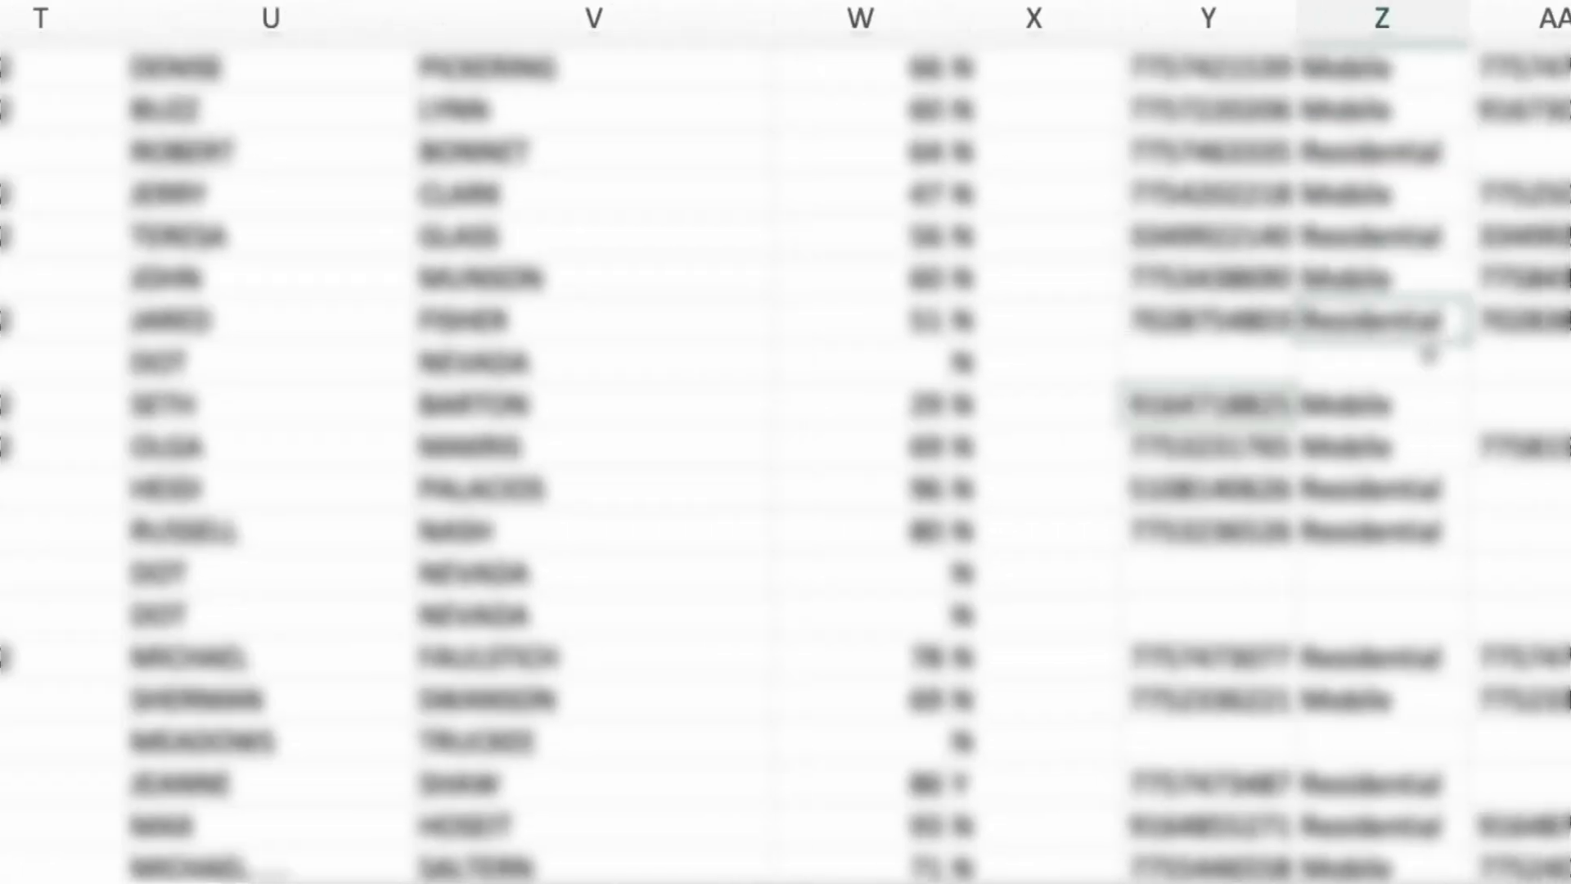